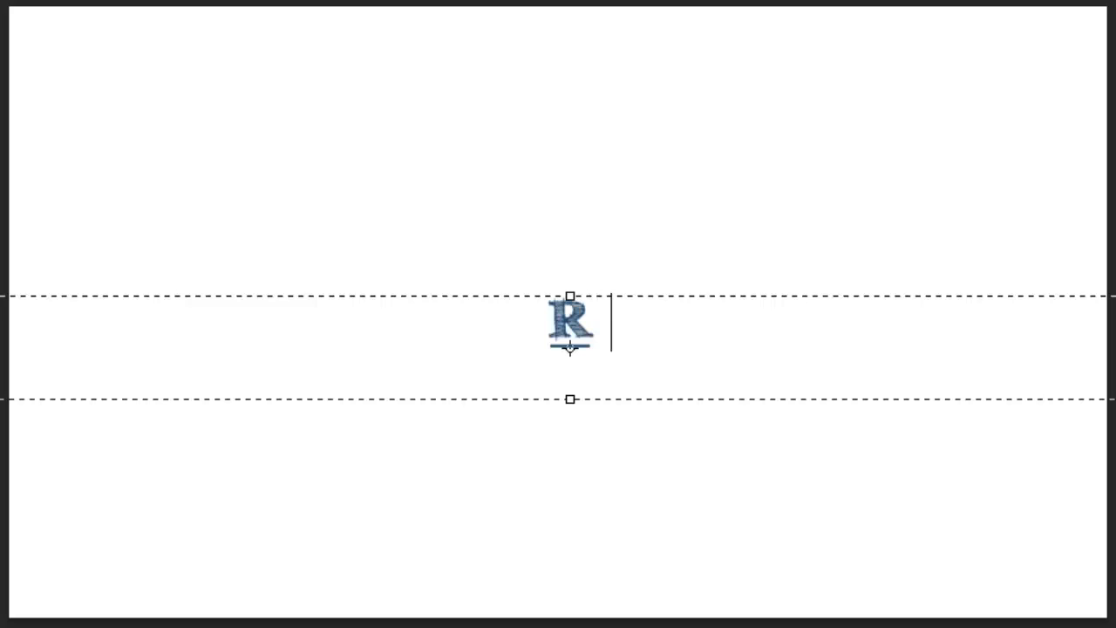
Log into the Joomla administrator back end as the admin user to reach the Control Panel
text(ichard Ba)
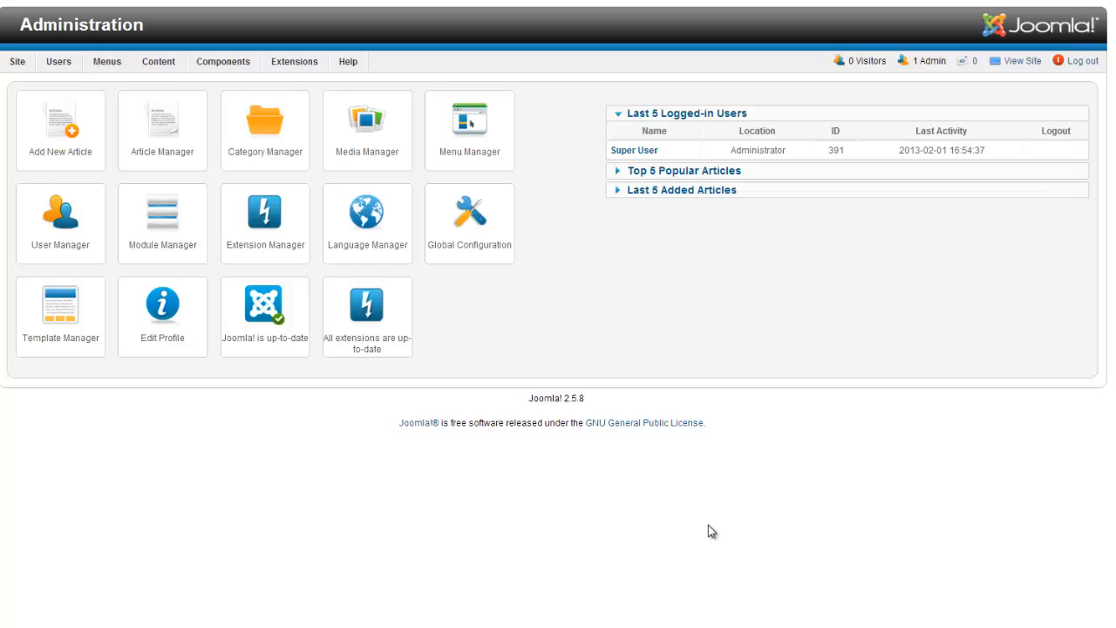
mouse_move(705, 513)
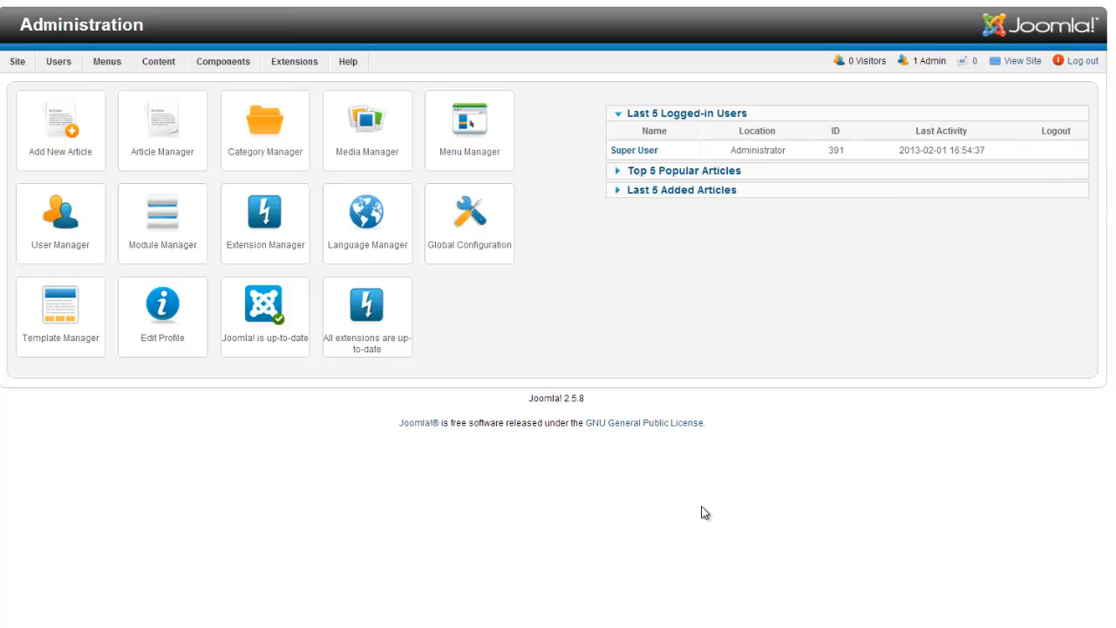
Reach RSForm! Pro's Manage Forms list via Components and start a new form in the wizard
click(224, 61)
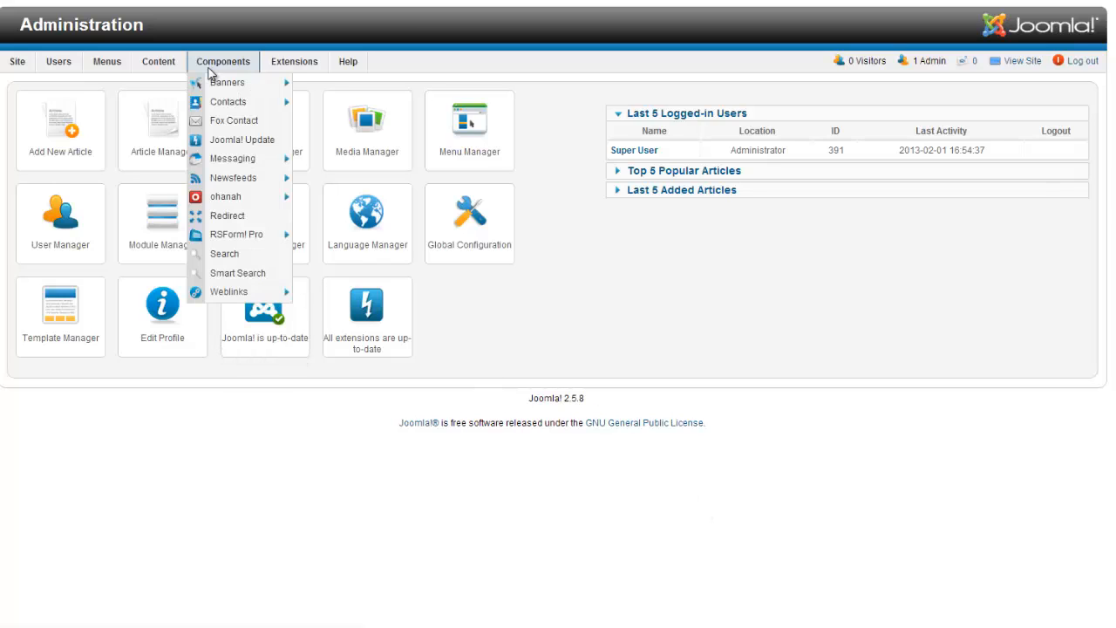
mouse_move(237, 233)
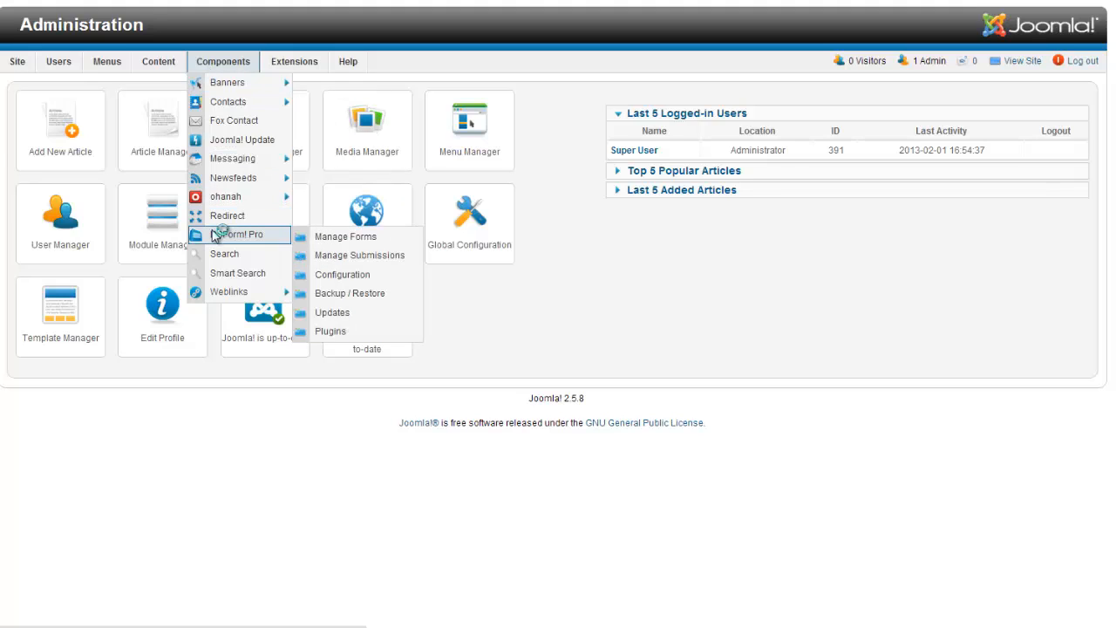
click(239, 234)
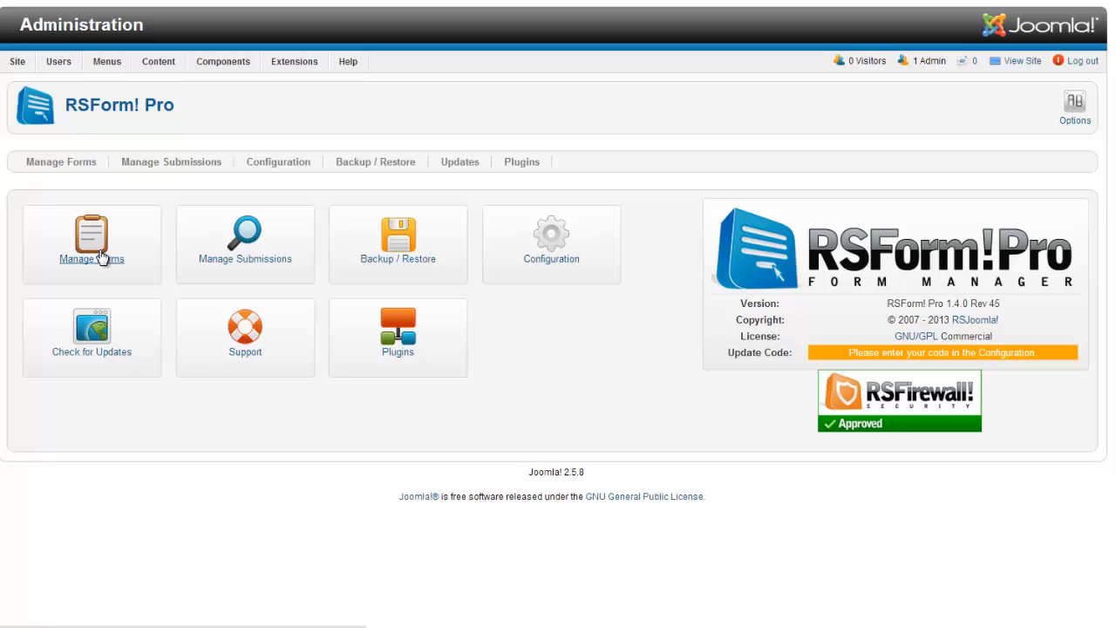
click(90, 241)
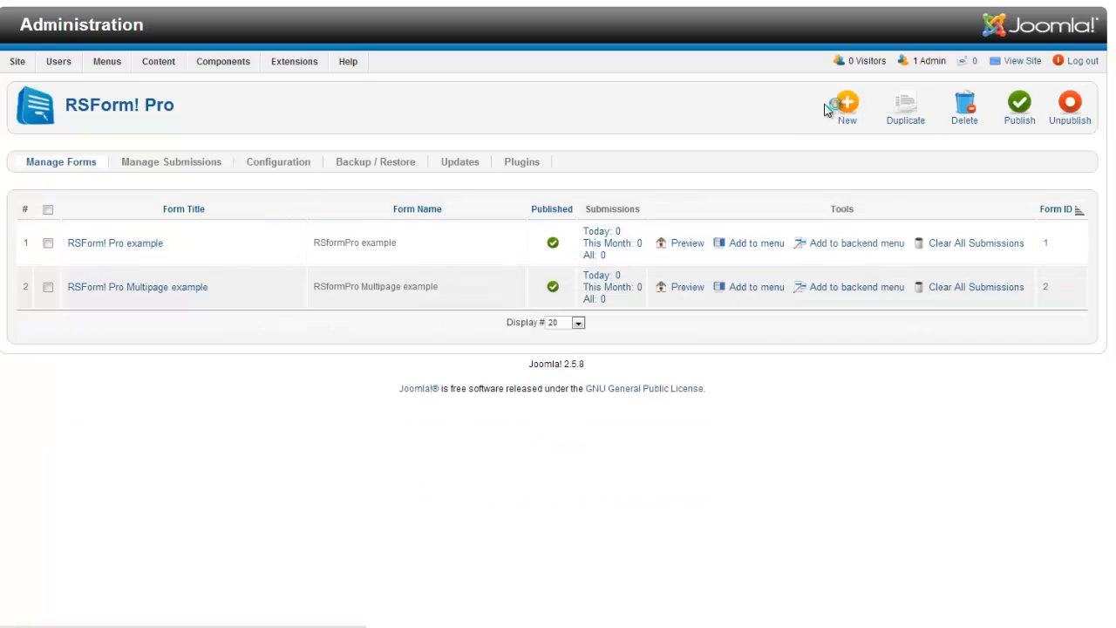
click(844, 106)
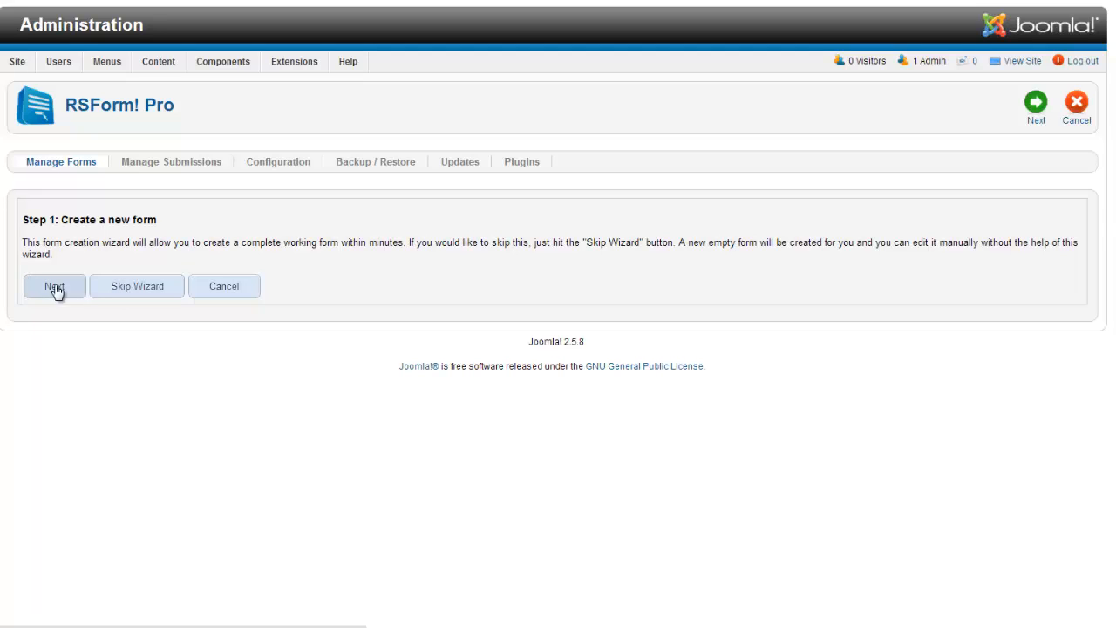
Name the form 'Contact Form' and choose the Responsive (CSS3) layout after previewing others
click(54, 286)
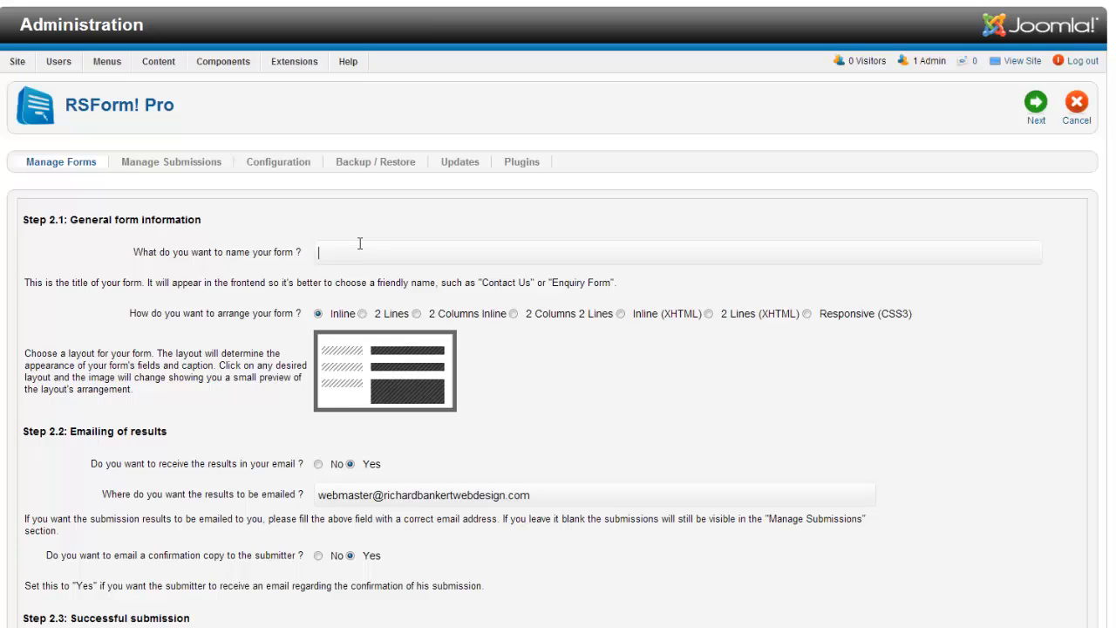
text(Contact Form)
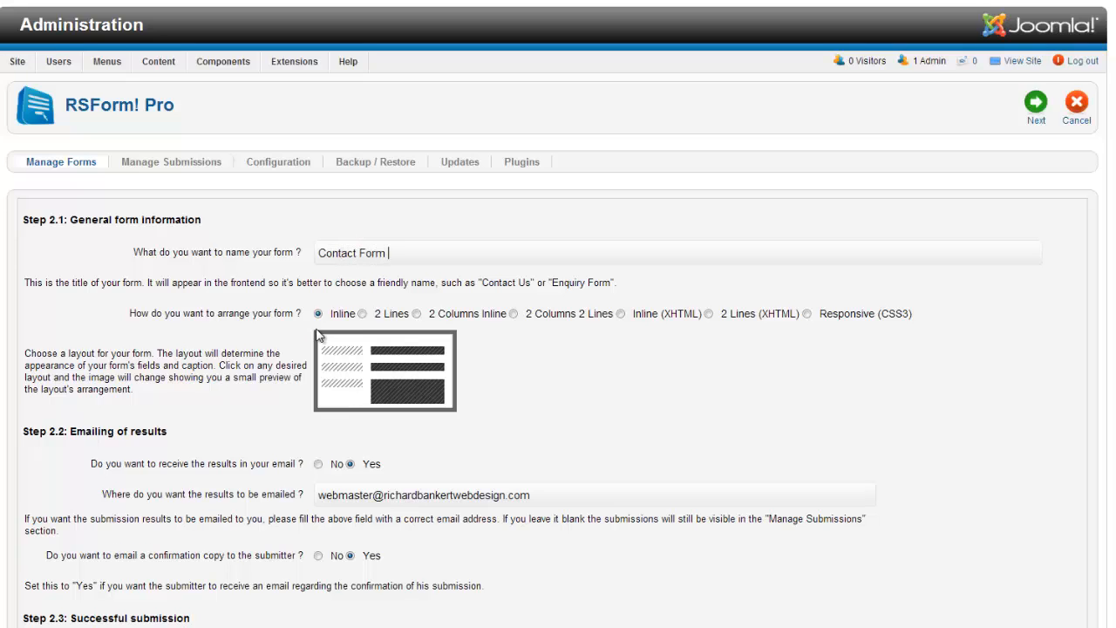
mouse_move(347, 321)
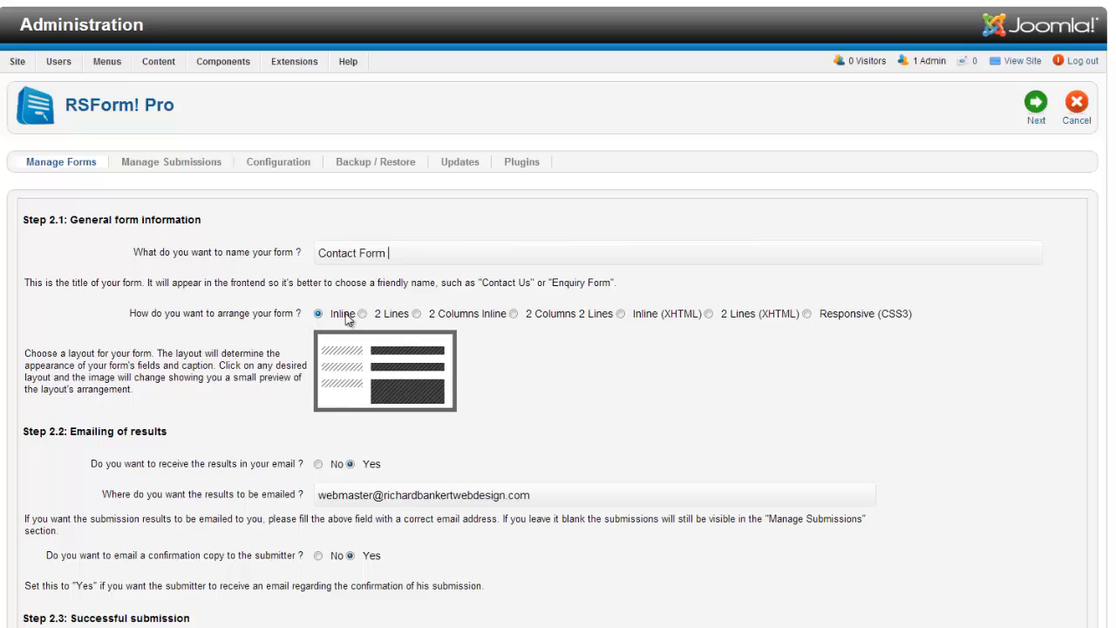
click(363, 314)
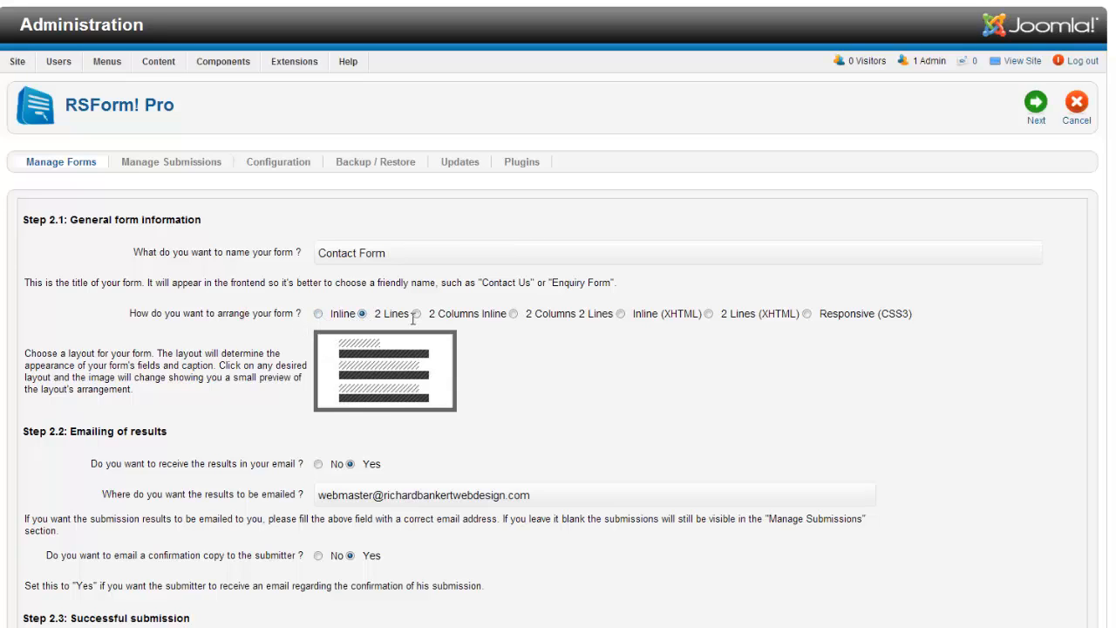
click(418, 314)
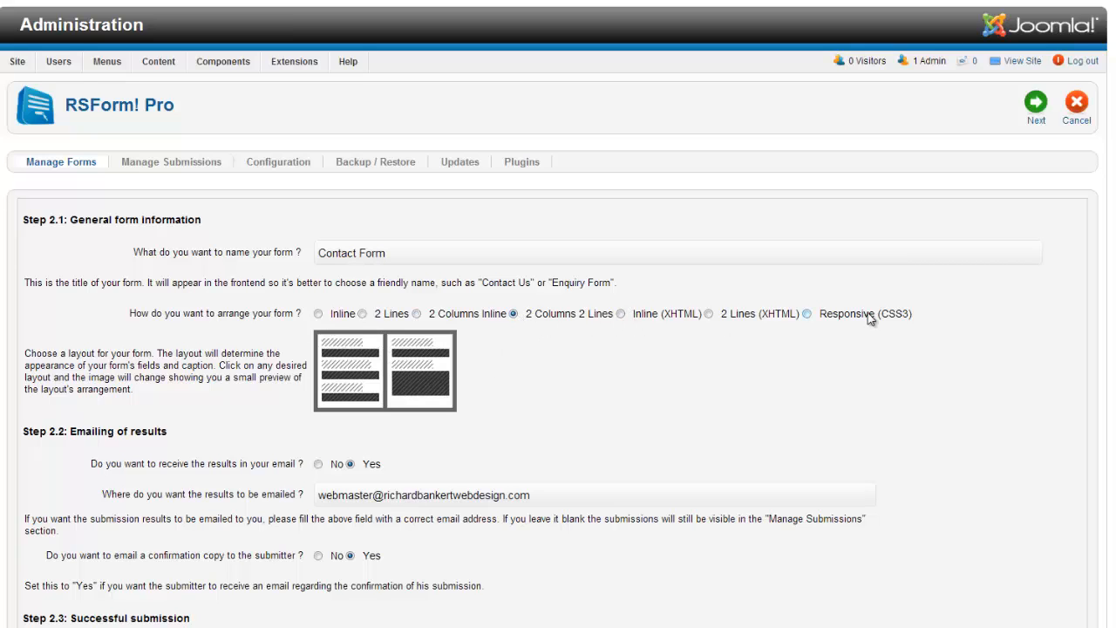
click(806, 314)
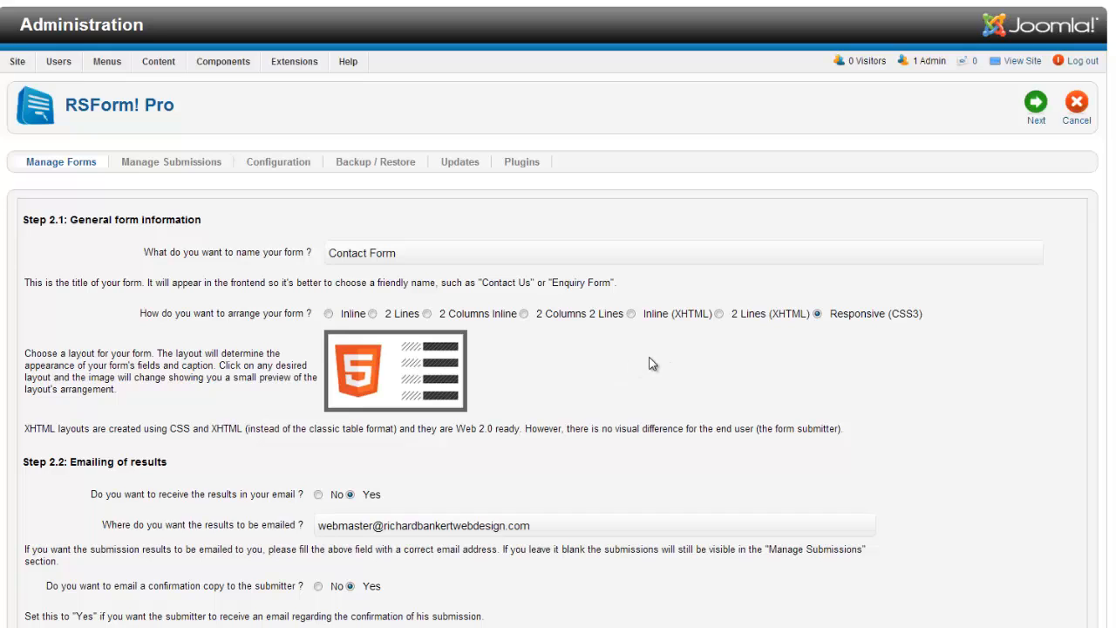
mouse_move(540, 390)
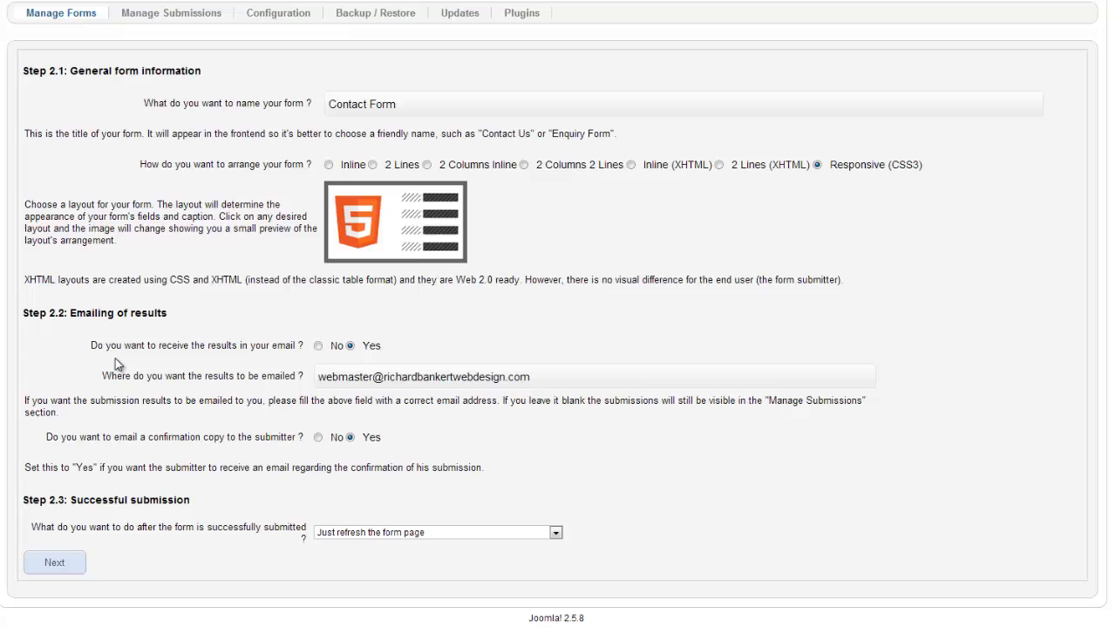
mouse_move(220, 381)
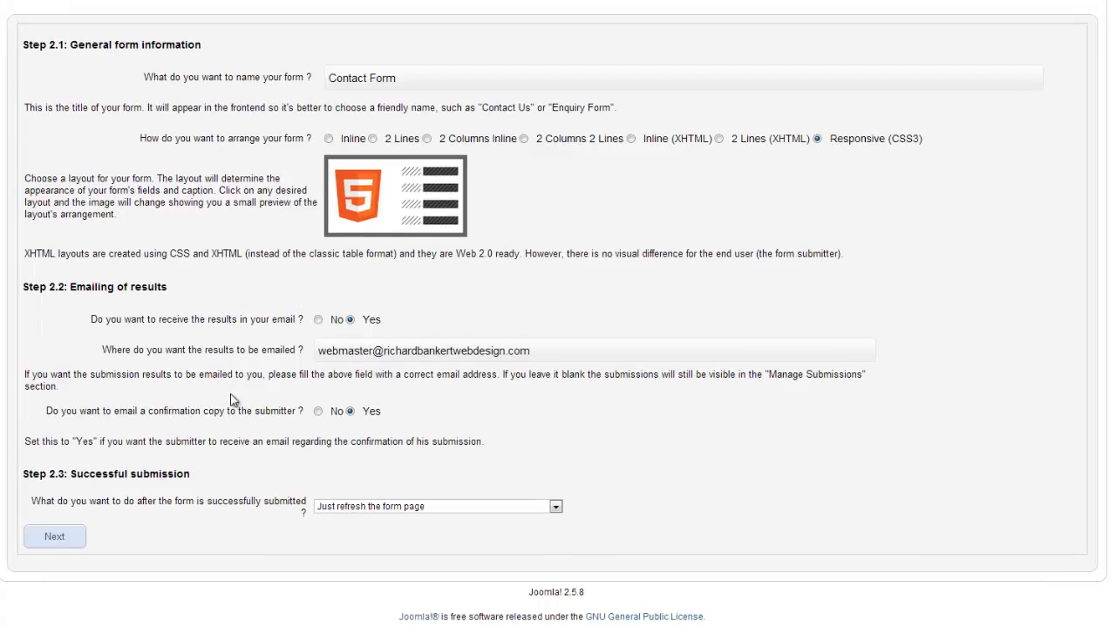
mouse_move(78, 415)
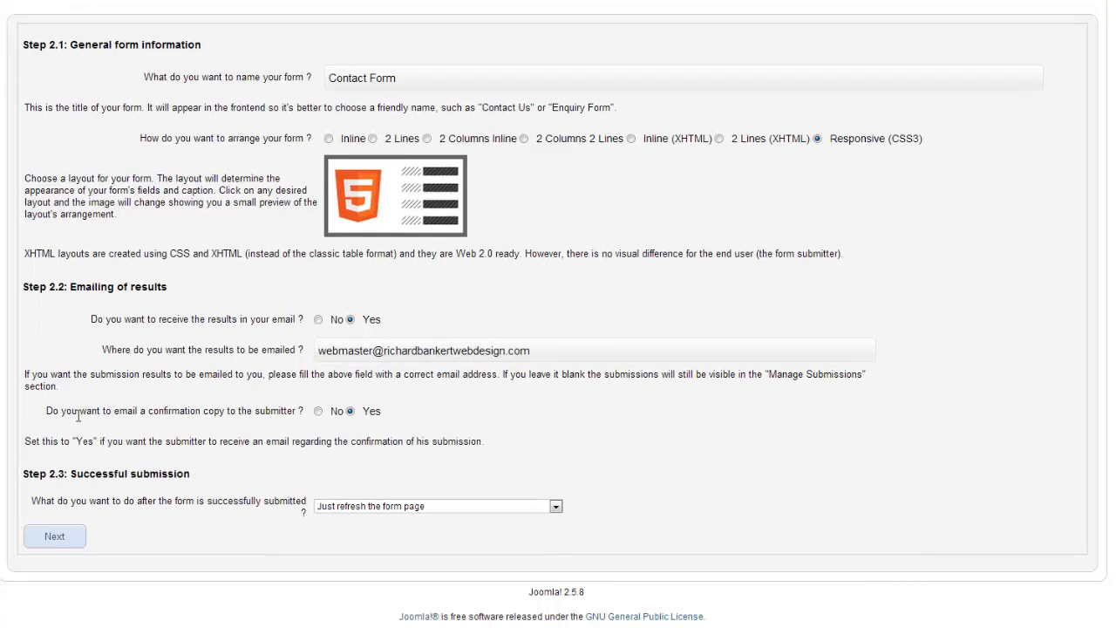
mouse_move(306, 420)
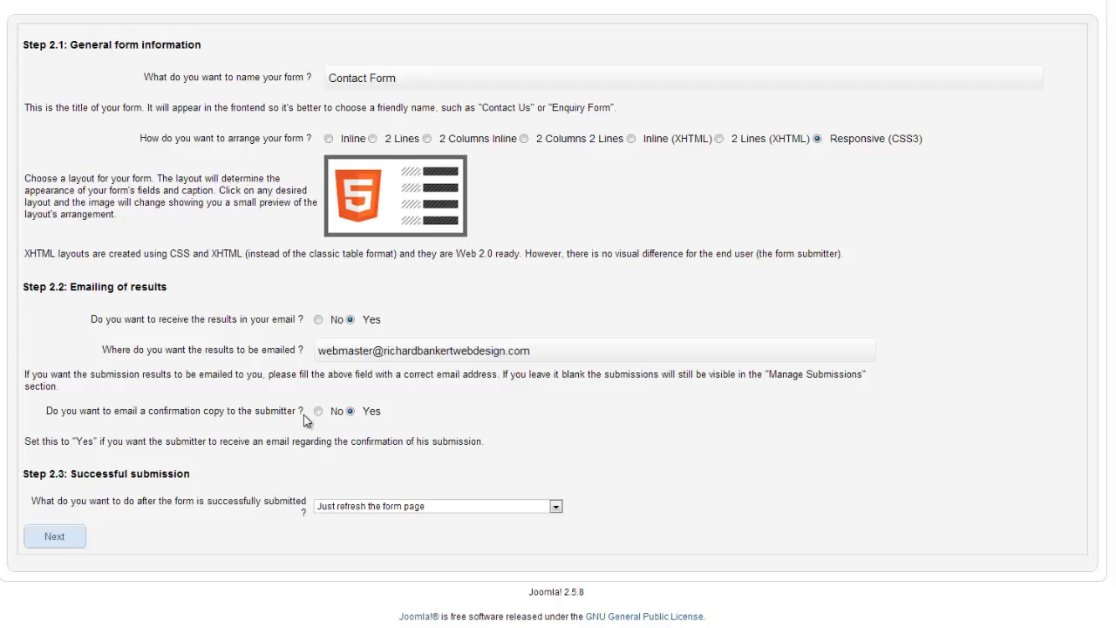
Turn off the submitter confirmation copy and set successful submissions to redirect to a URL
click(318, 411)
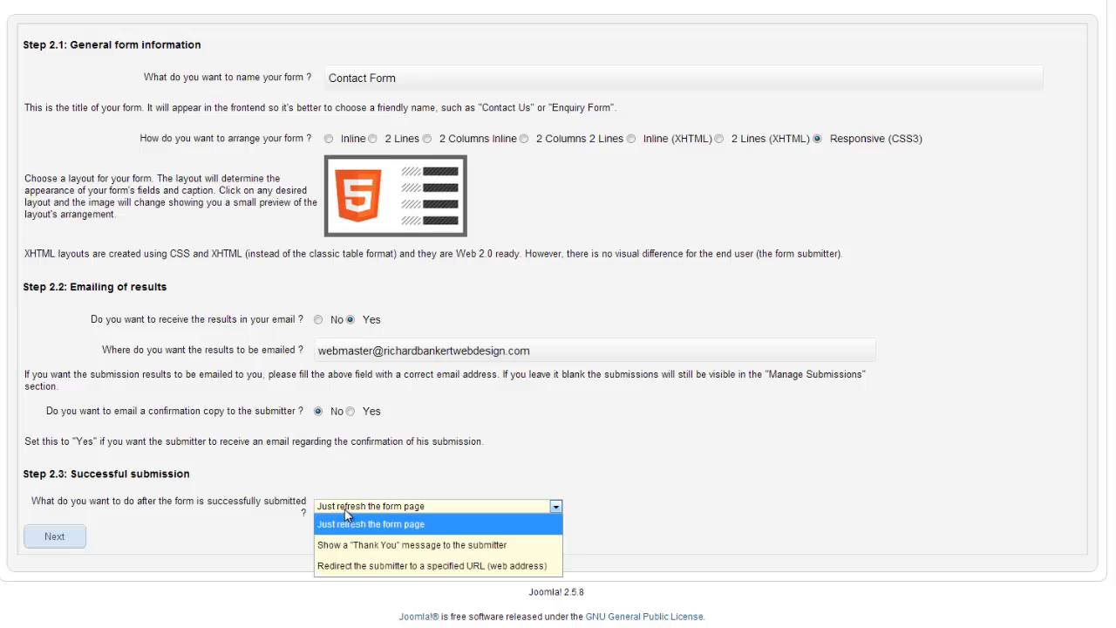
click(389, 545)
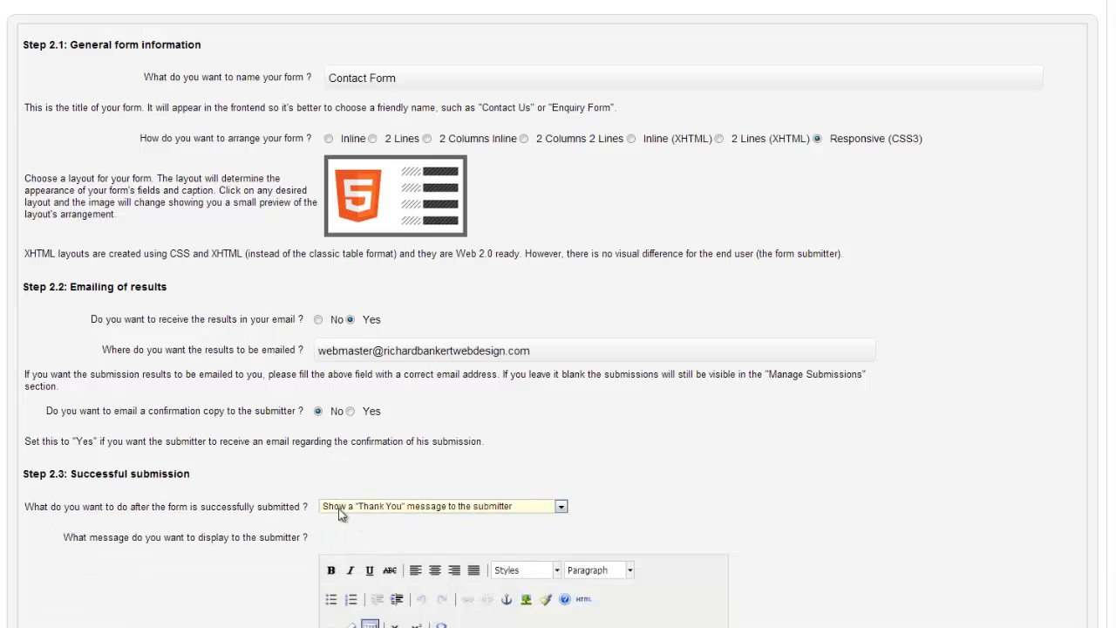
scroll(down, 3)
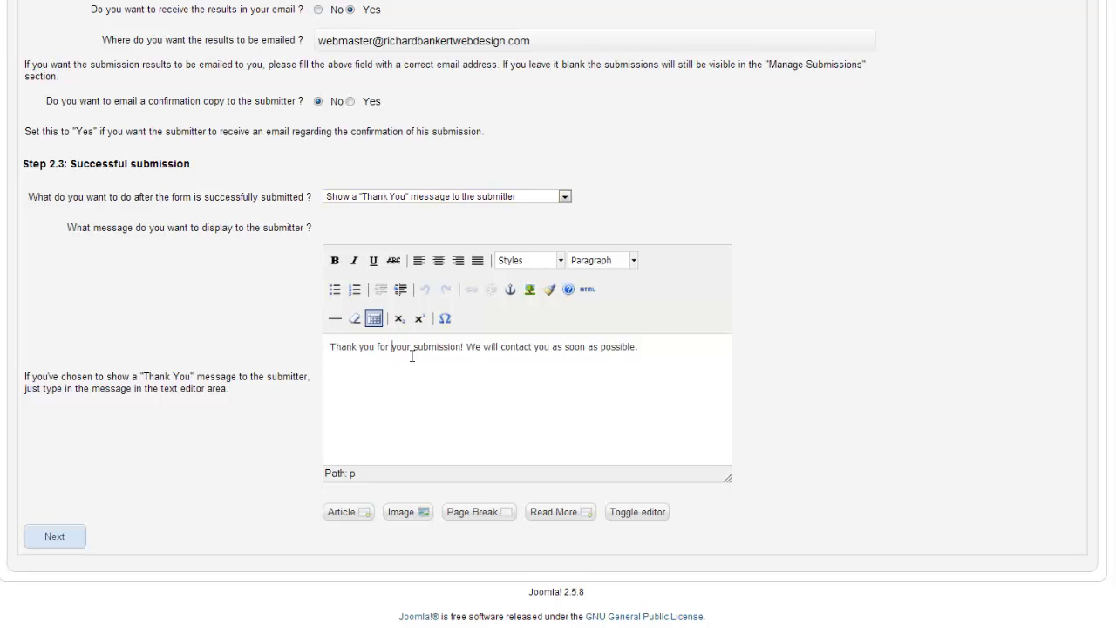
click(565, 195)
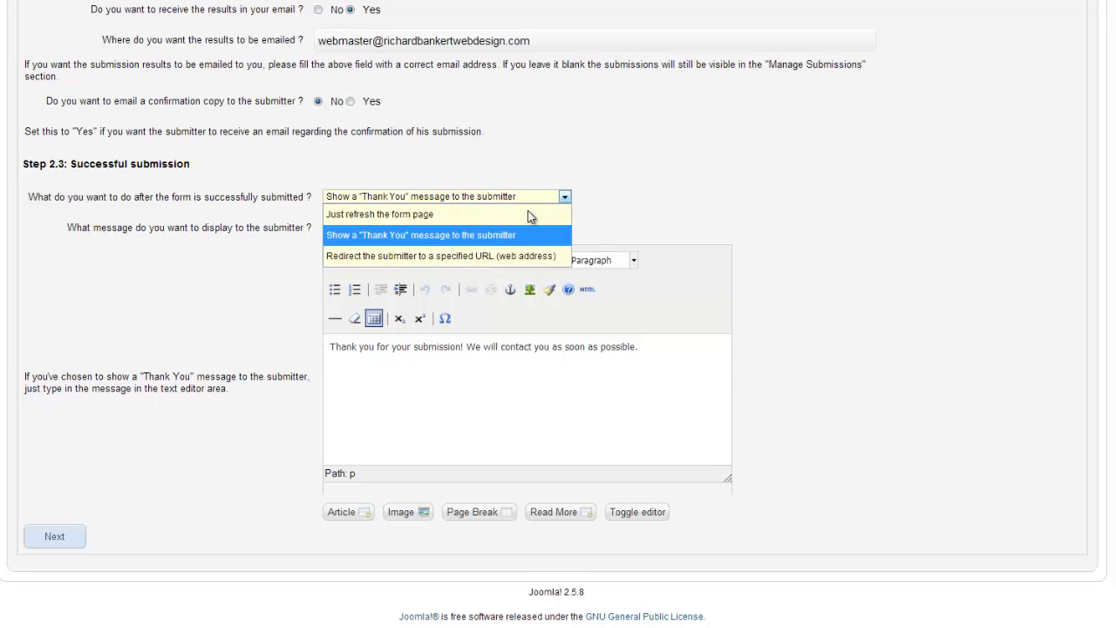
click(380, 213)
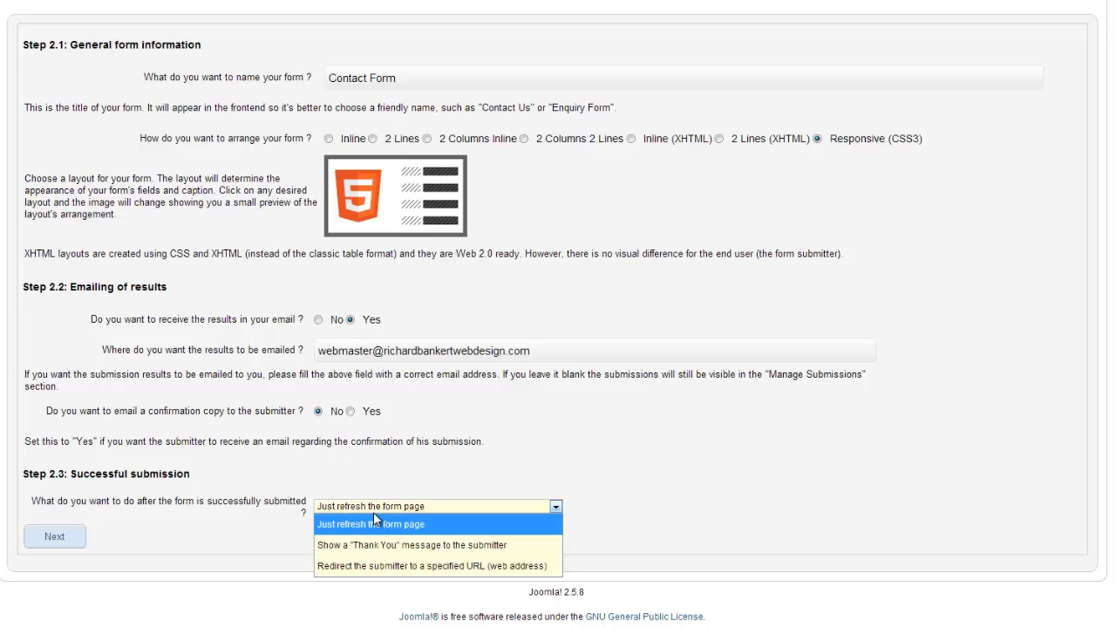
click(440, 565)
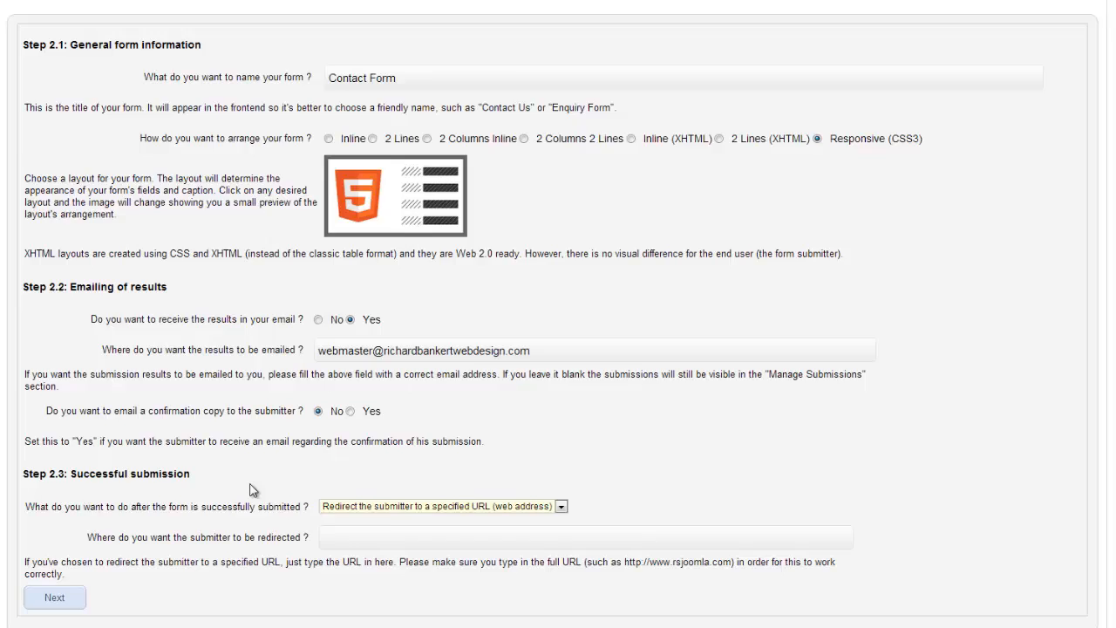
scroll(down, 3)
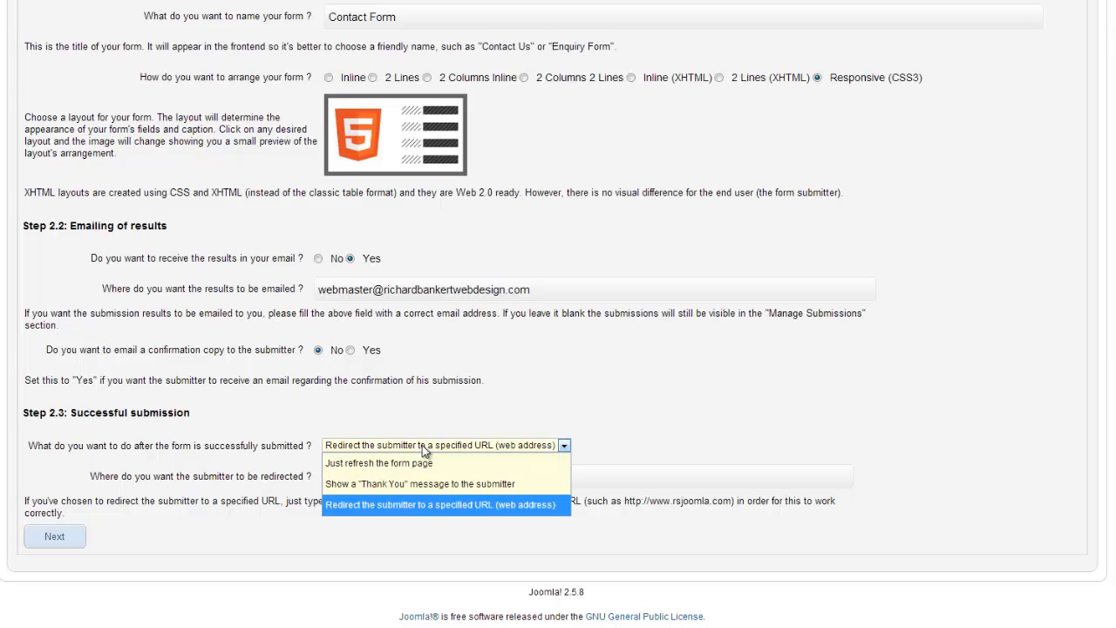
Switch to a thank-you message and replace its second sentence with 'You are the most coolest person for contacting us this way!'
click(420, 483)
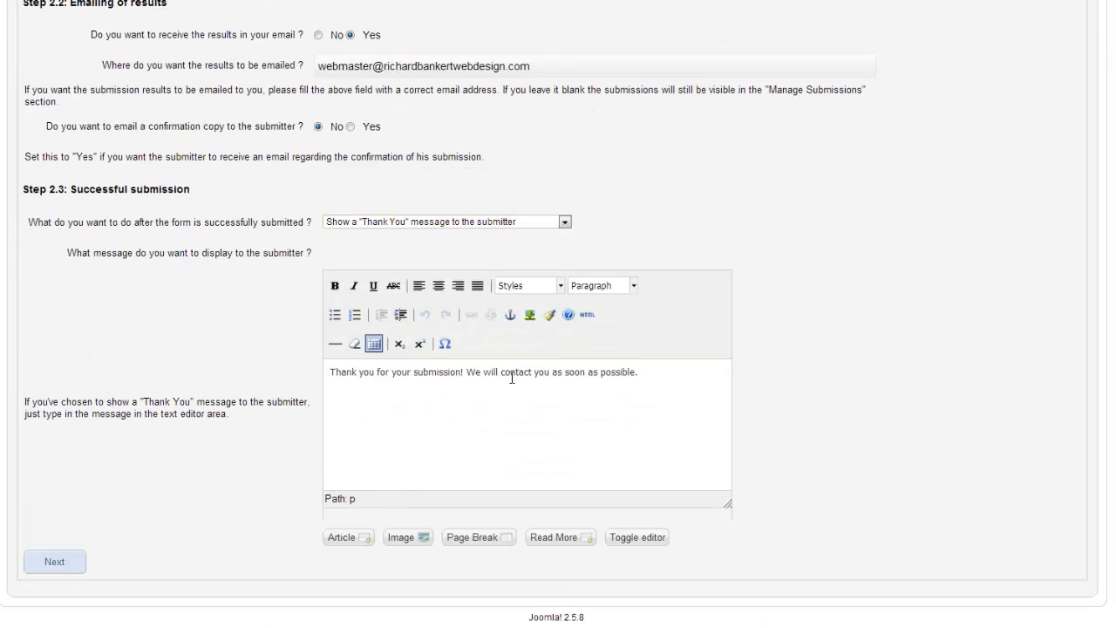
drag(475, 372, 638, 371)
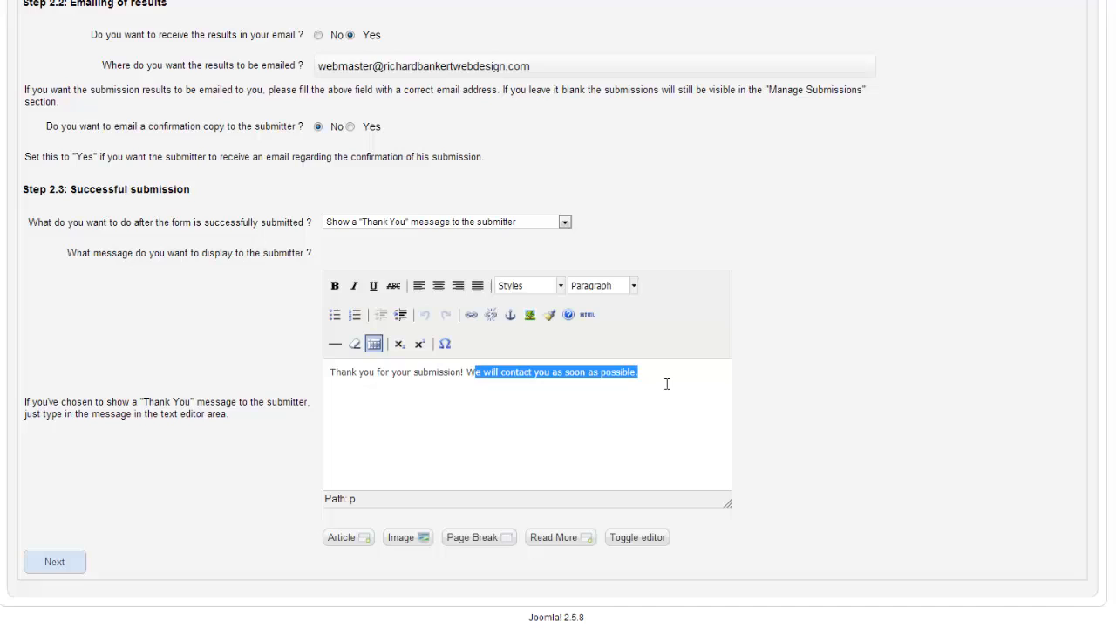
key(Delete)
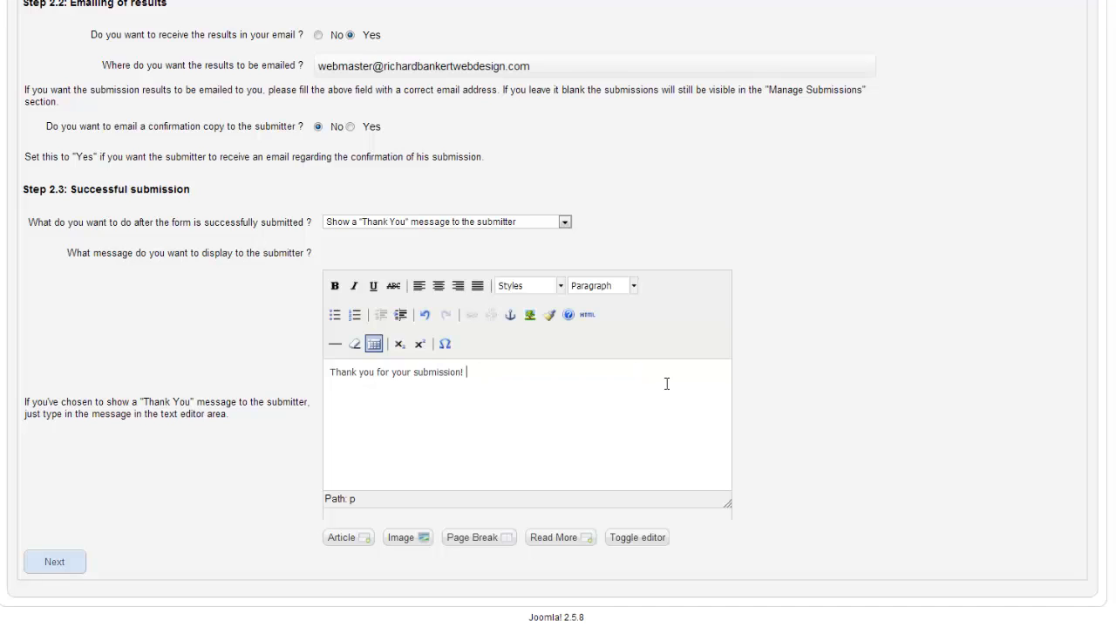
text(You are the m)
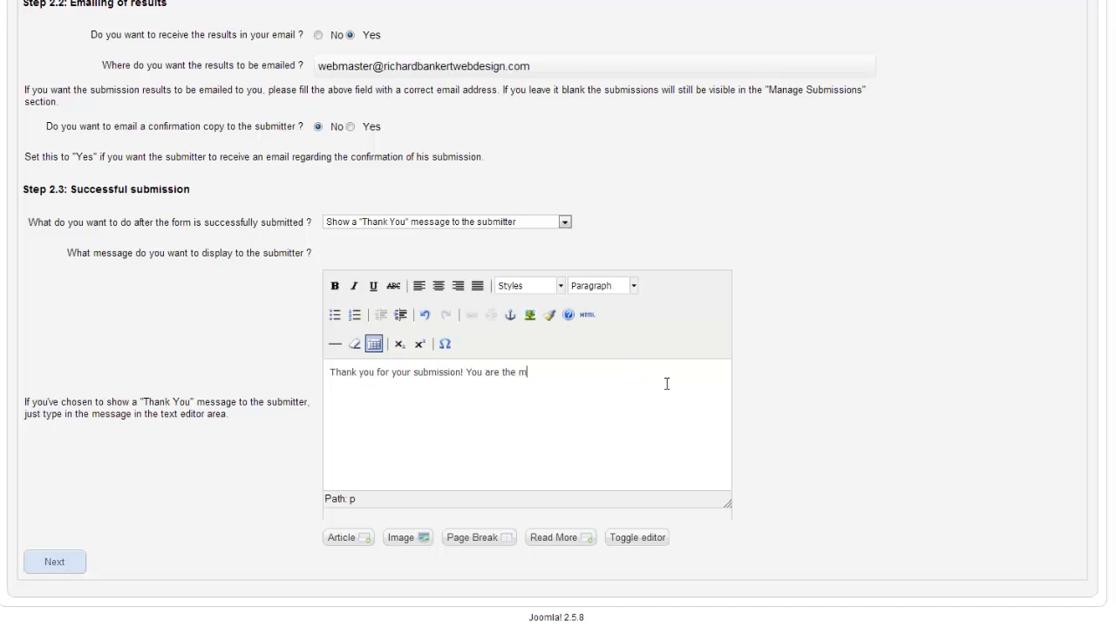
text(ost coolest)
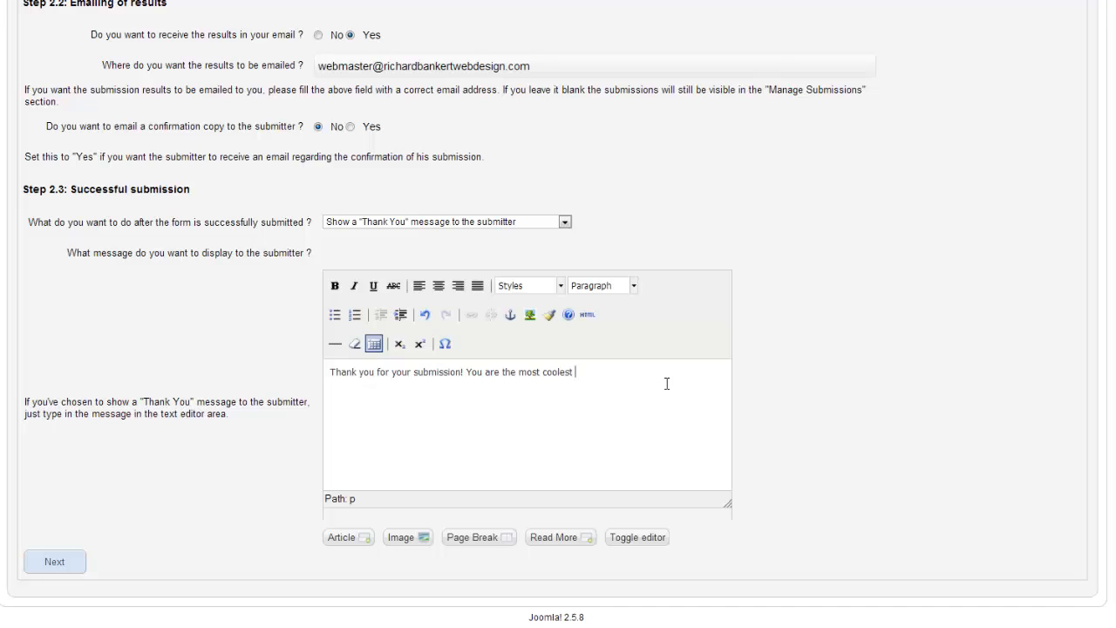
text(person for contacting me in th)
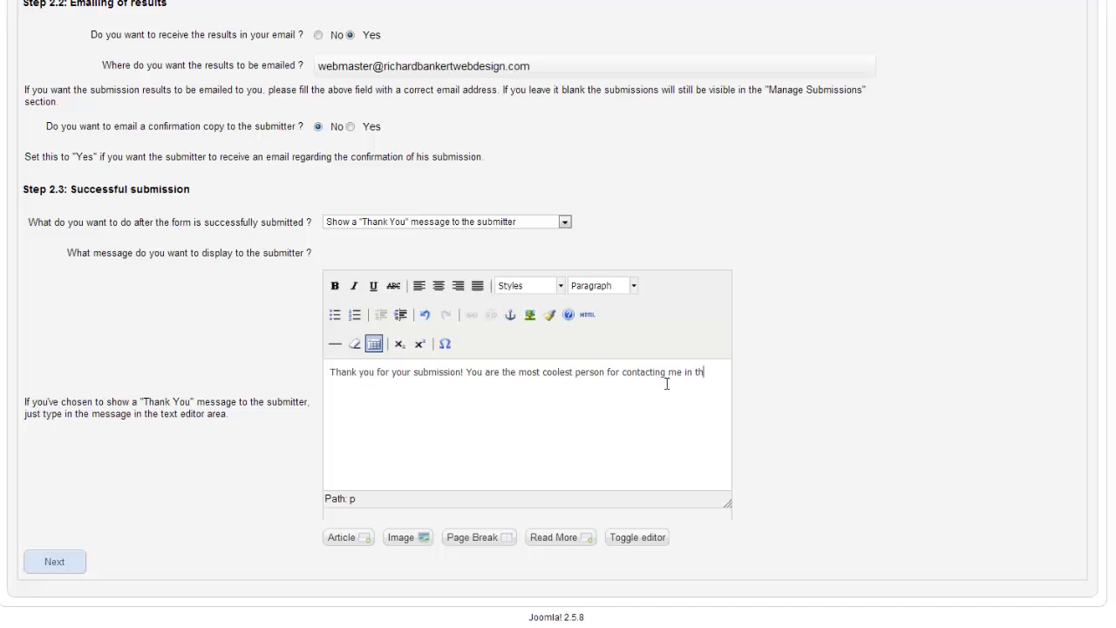
text(is way)
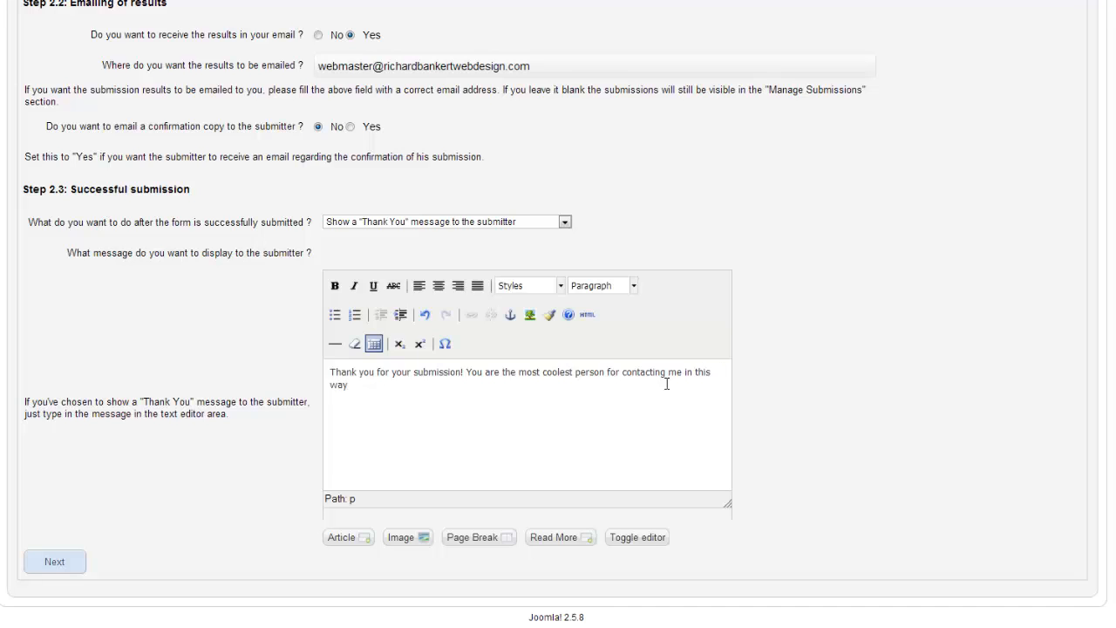
text(!)
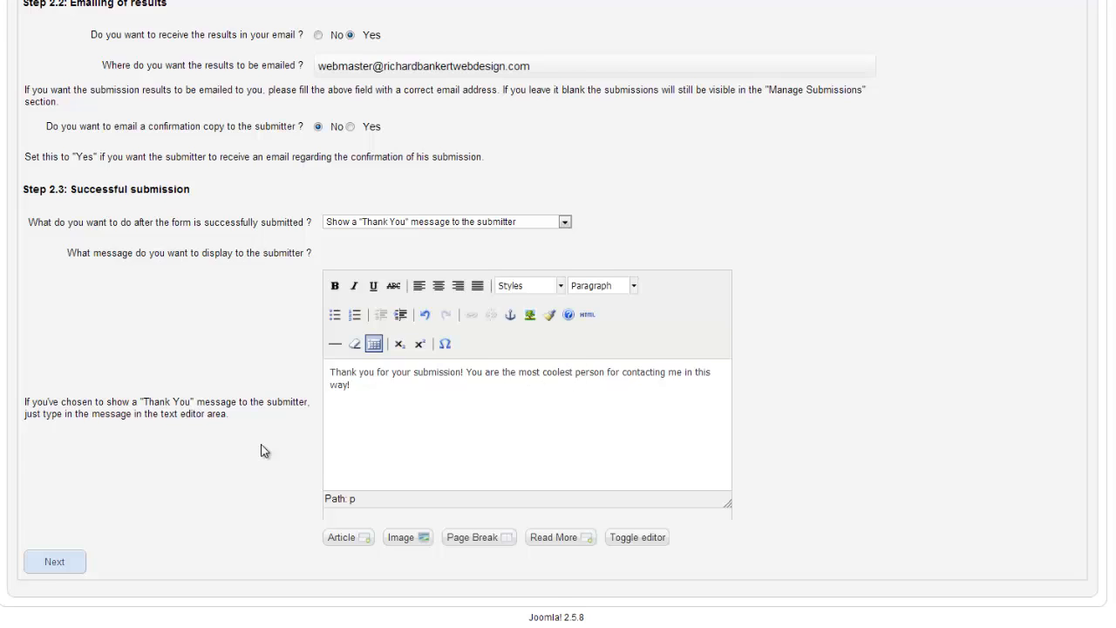
scroll(down, 3)
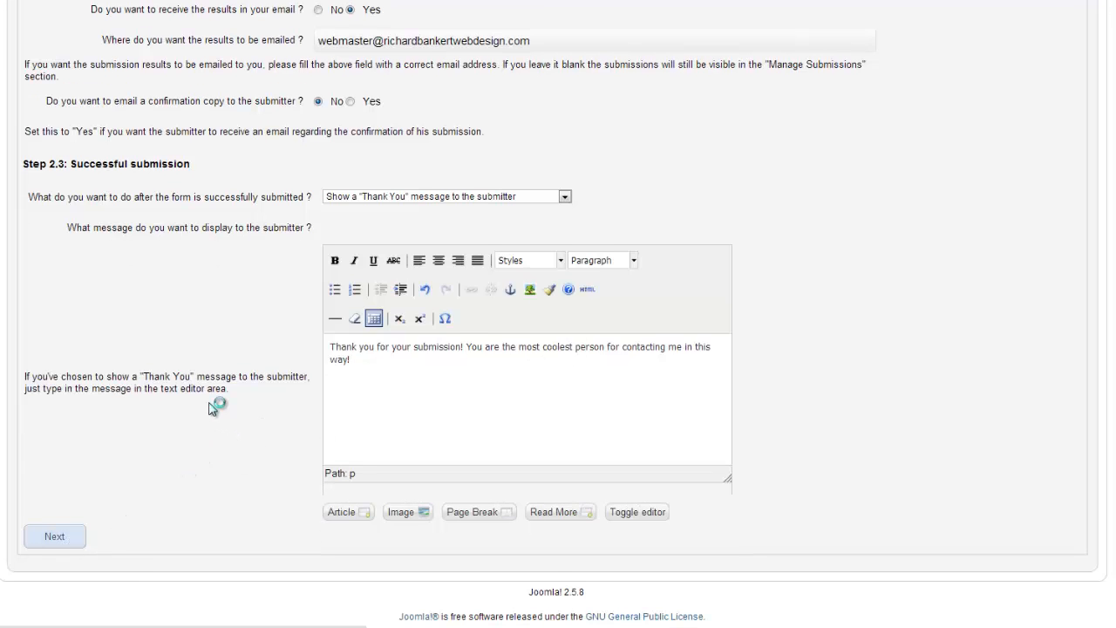
Try the Simple Contact Form template, revert to Blank Form and finish the wizard
click(54, 535)
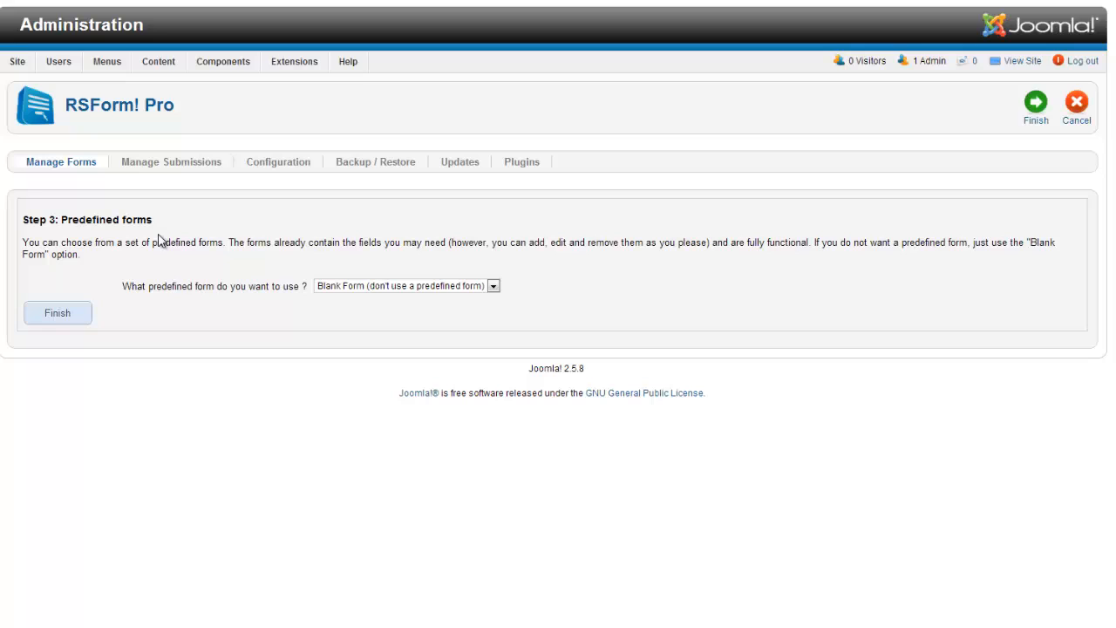
mouse_move(176, 269)
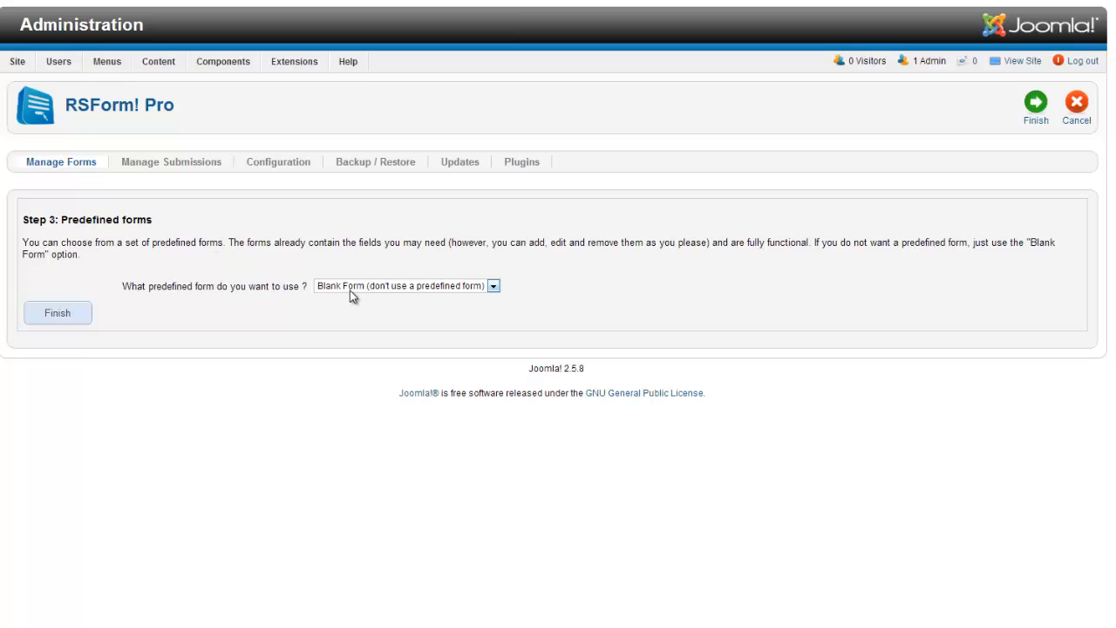
click(407, 286)
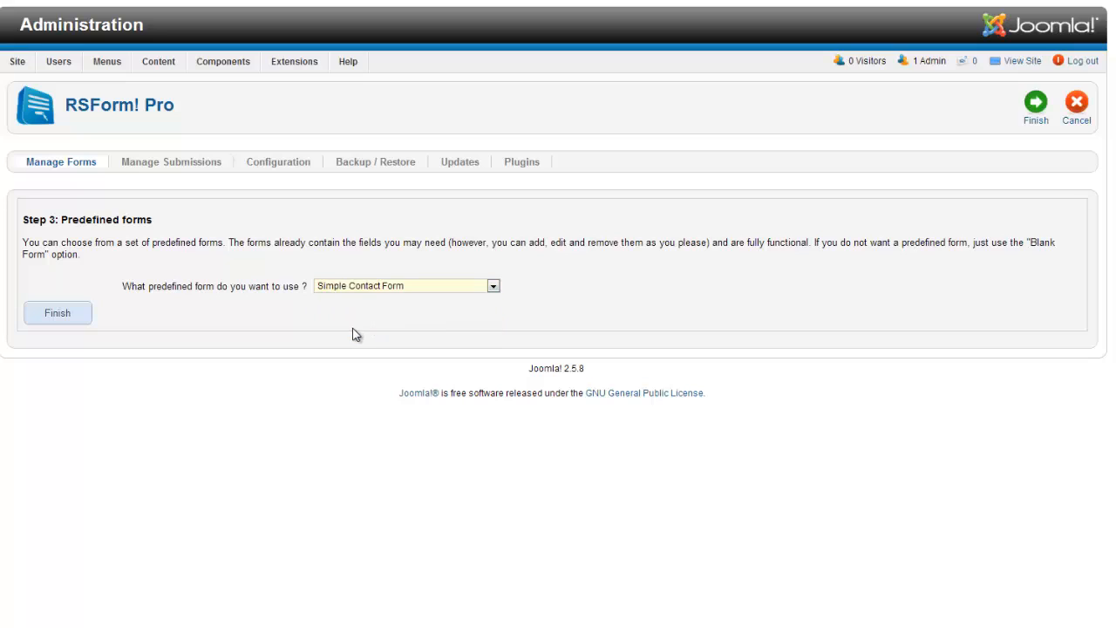
mouse_move(398, 325)
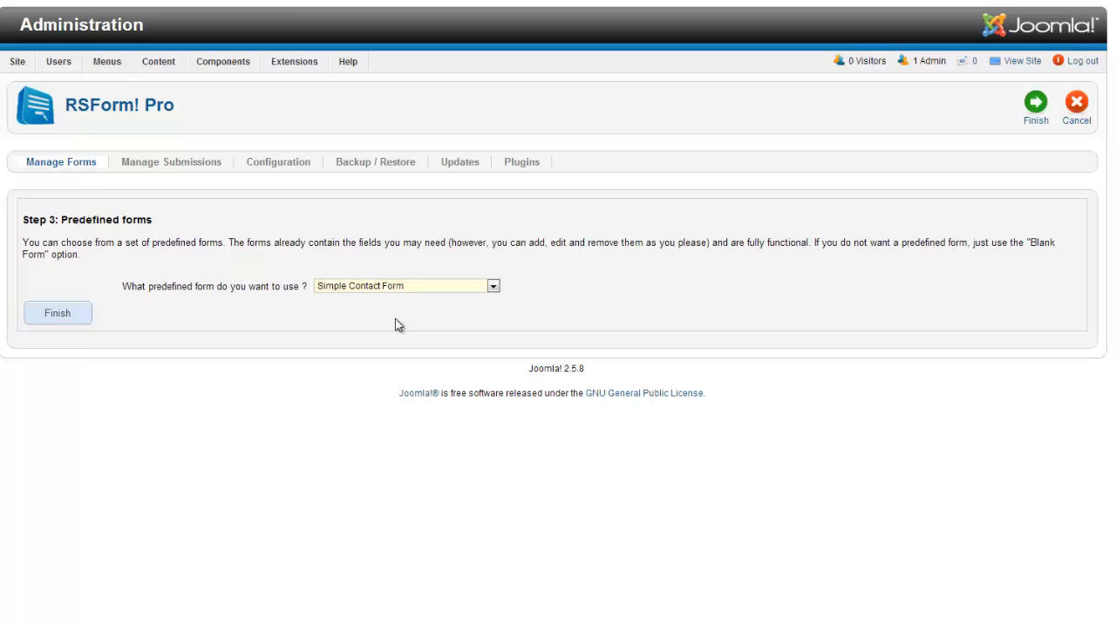
click(492, 286)
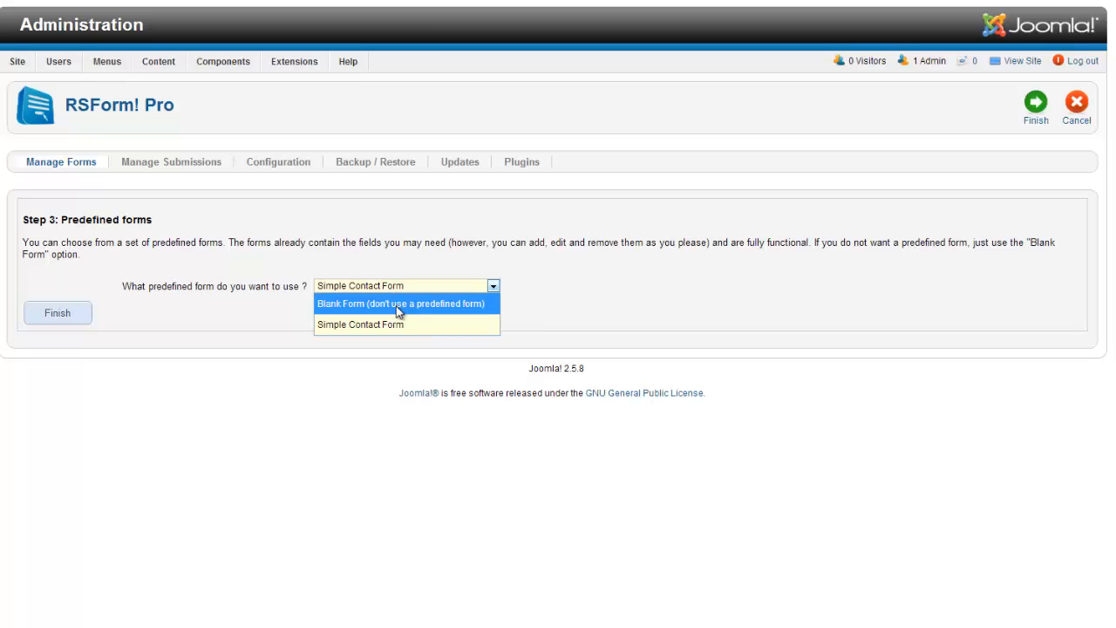
click(401, 303)
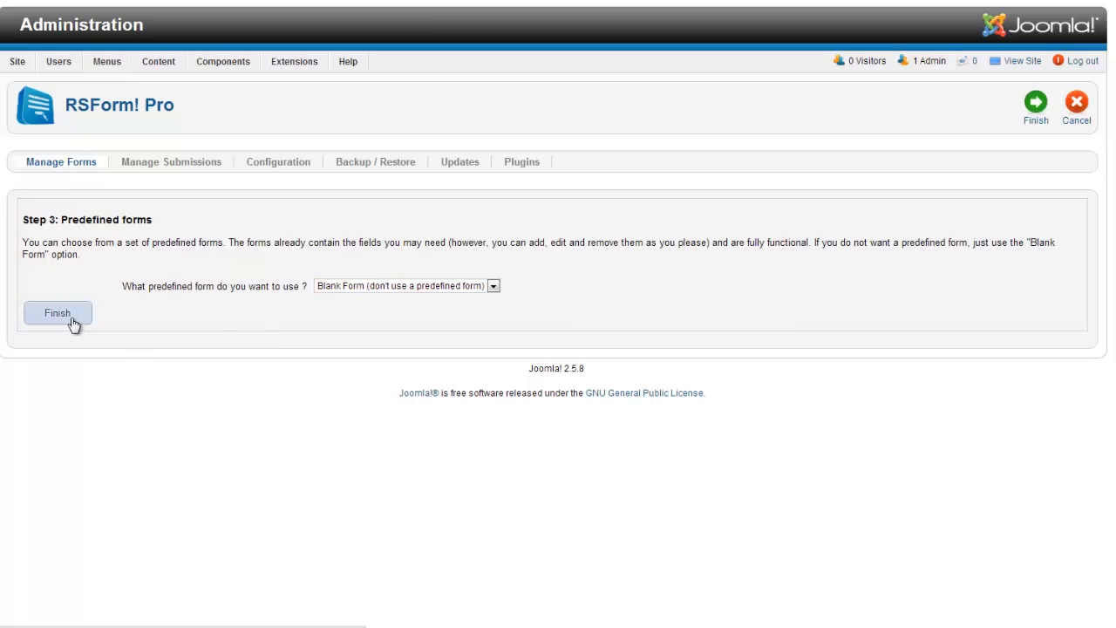
click(58, 312)
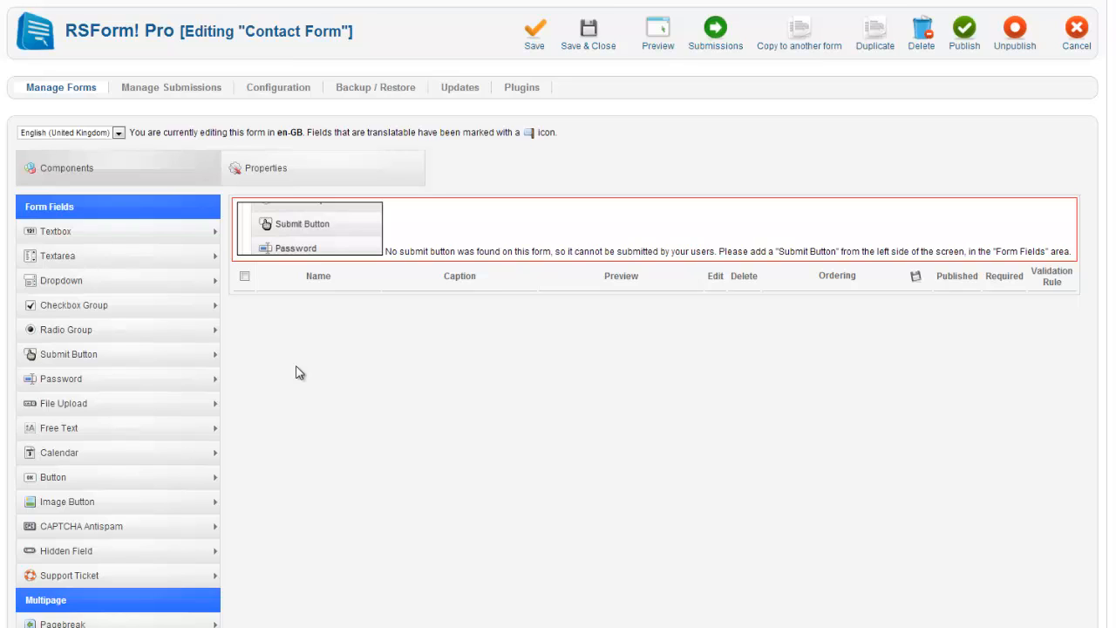
scroll(down, 3)
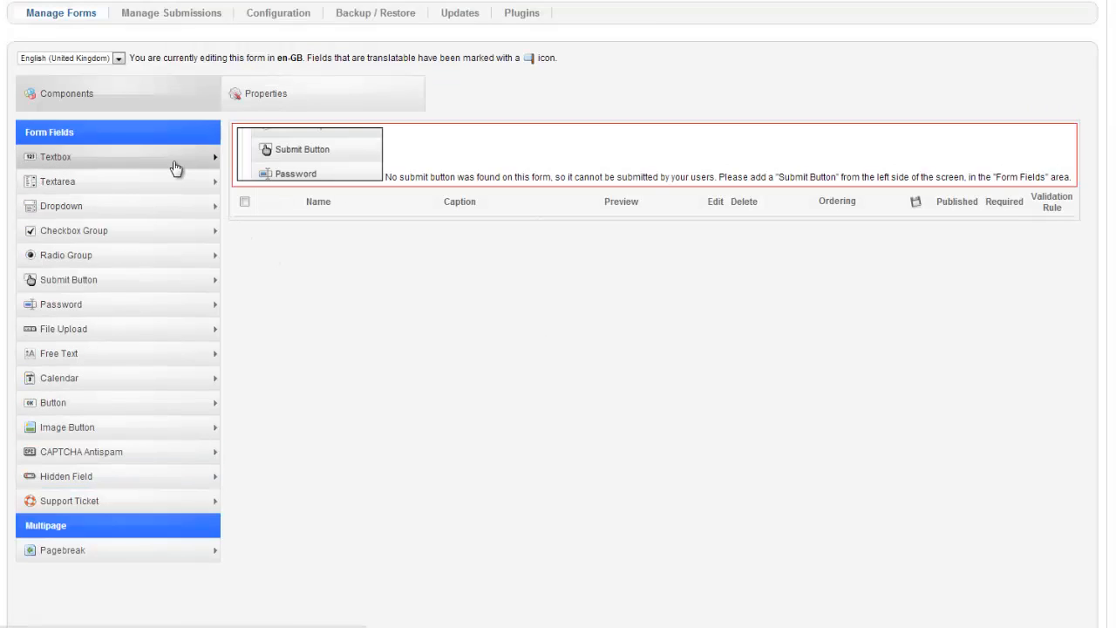
Add a Textbox field named 'full name' with caption 'Full Name', leaving default value and description empty
click(56, 157)
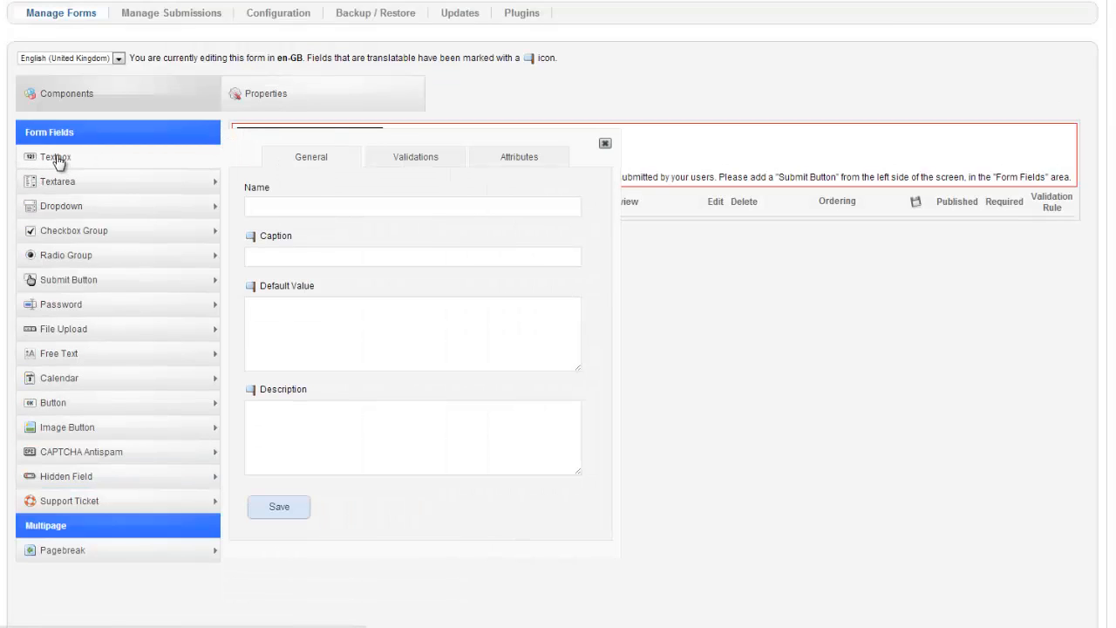
click(411, 206)
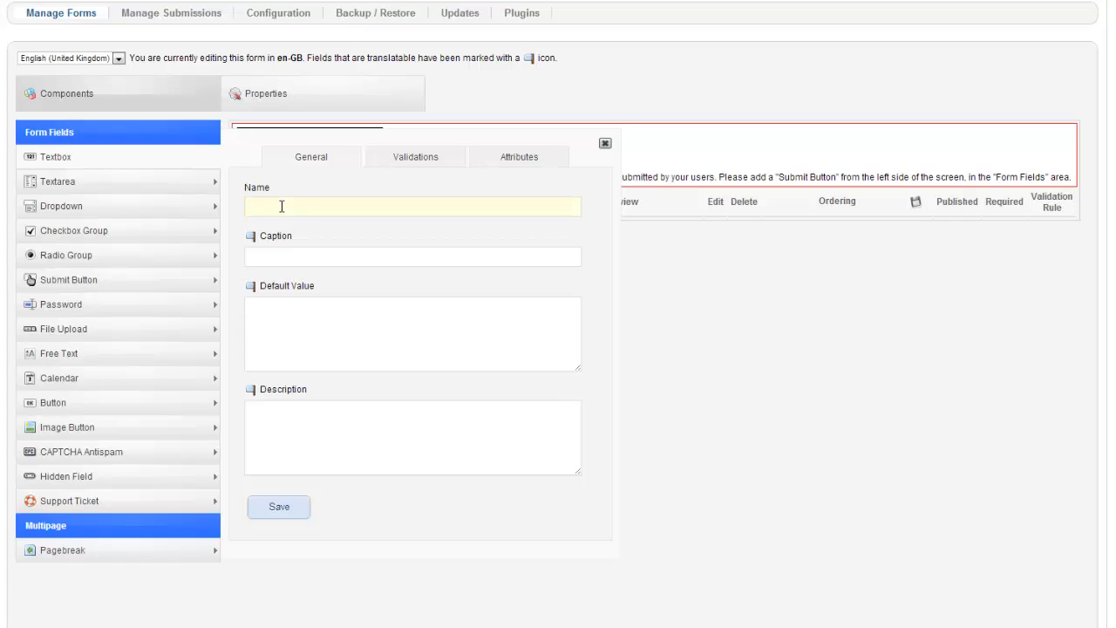
click(411, 206)
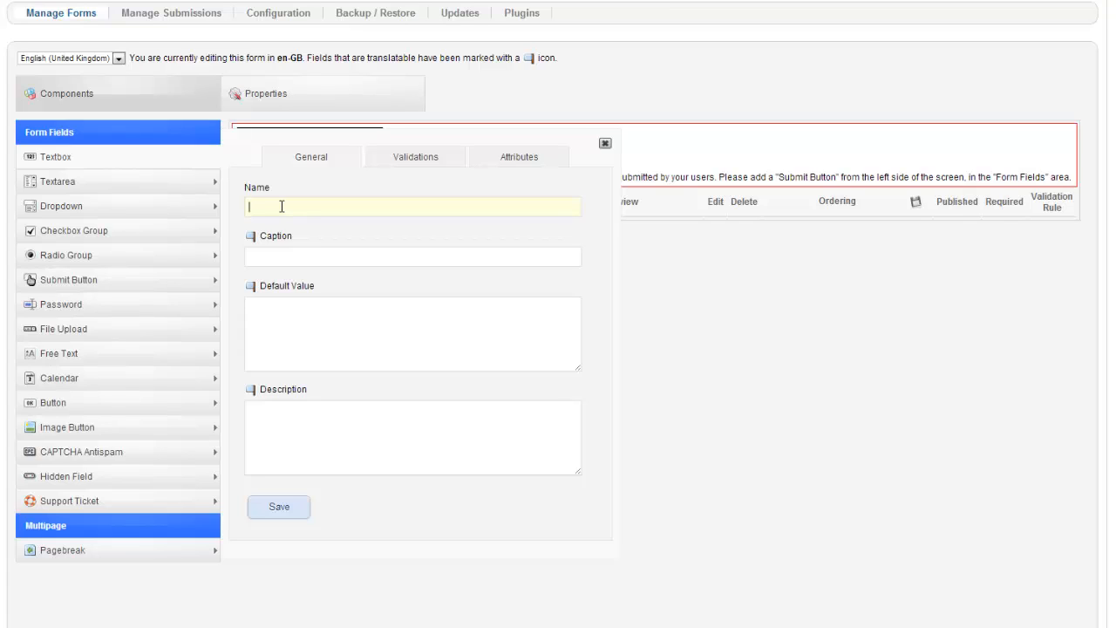
text(fu)
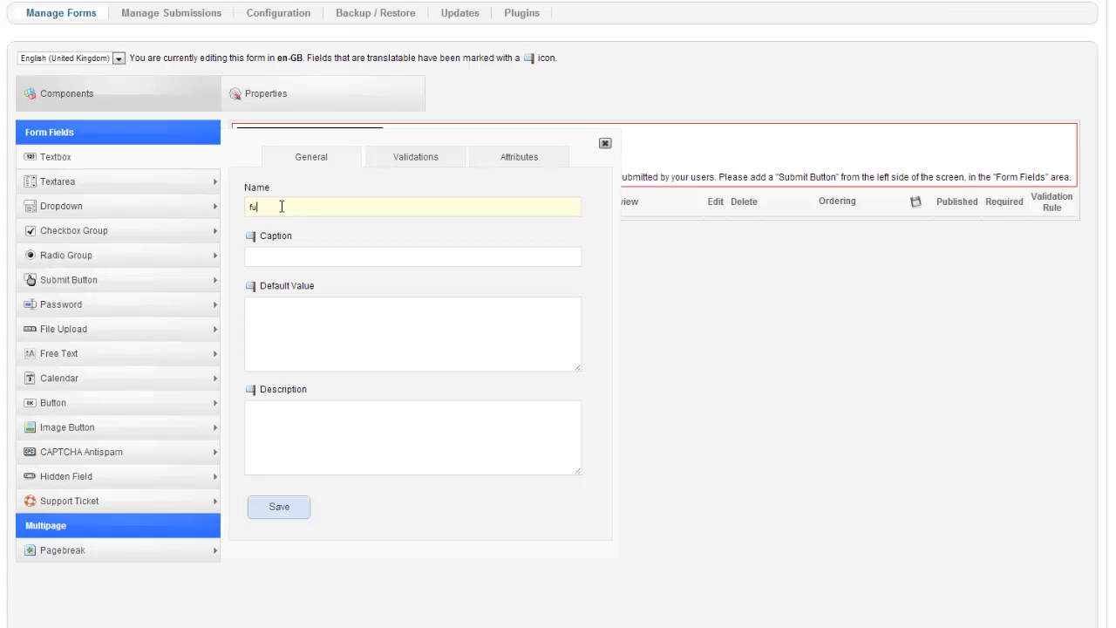
click(411, 255)
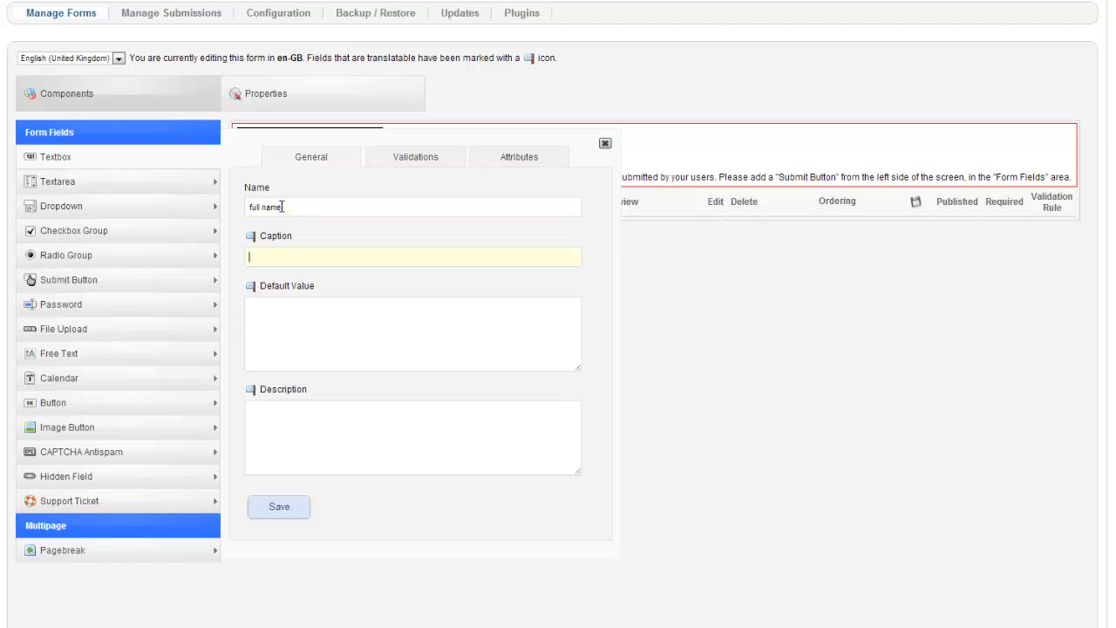
triple_click(279, 206)
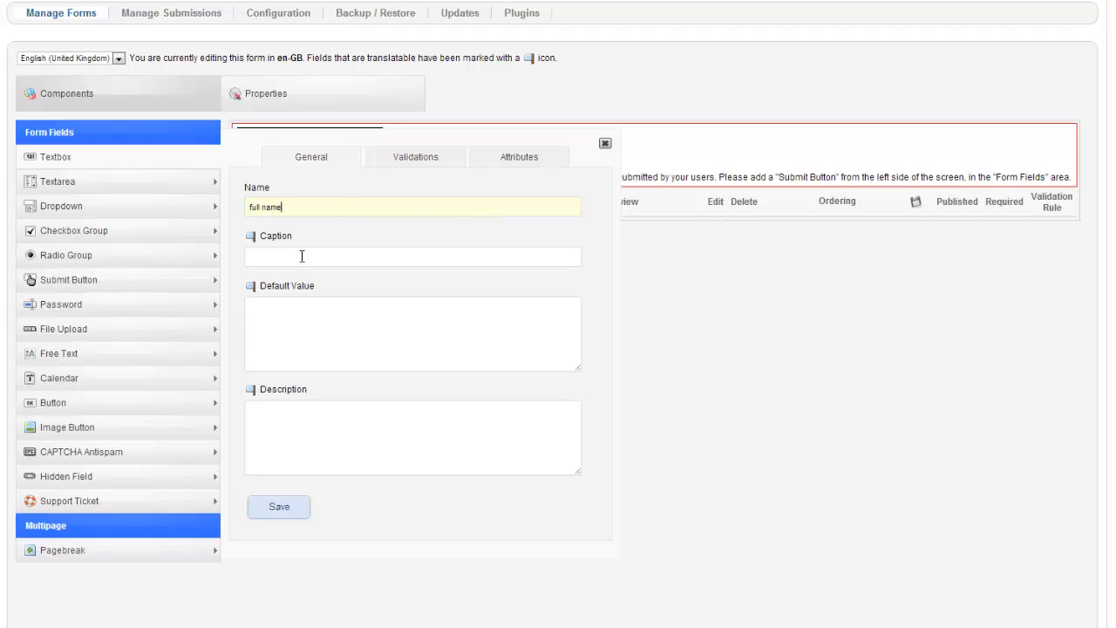
text(Full N)
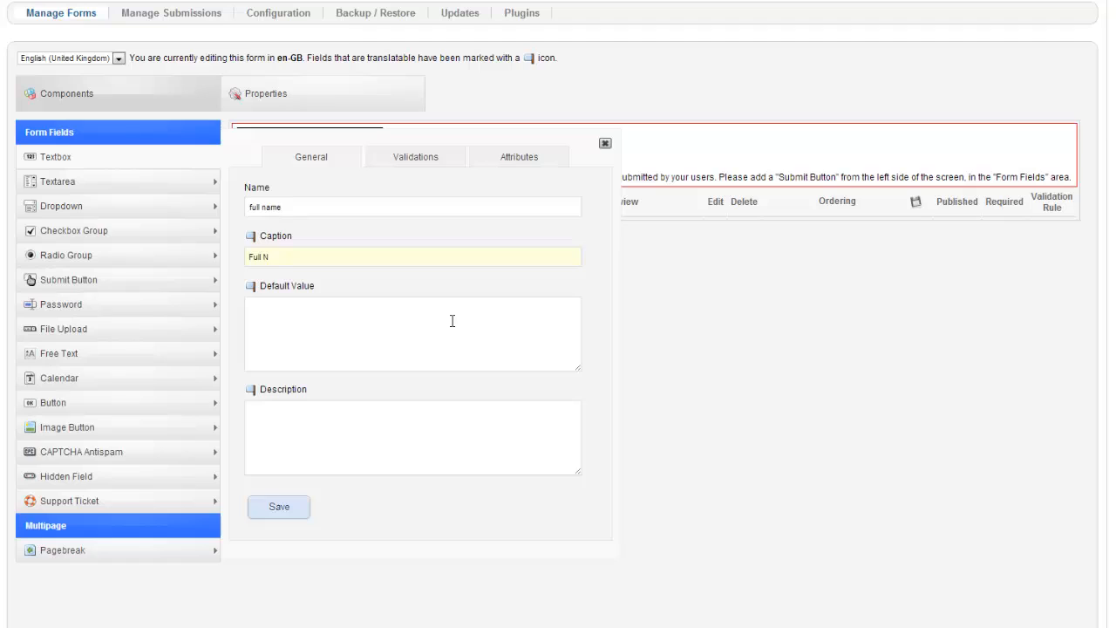
text(ame)
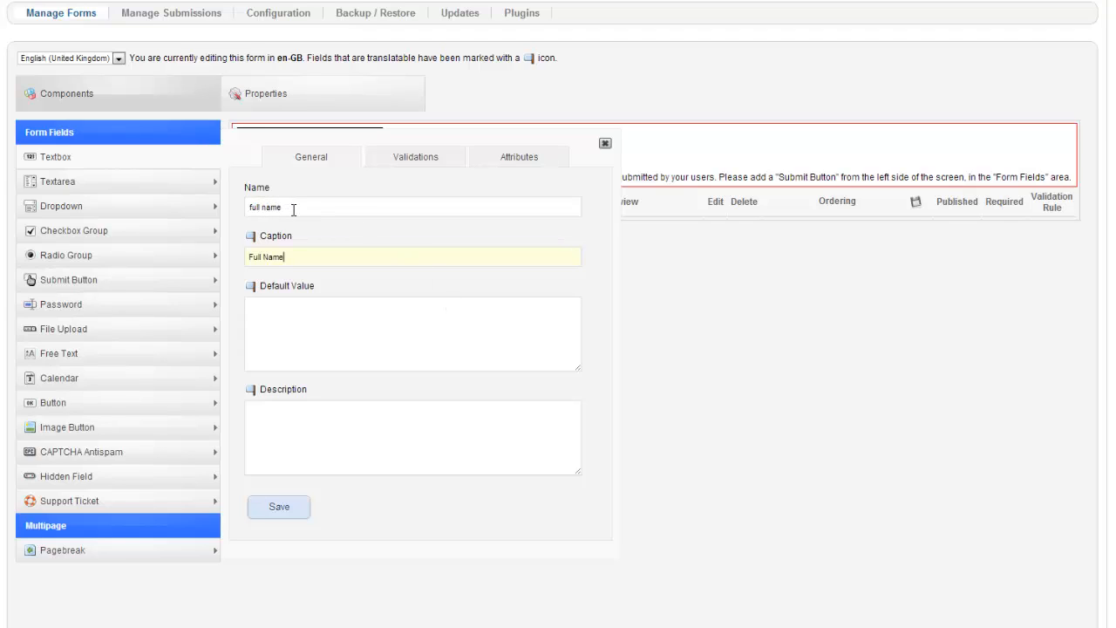
click(412, 334)
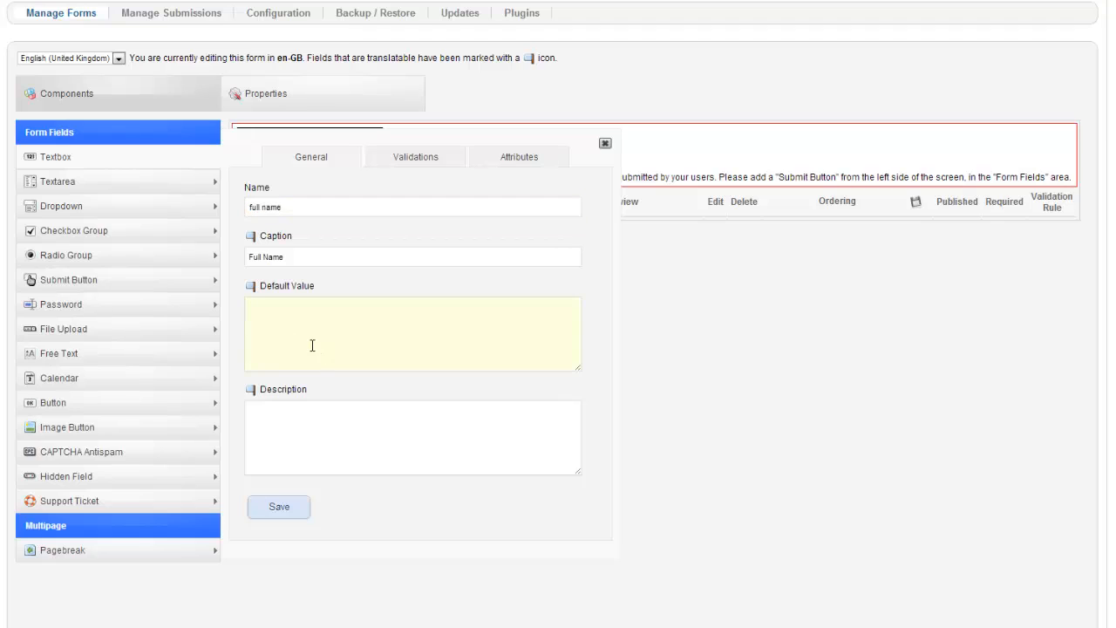
mouse_move(277, 416)
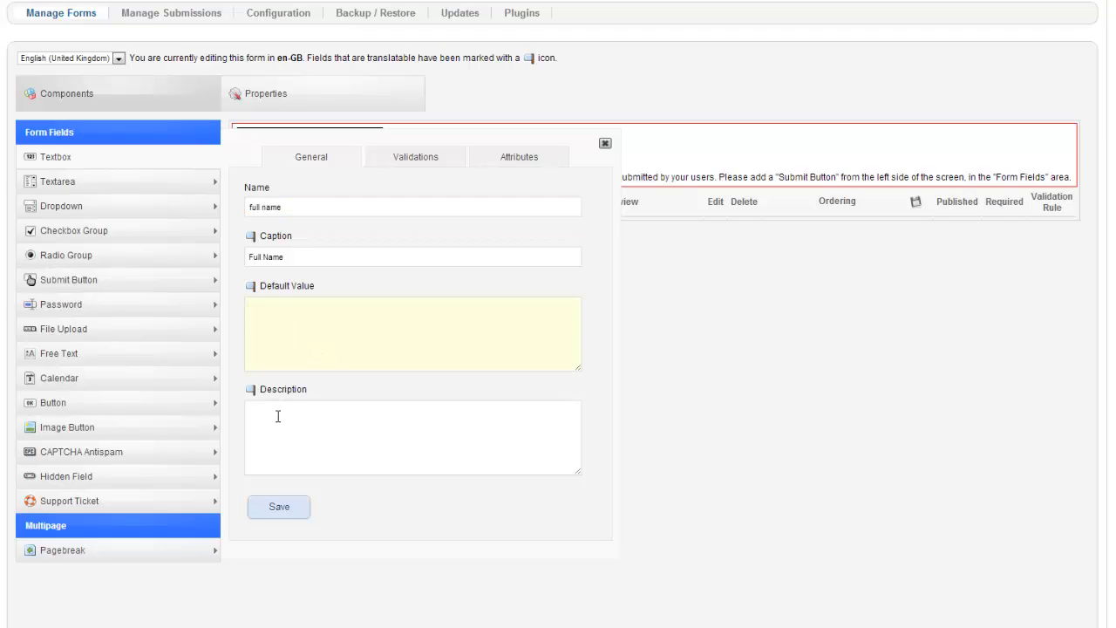
click(415, 157)
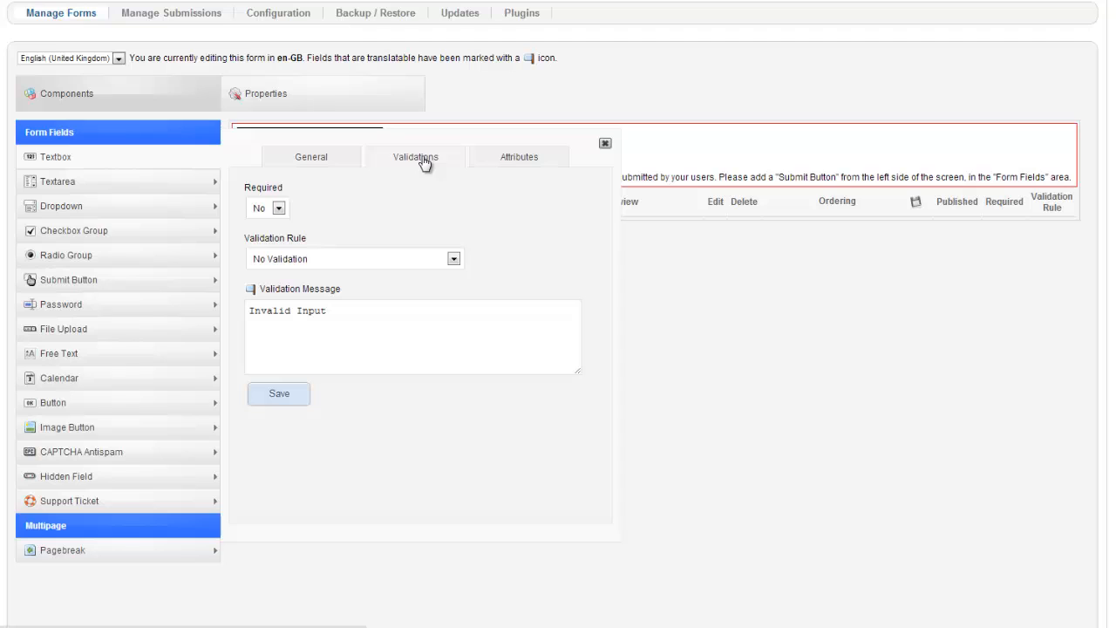
Make full name required with Alpha validation and message 'Please enter your name, no numbers or special characters.', then save it
click(265, 207)
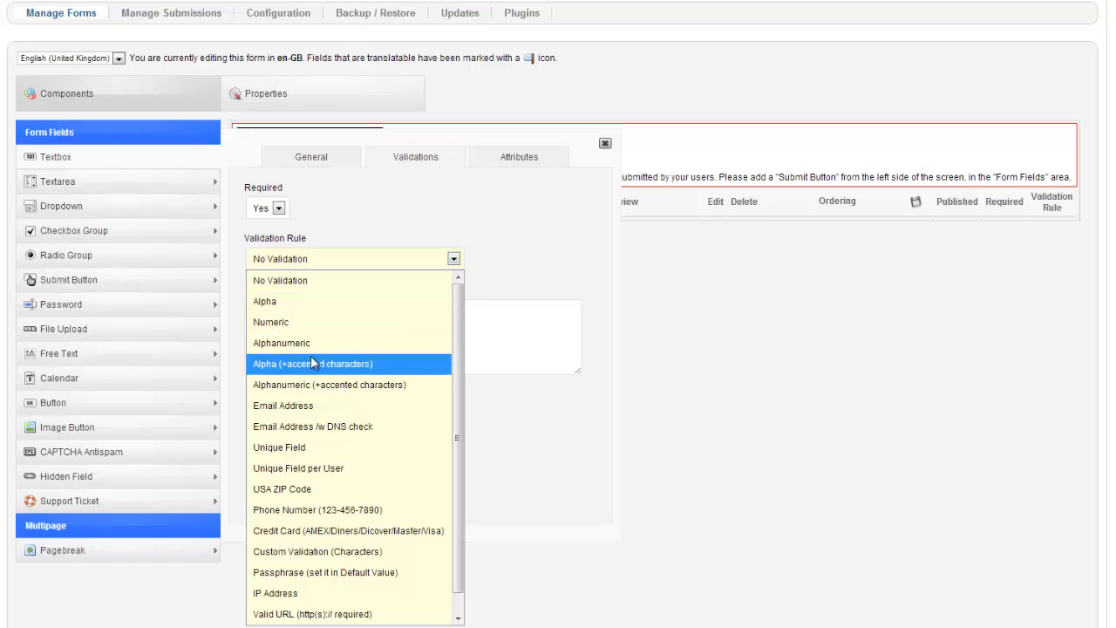
mouse_move(314, 300)
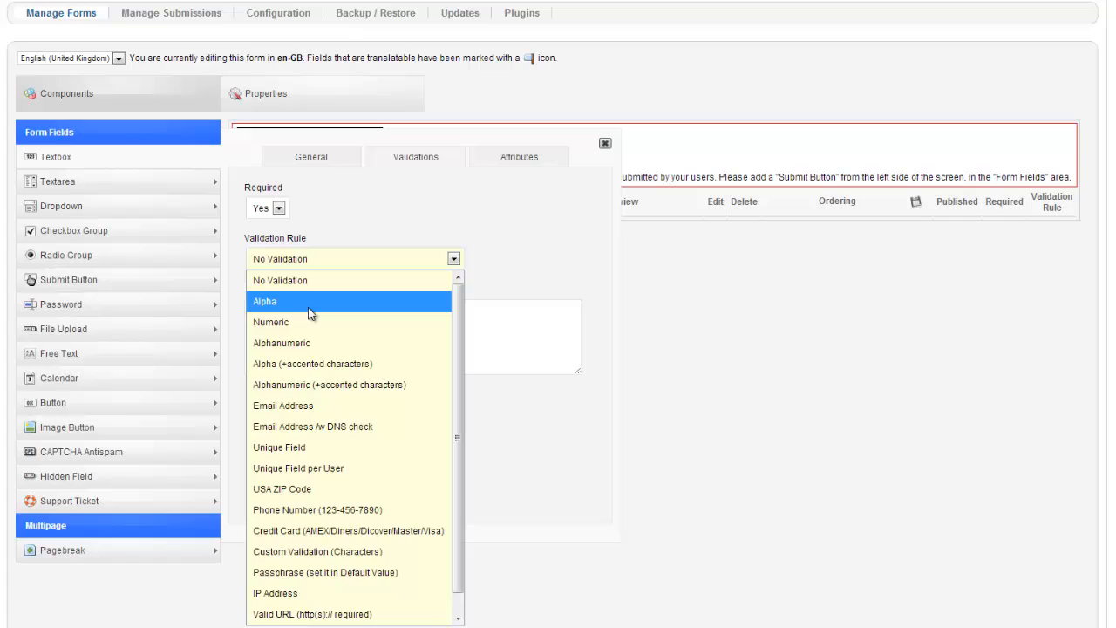
click(265, 300)
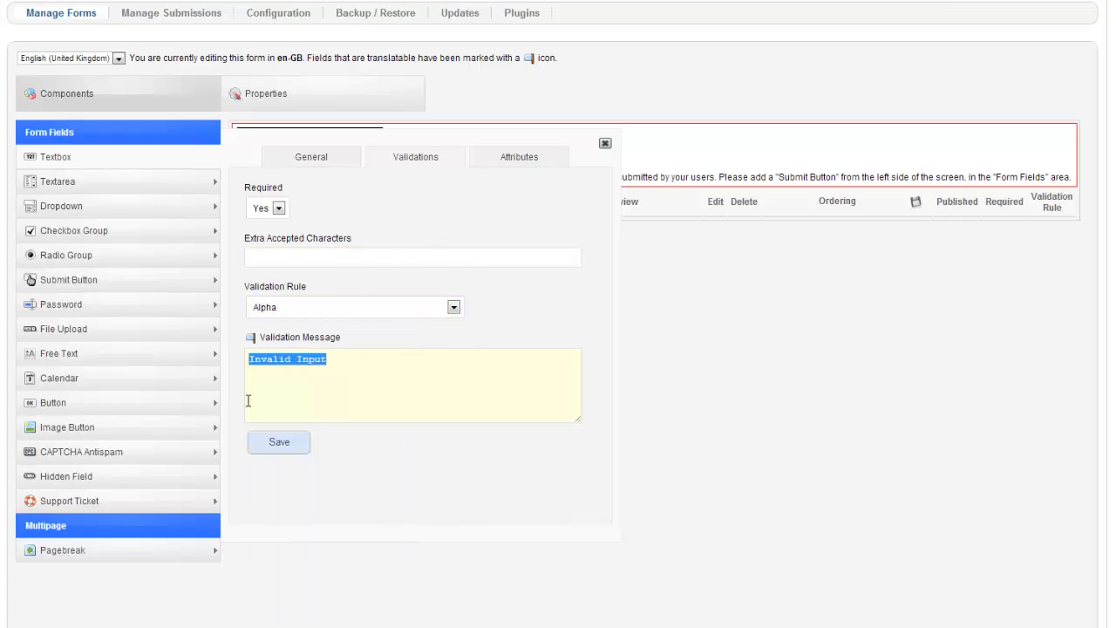
text(Please enter)
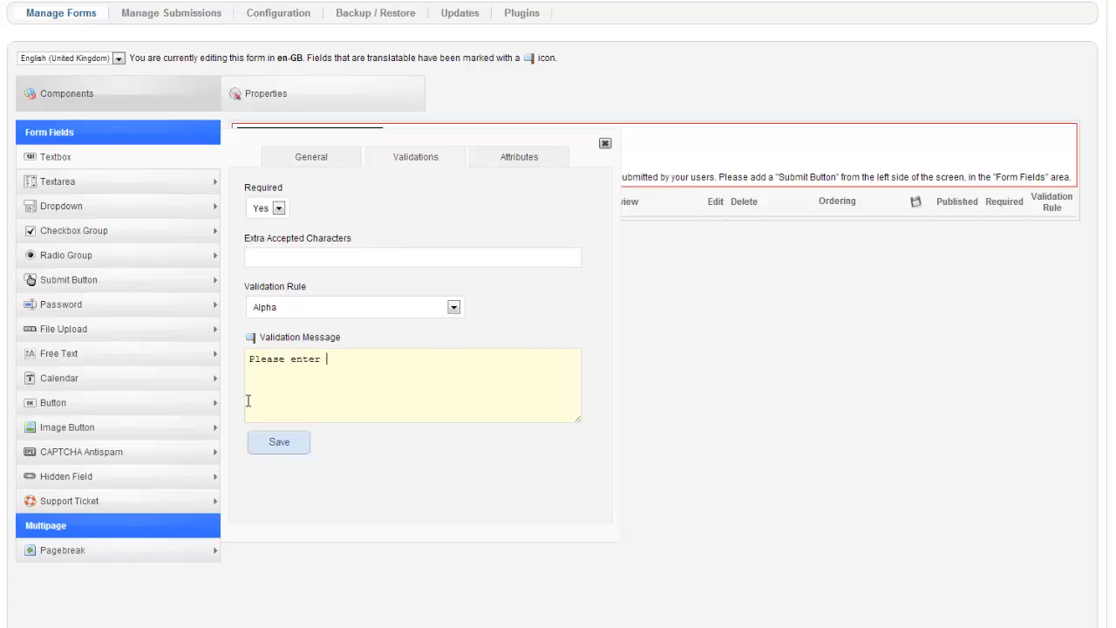
text(your name)
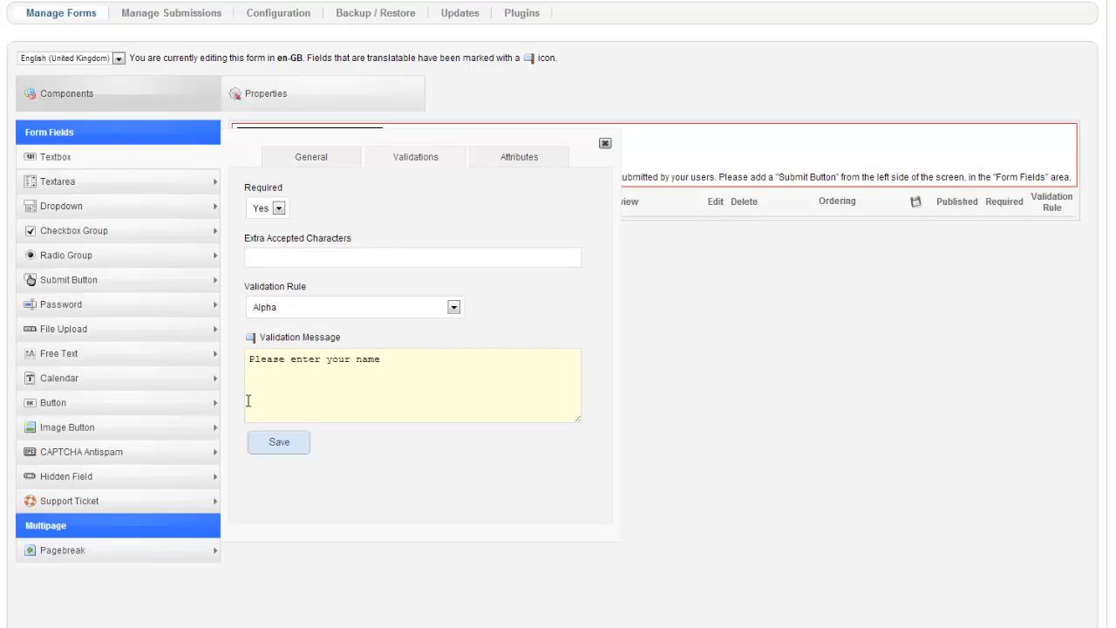
text(, no)
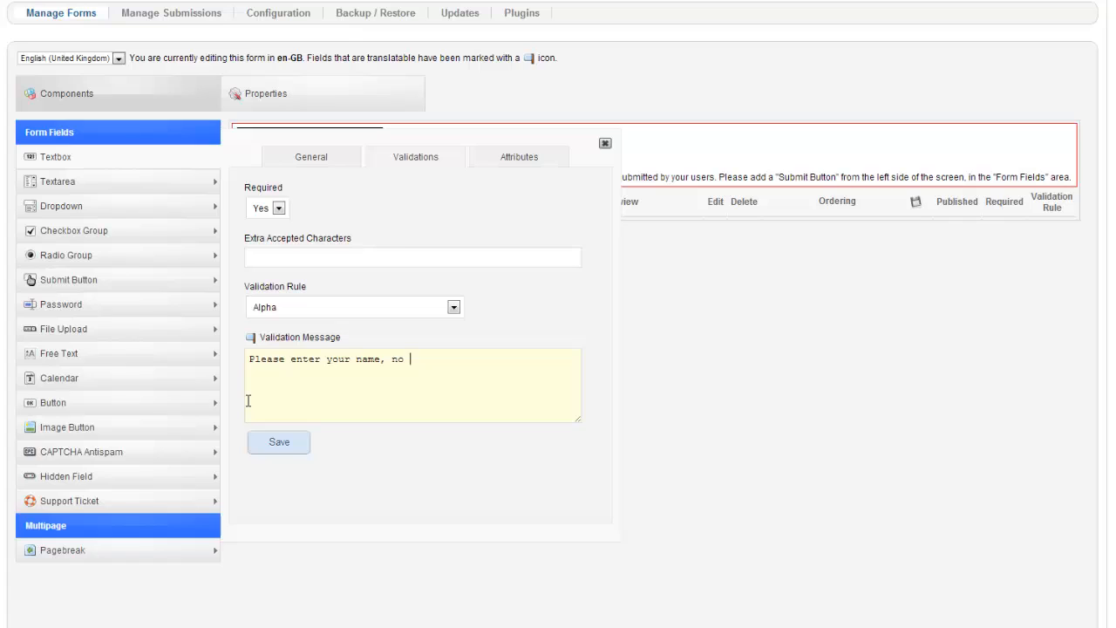
text(numbers or special charac)
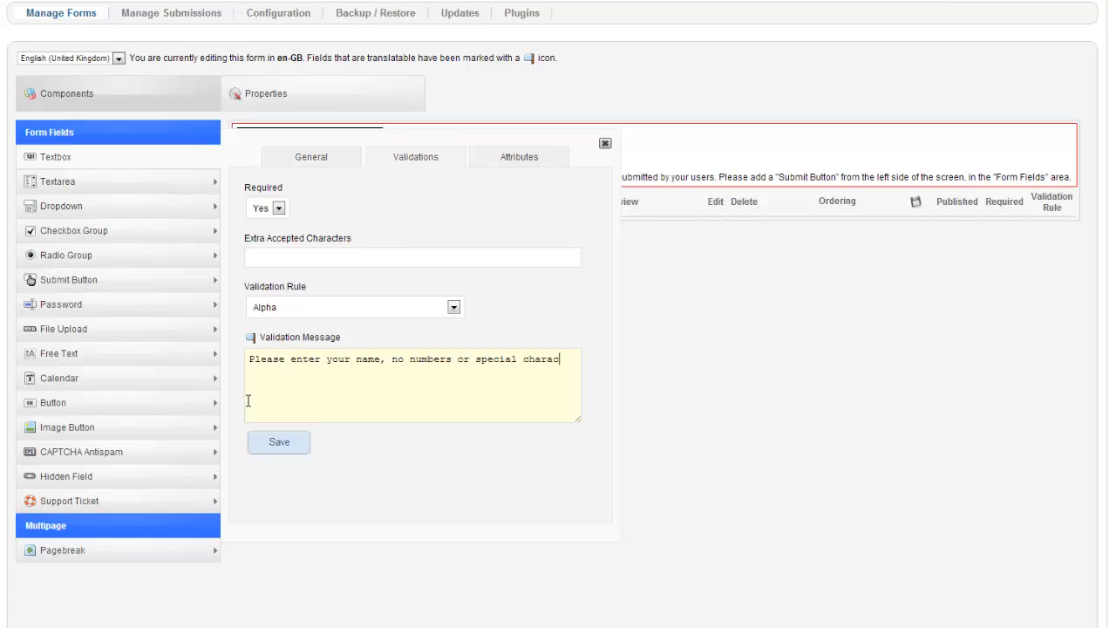
text(ters.)
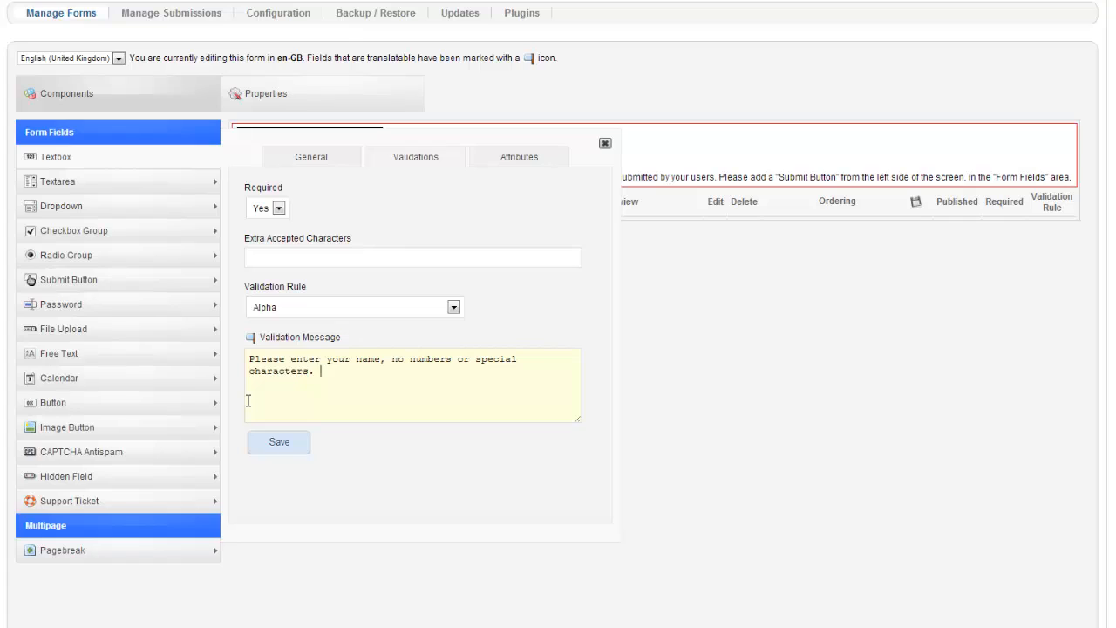
click(279, 443)
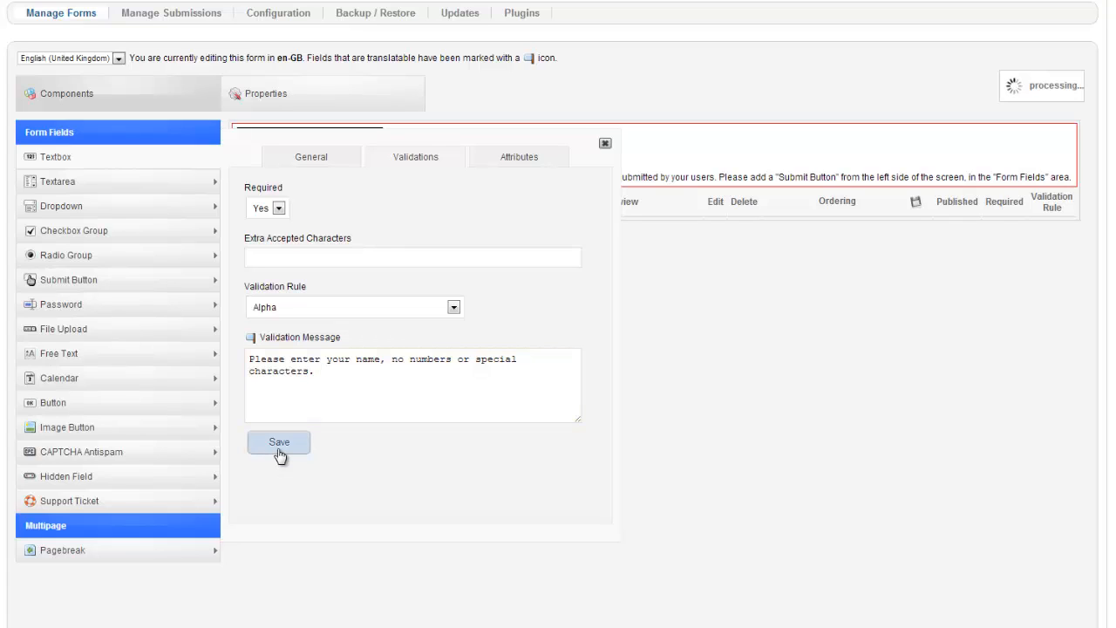
click(279, 443)
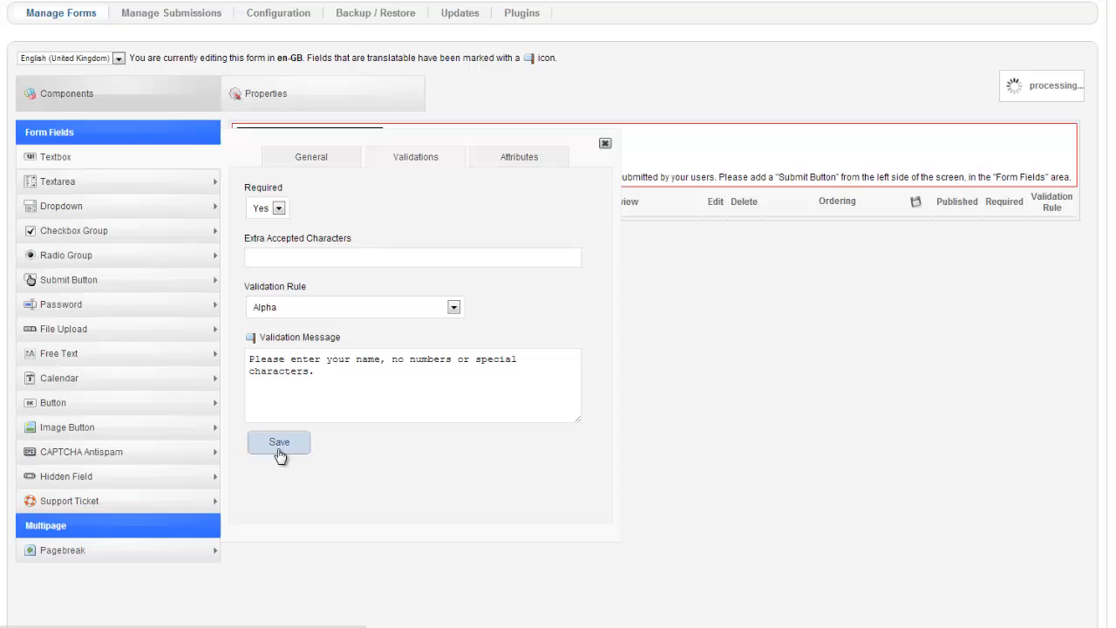
click(279, 443)
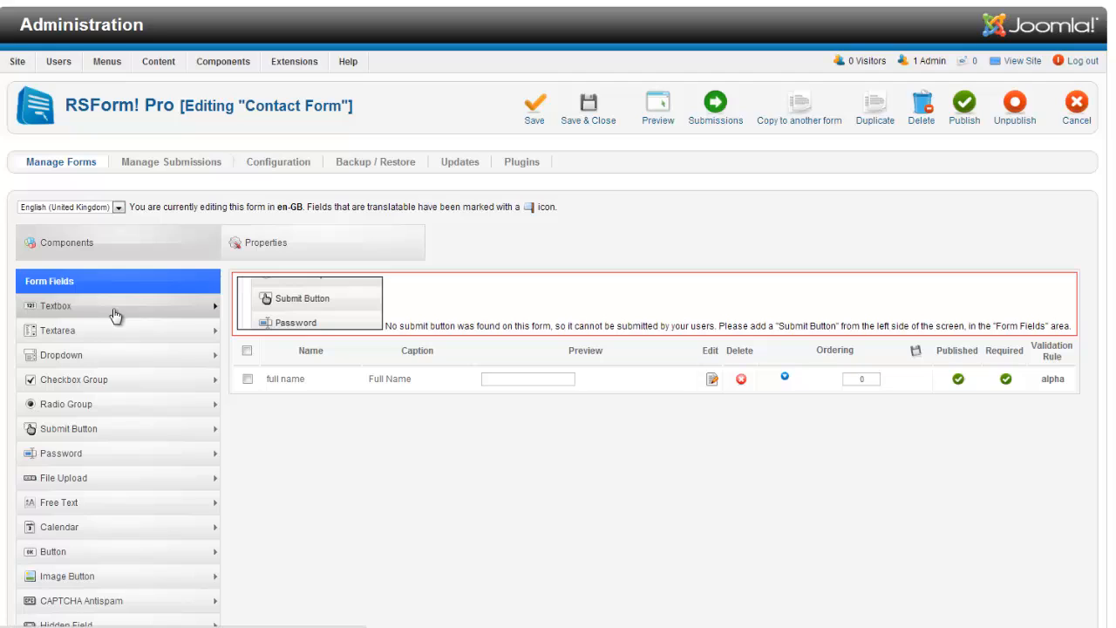
mouse_move(114, 316)
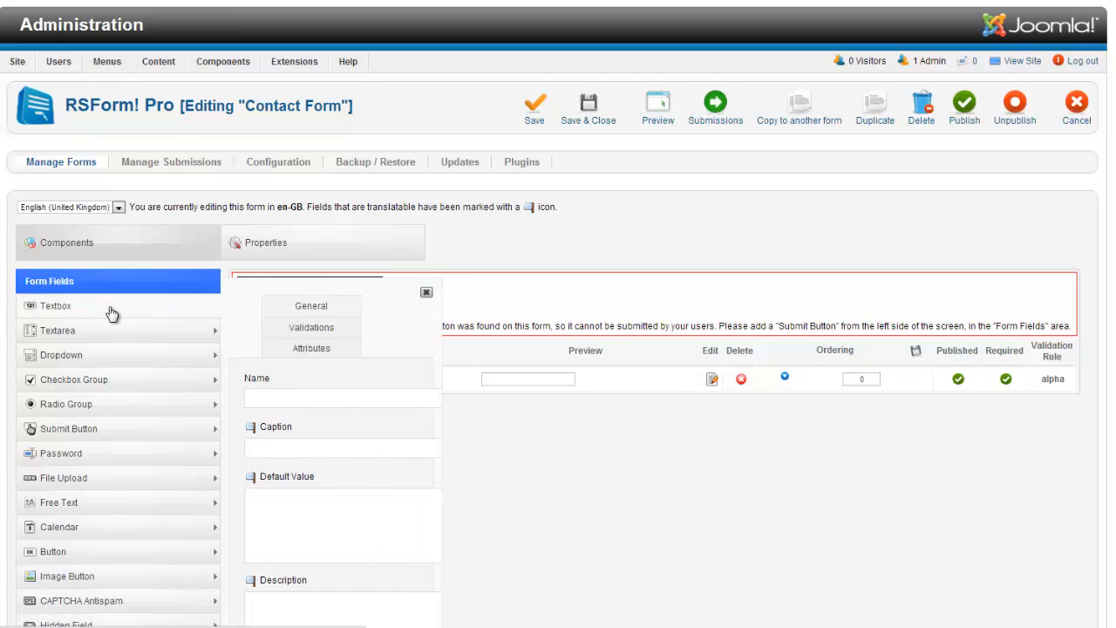
Start a Textbox named 'email' with caption 'Email' and go to its Validations settings
text(email)
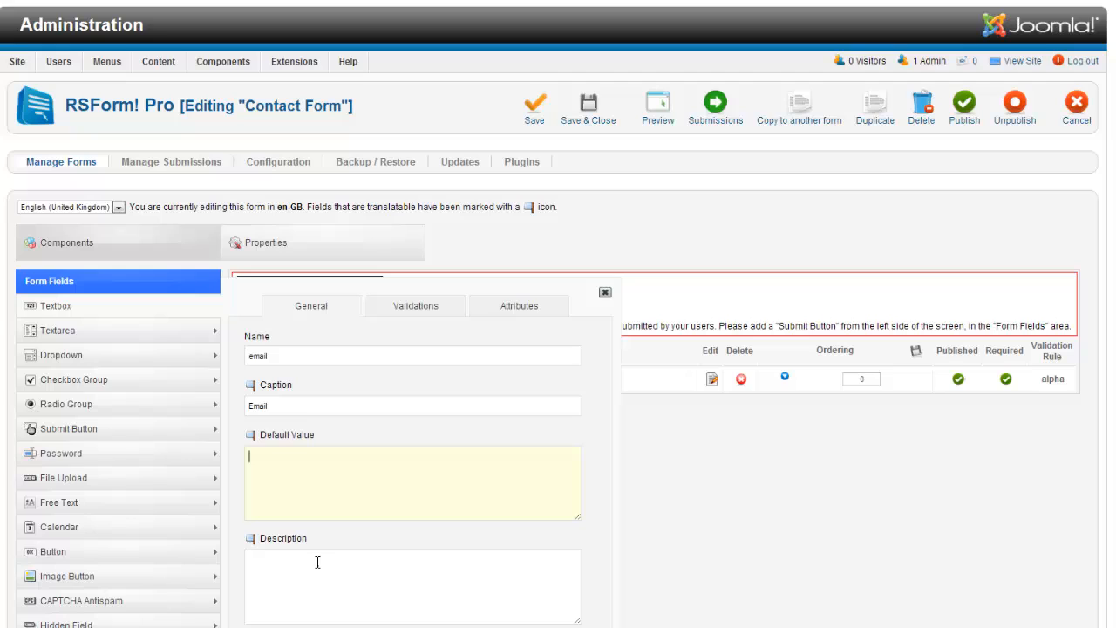
click(416, 305)
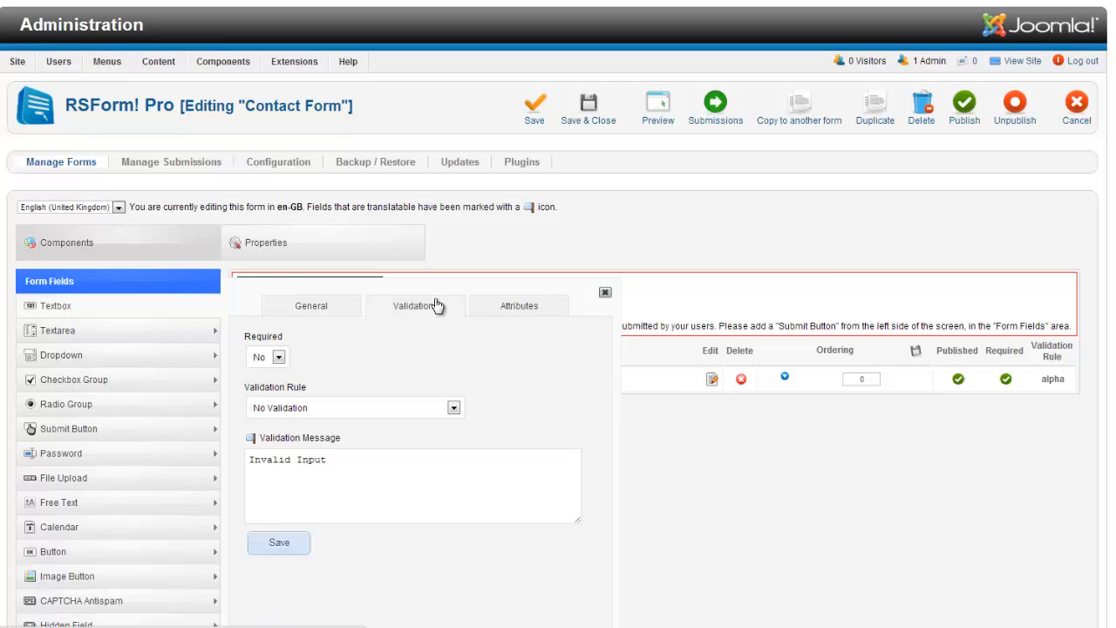
Make email required with Email Address validation and message 'Please enter a valid email address', then save it
click(265, 356)
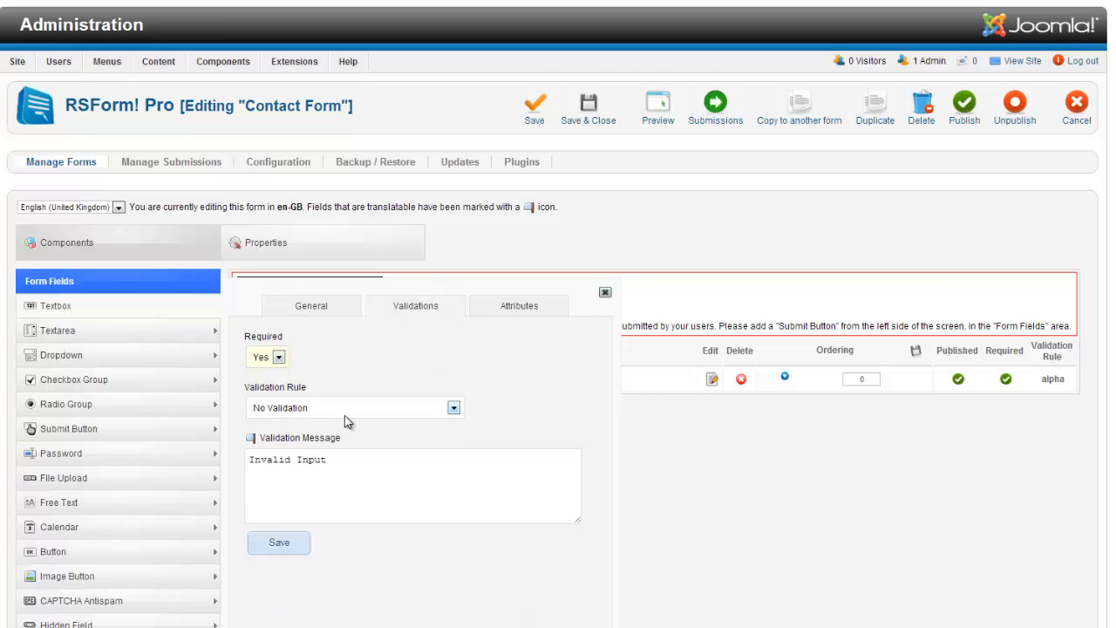
click(352, 408)
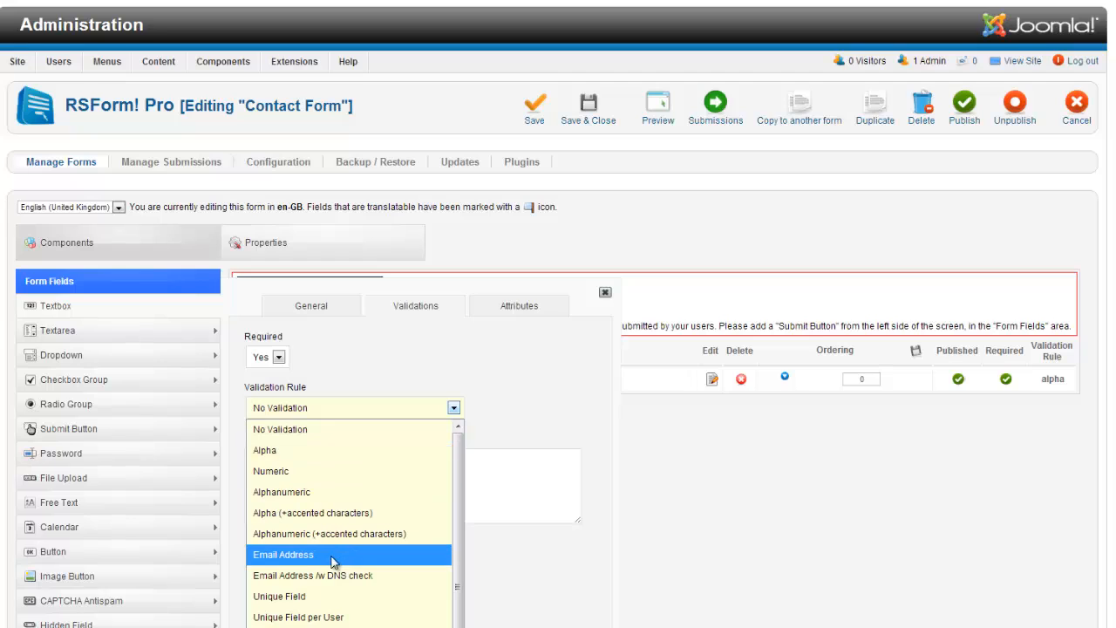
click(283, 554)
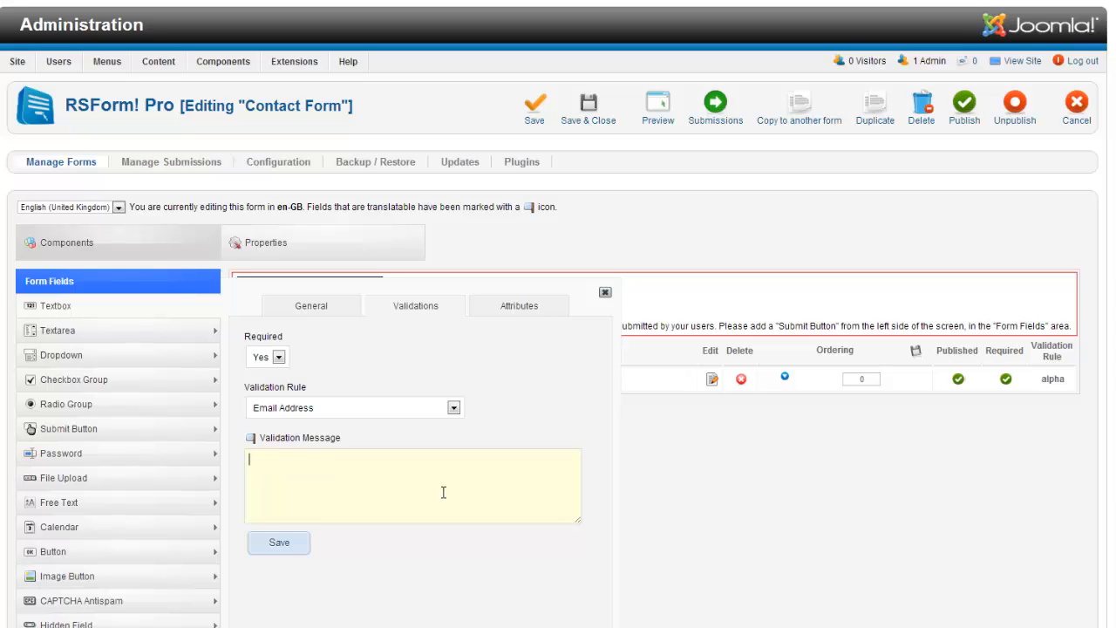
text(Please)
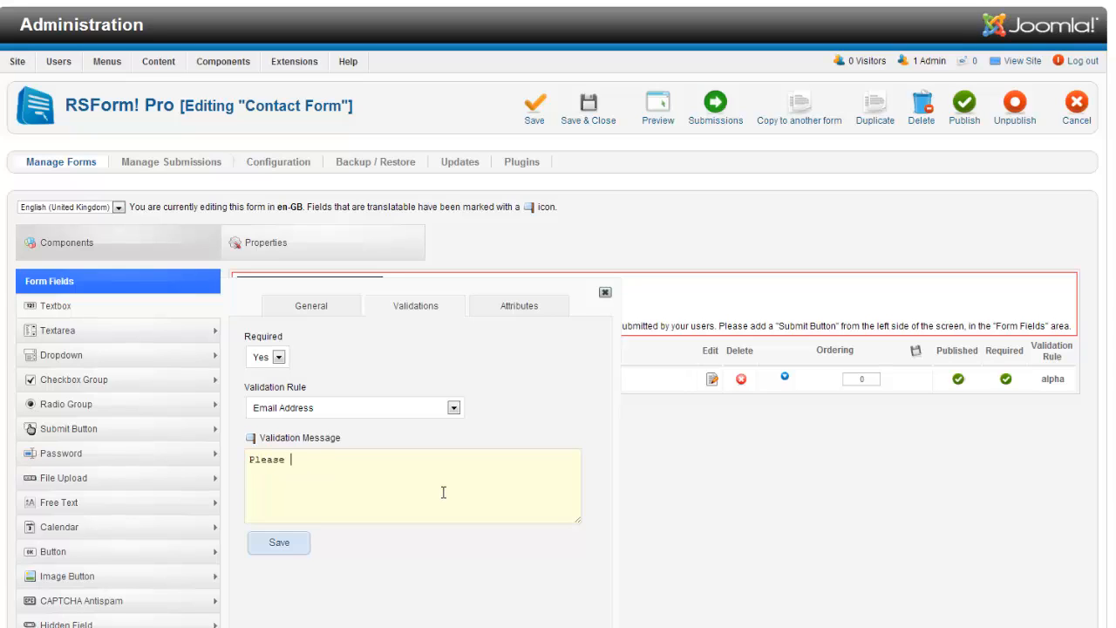
text(enter a v)
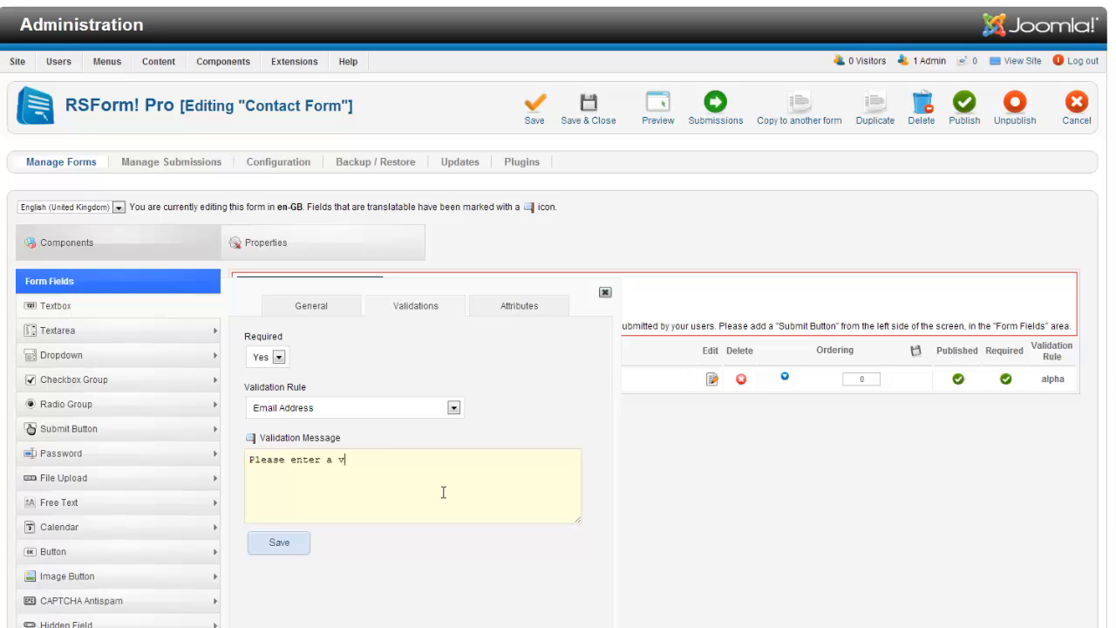
text(alid email add)
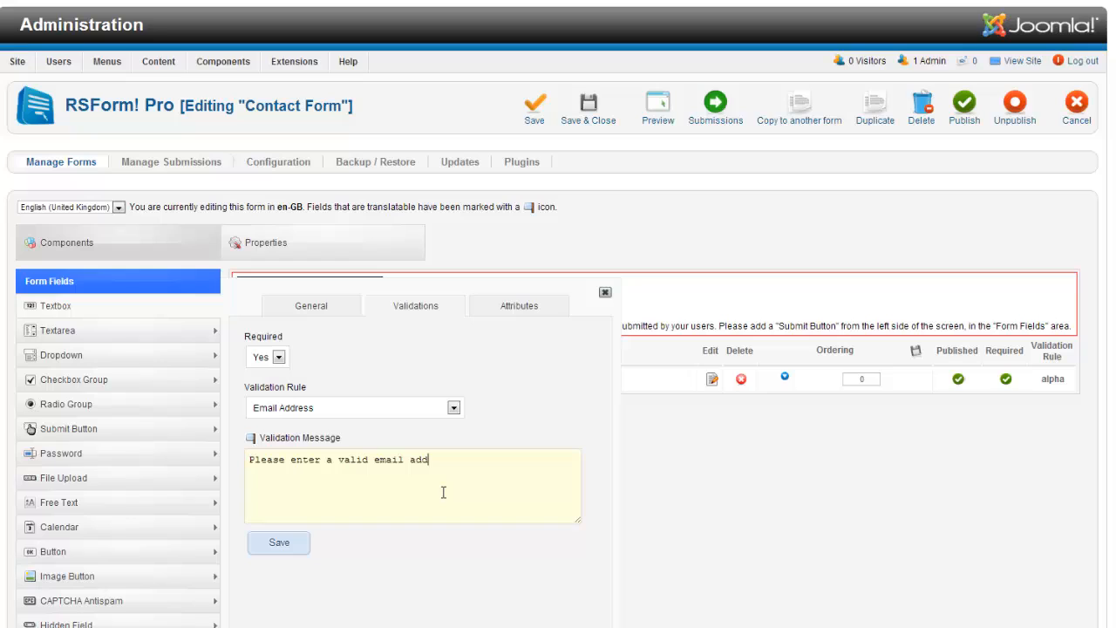
text(ress)
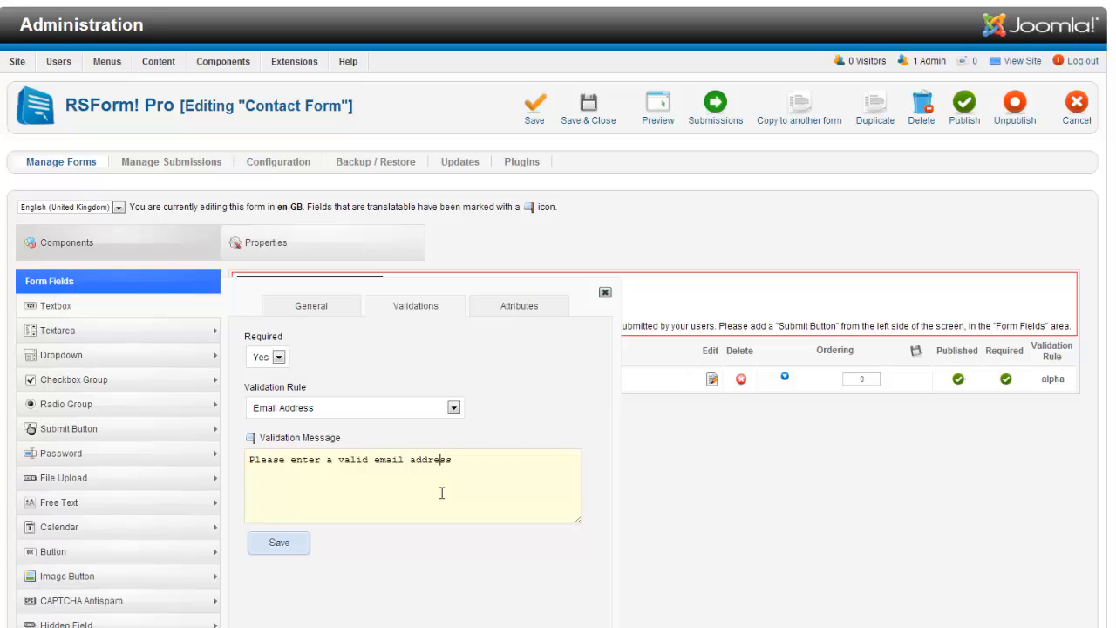
click(279, 542)
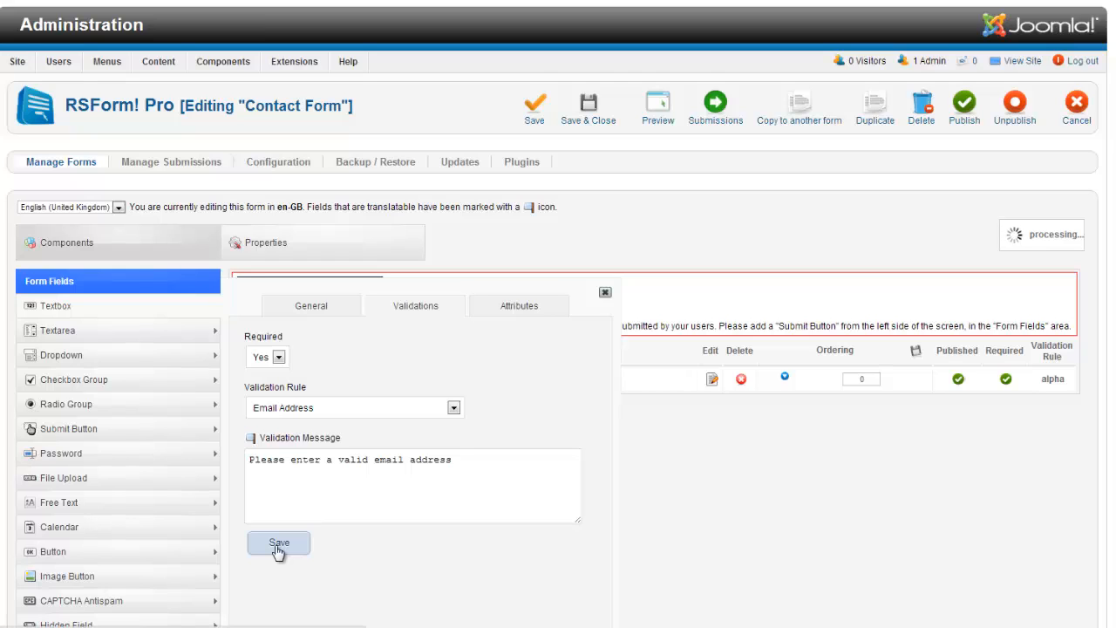
click(279, 544)
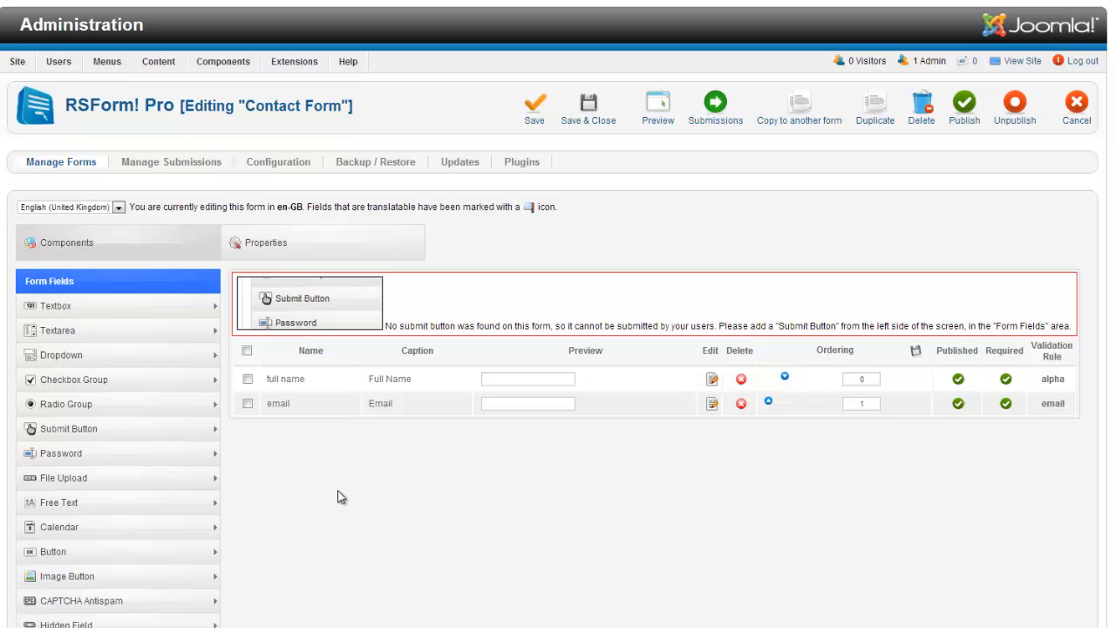
mouse_move(121, 356)
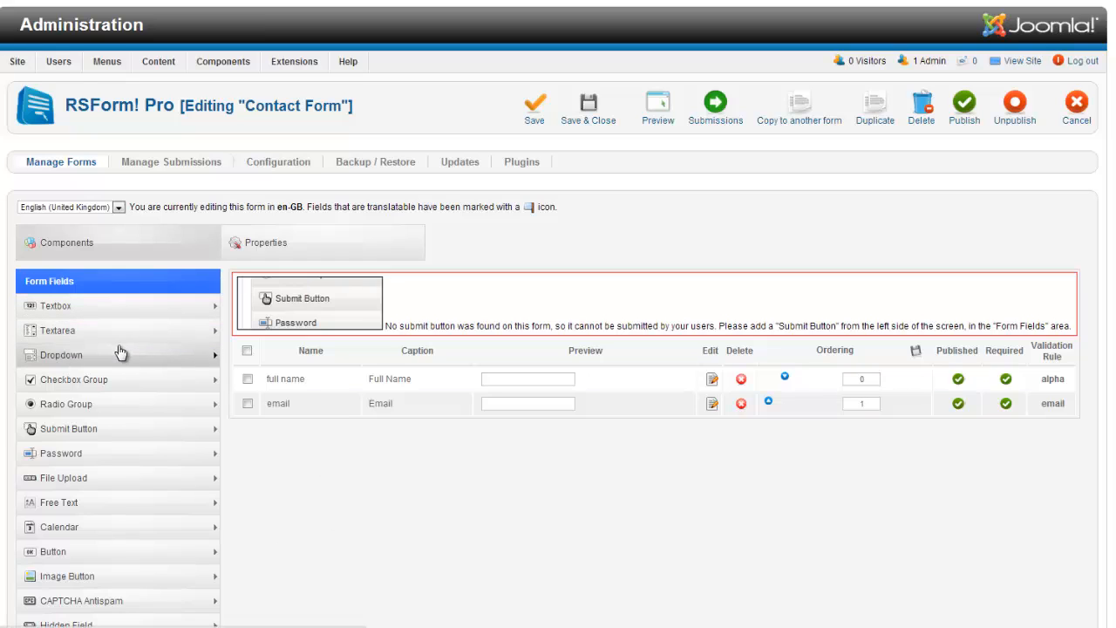
Add a dropdown named hear about us with caption "Where did you hear about us?"
click(61, 356)
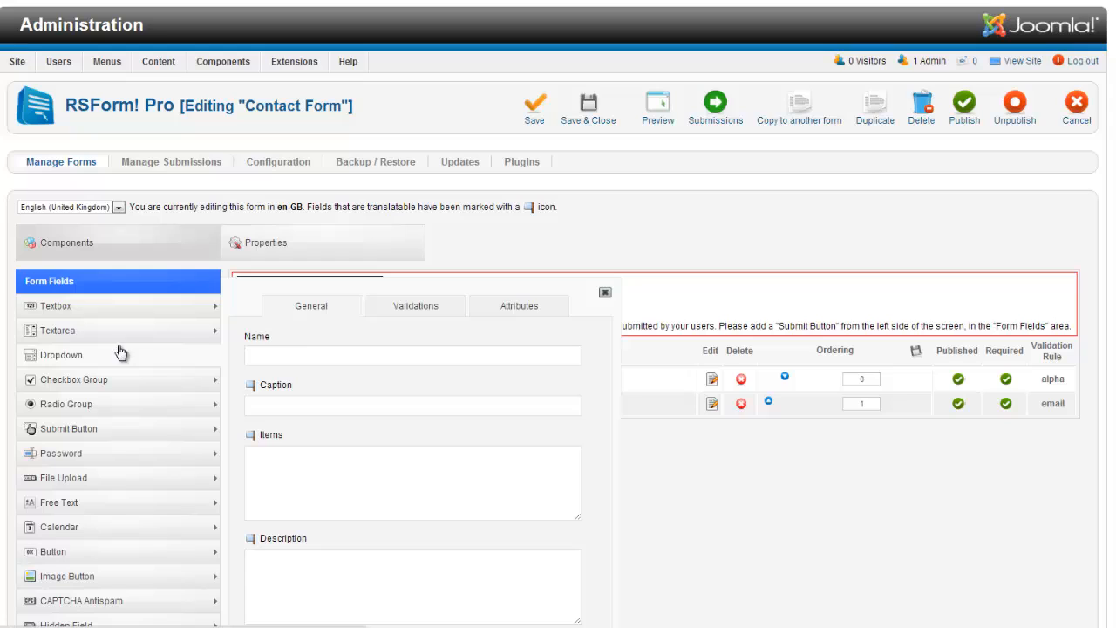
click(412, 356)
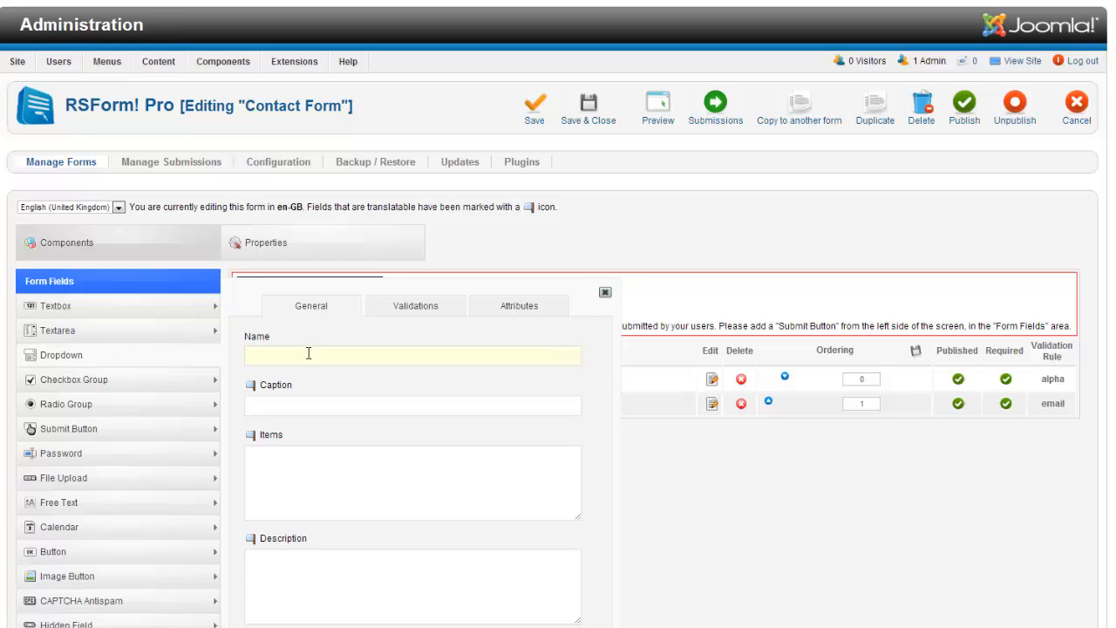
text(where)
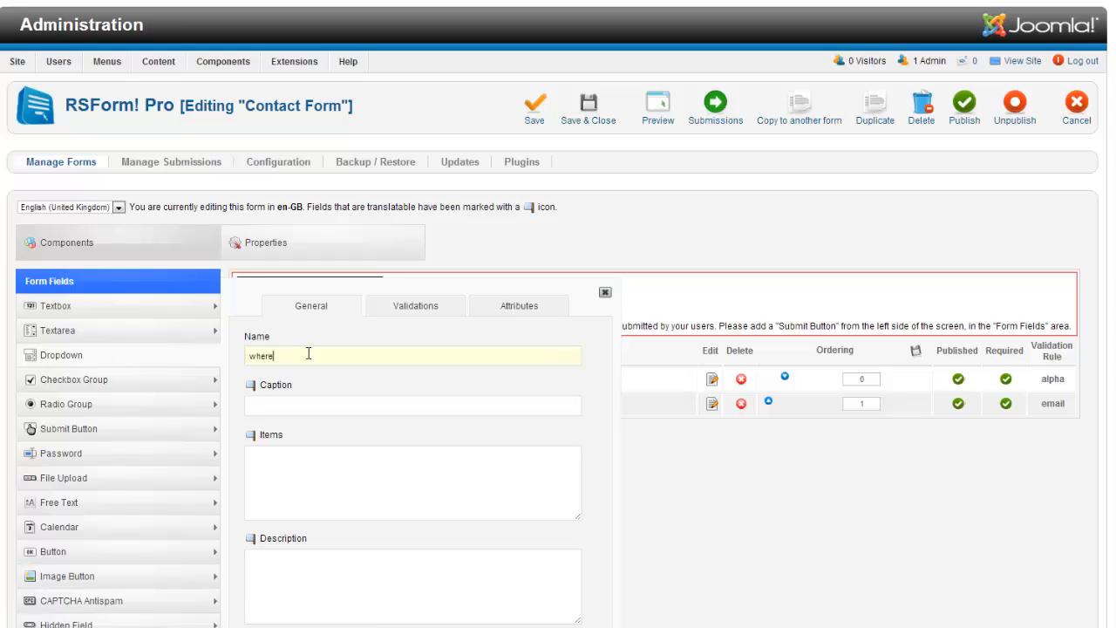
text(heal)
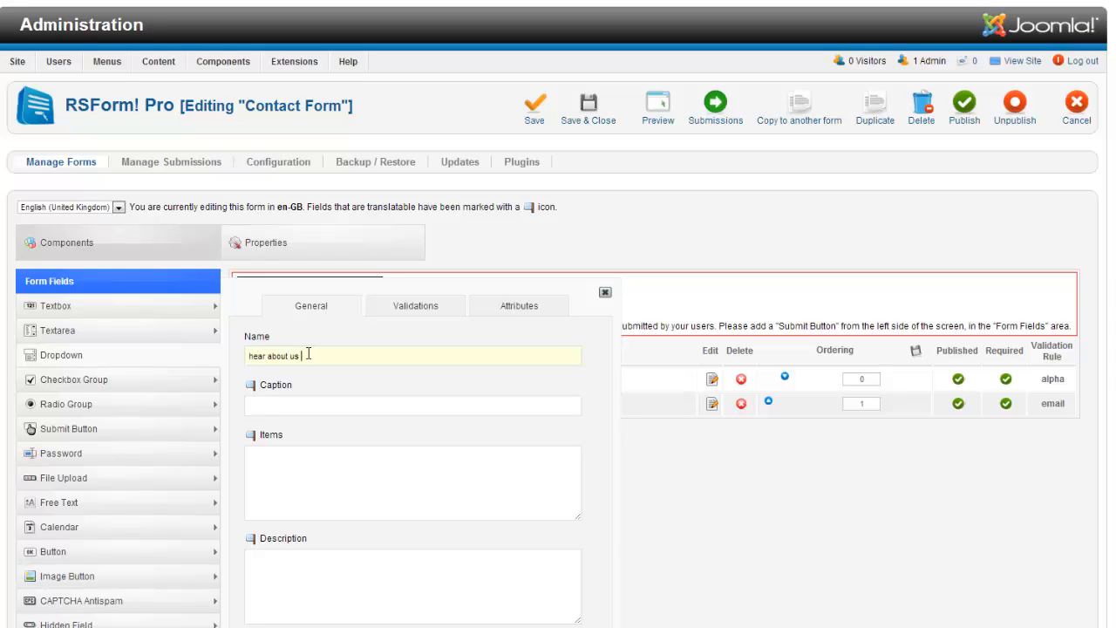
text(Where did you hear about us)
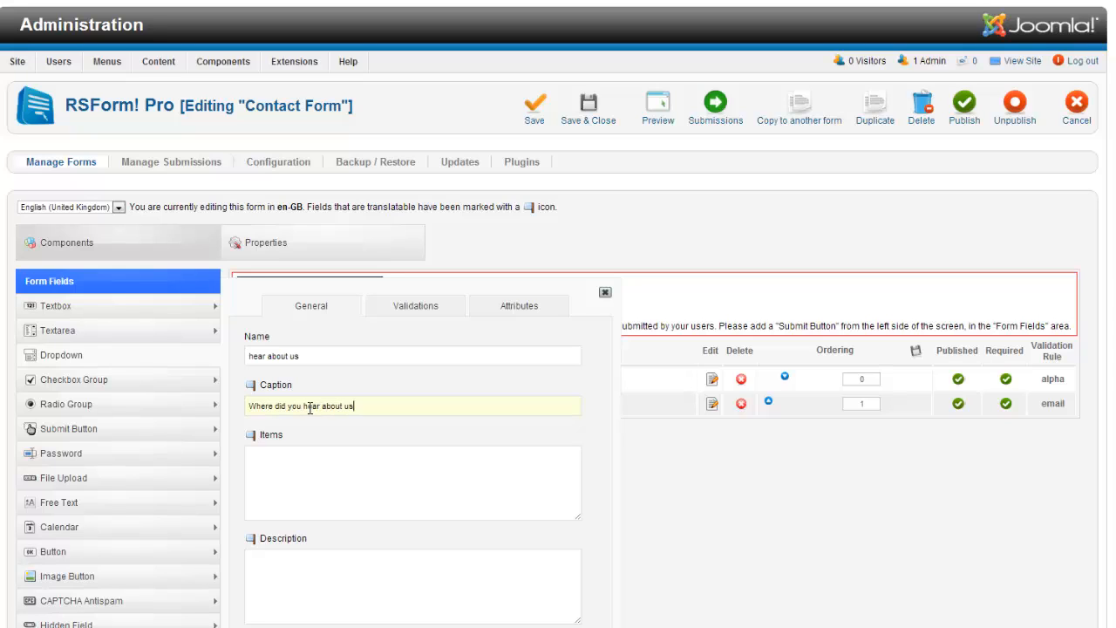
text(?)
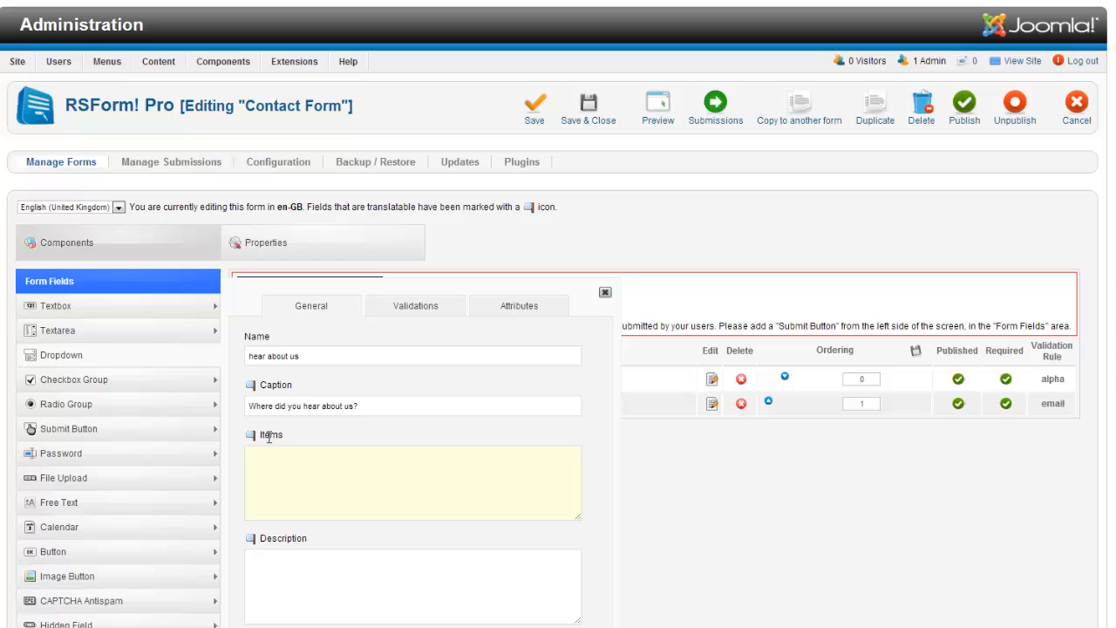
mouse_move(283, 478)
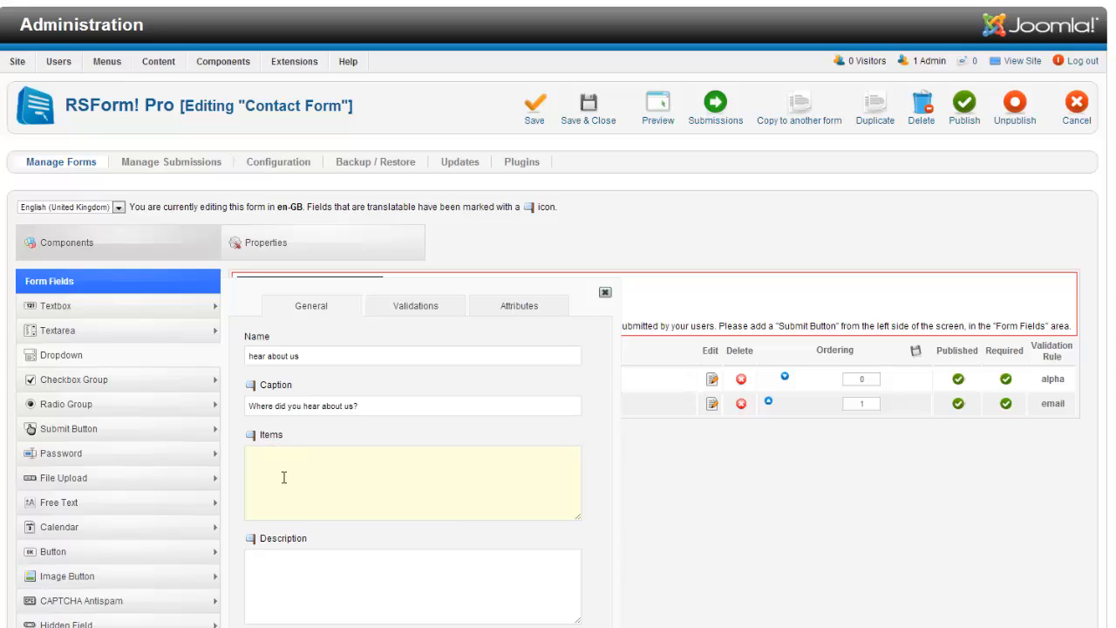
List Internet Search, Magazine and Friend as the dropdown items, removing a mistyped College entry
text(Internet Search)
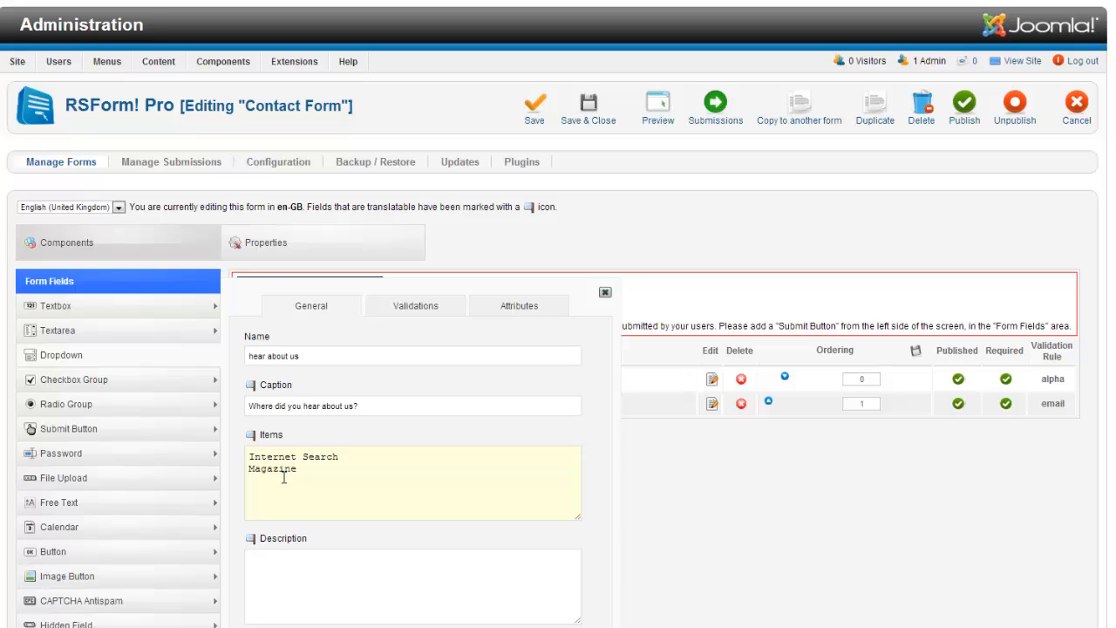
text(Friend)
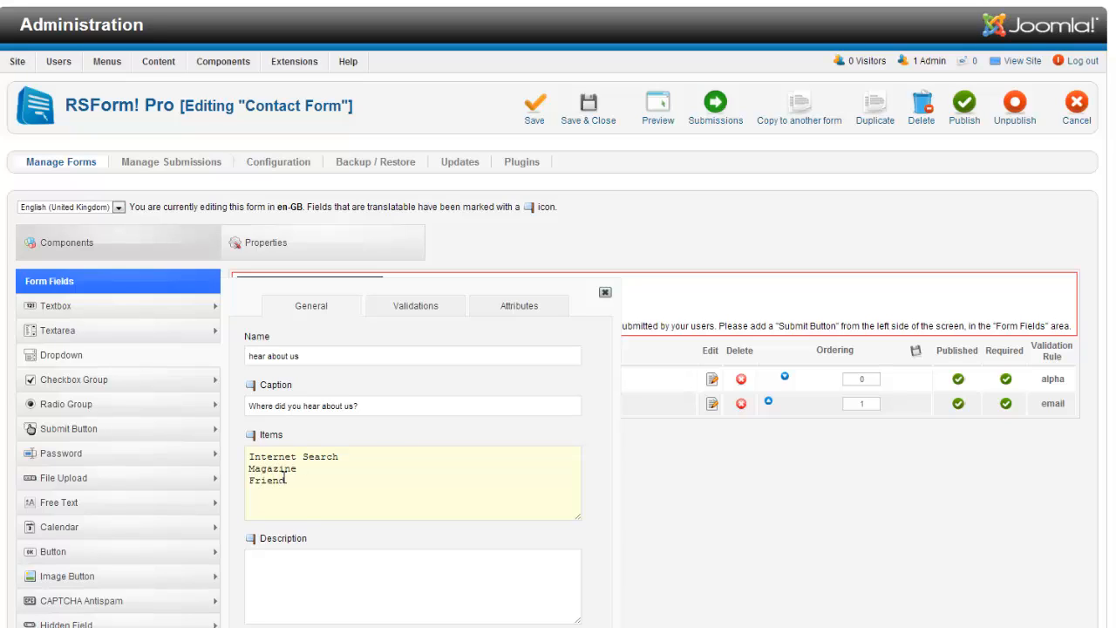
text(Colleg)
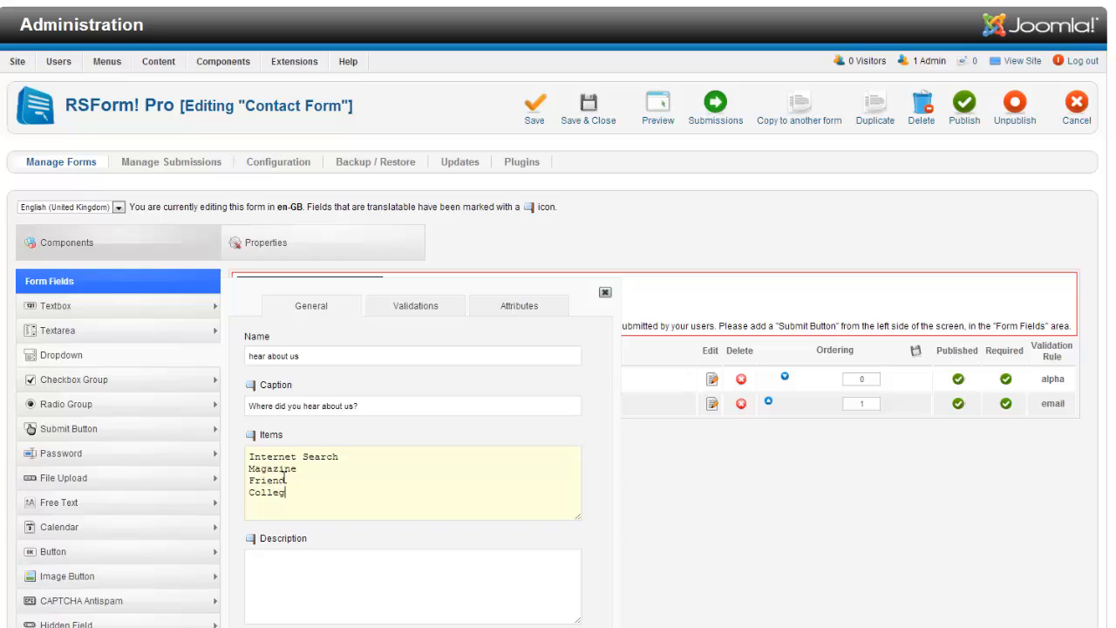
key(BackSpace)
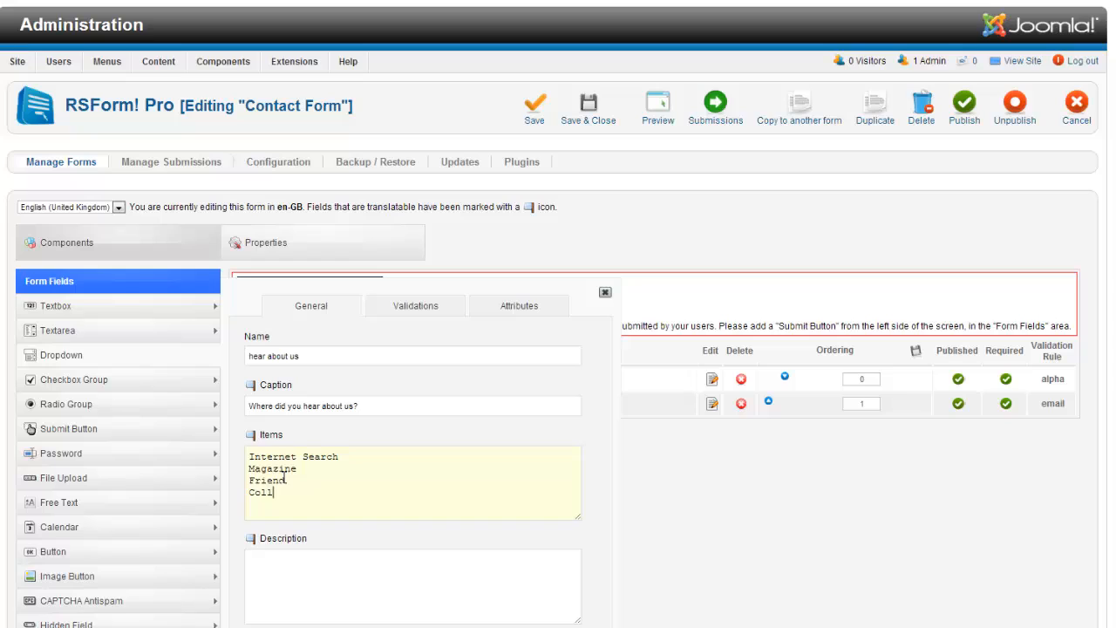
key(BackSpace)
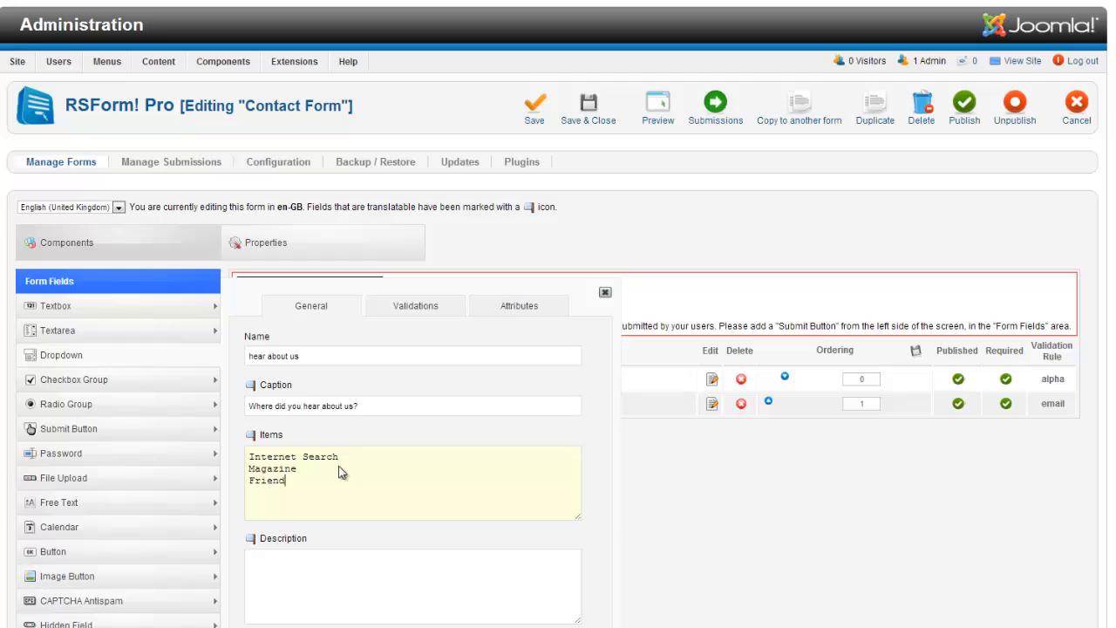
Review the dropdown's validation and general settings, leave it not required, and save it
click(415, 305)
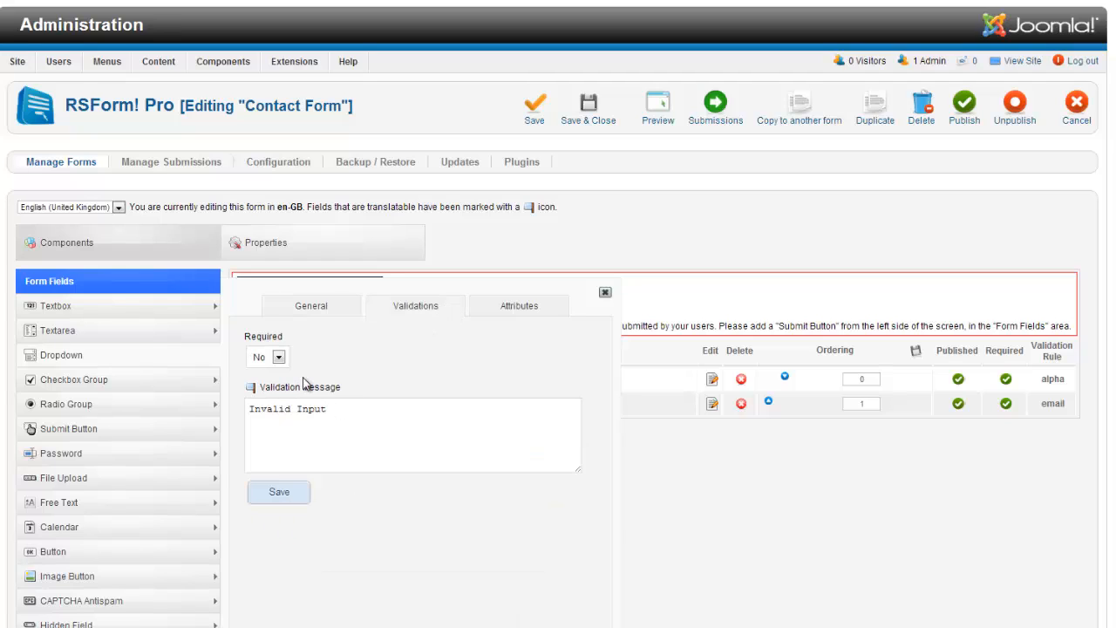
click(310, 306)
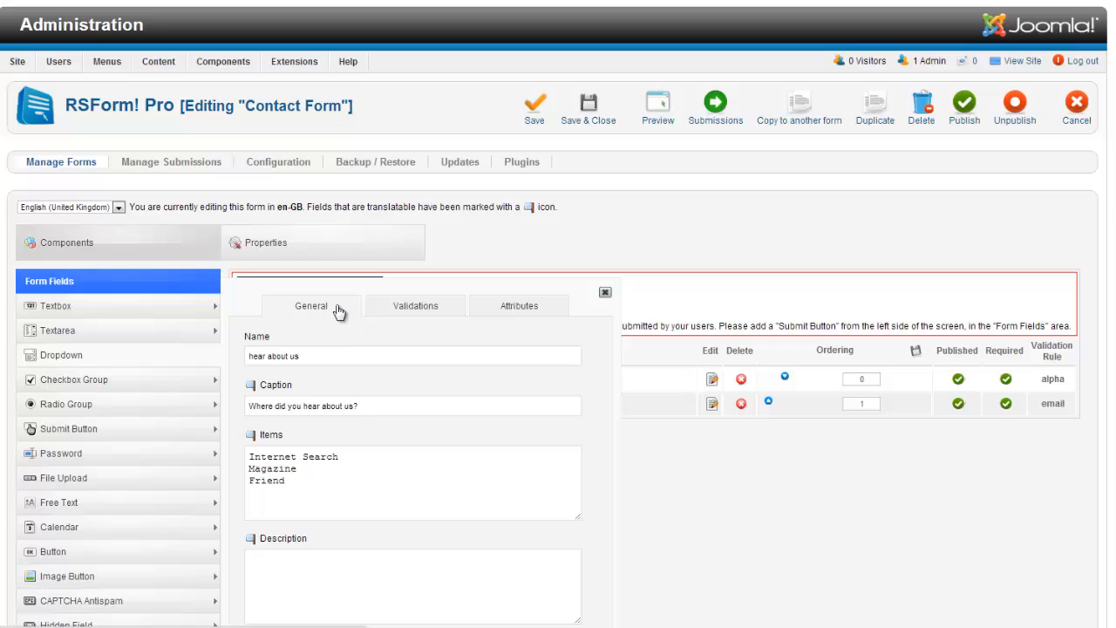
scroll(down, 3)
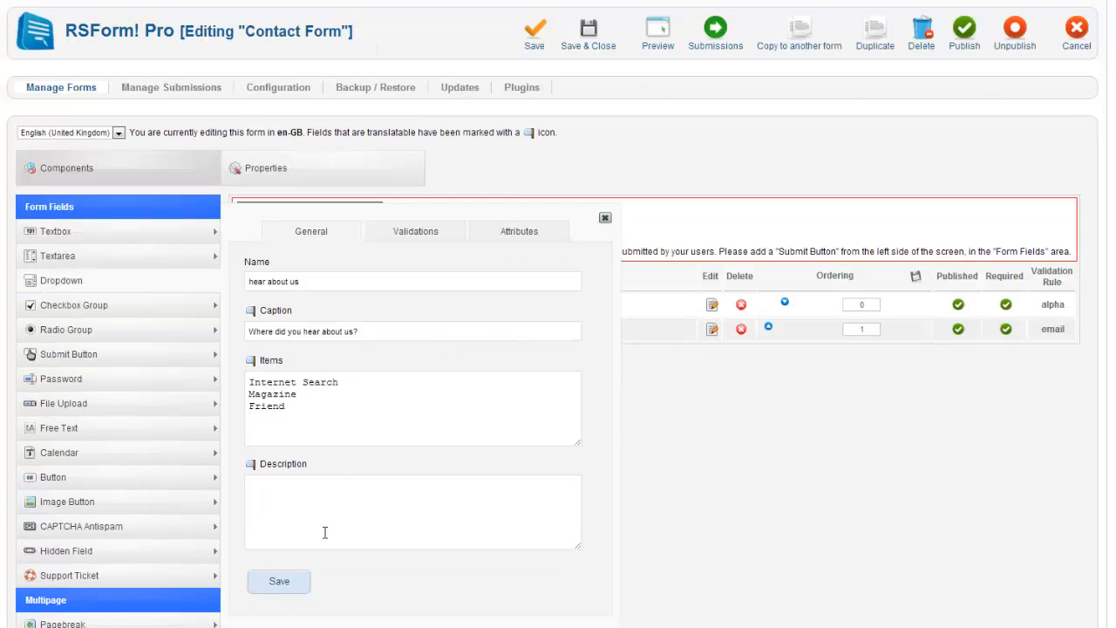
click(279, 581)
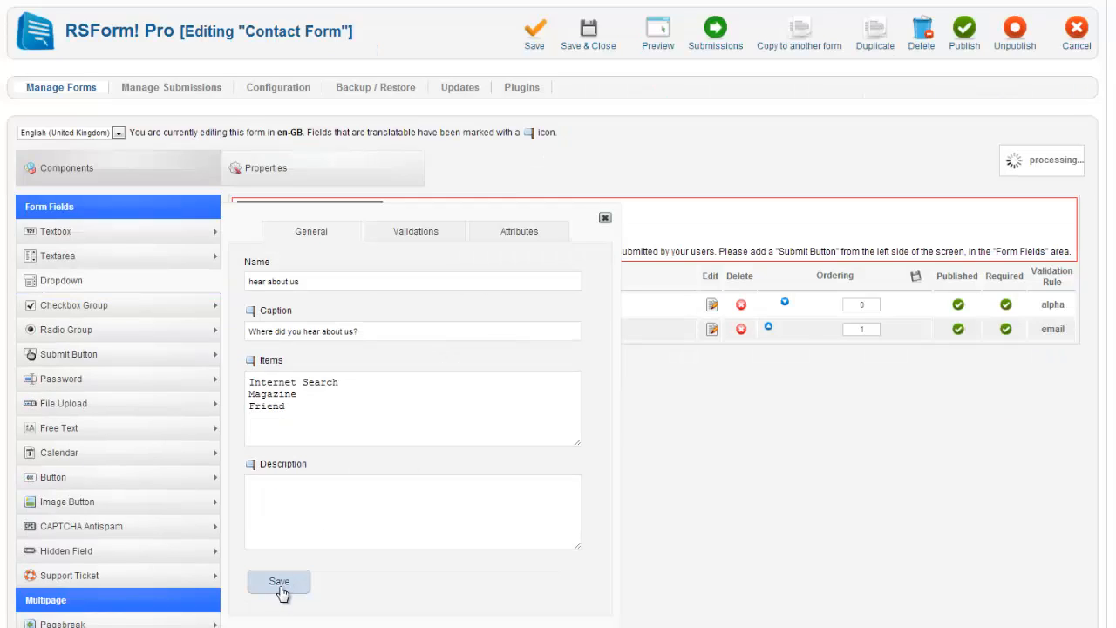
click(279, 582)
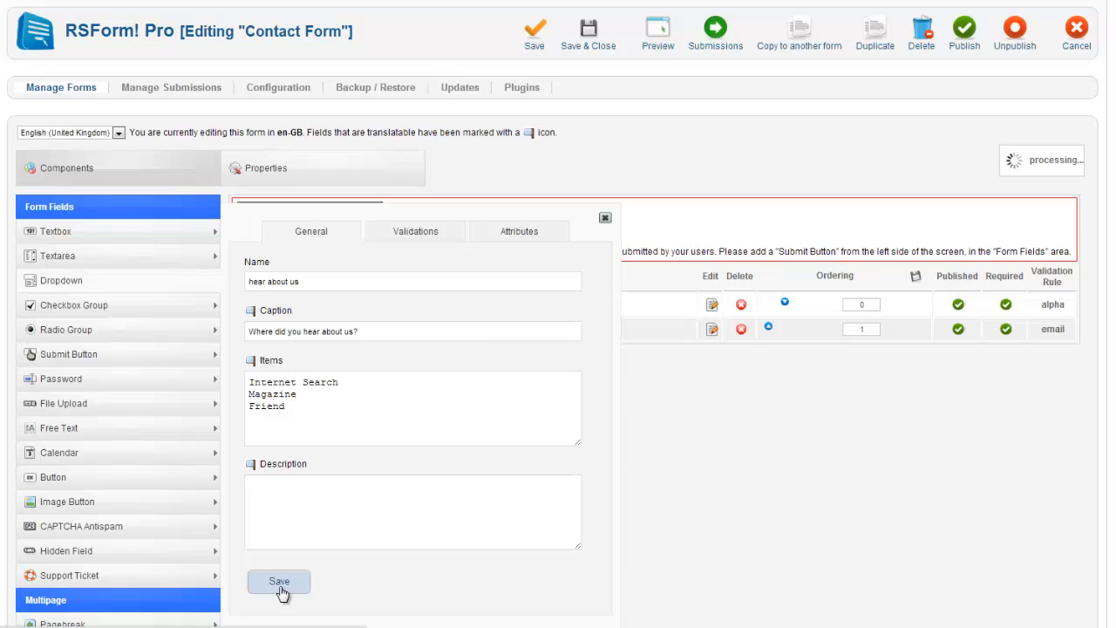
click(279, 582)
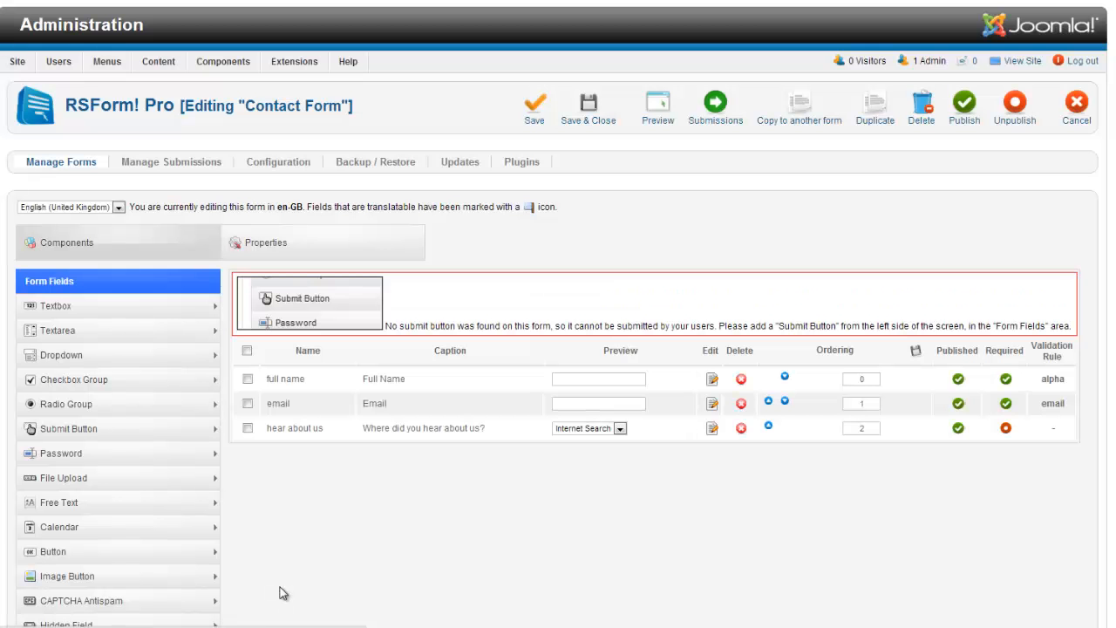
click(589, 429)
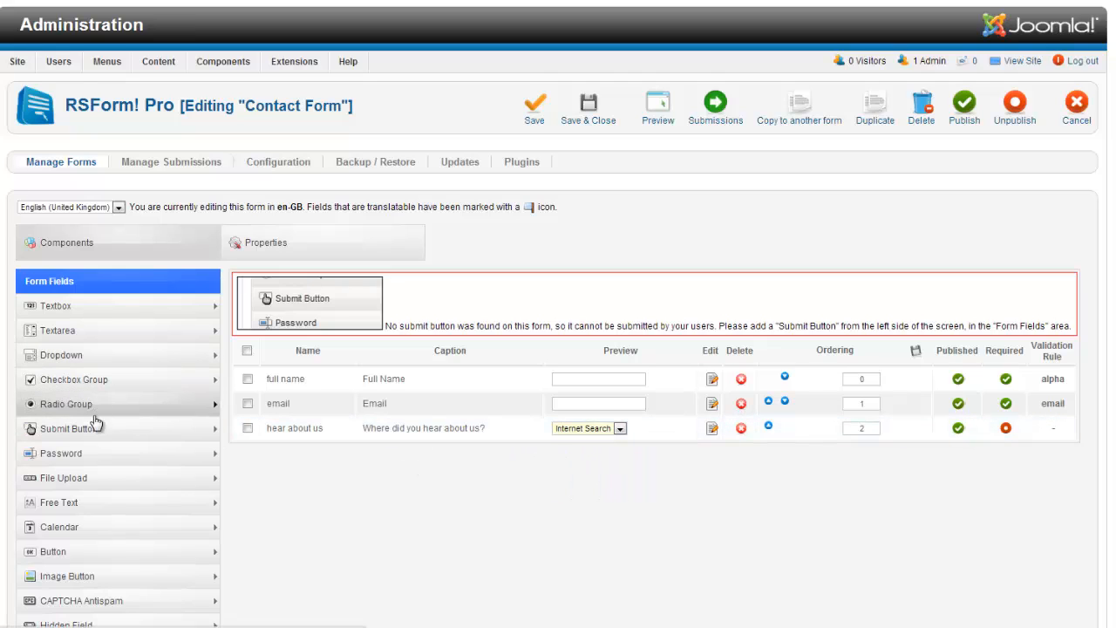
mouse_move(95, 379)
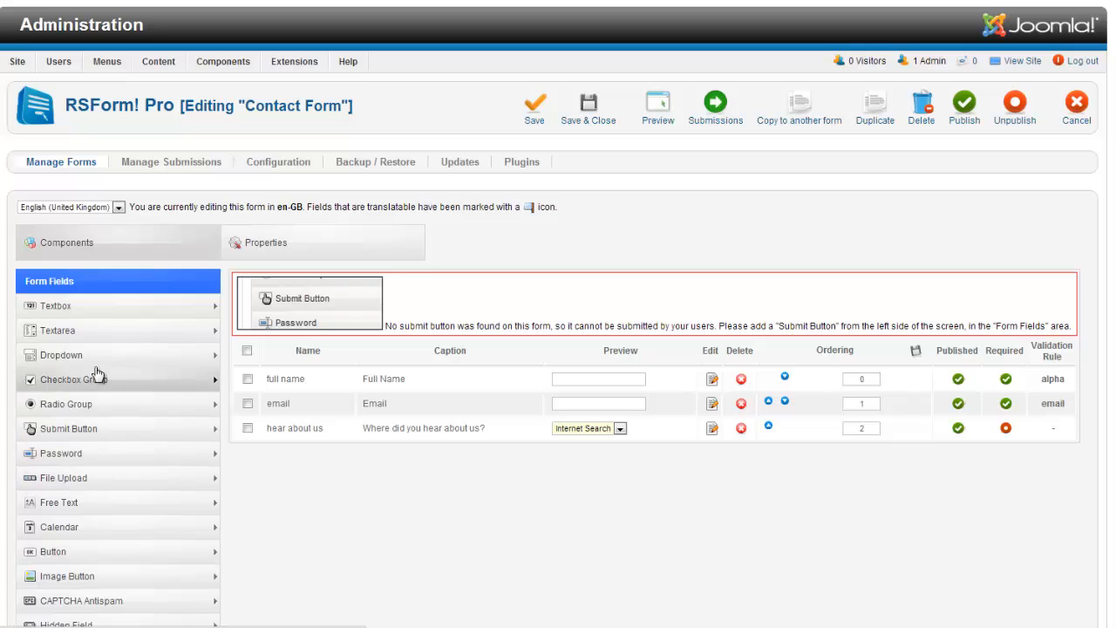
mouse_move(87, 355)
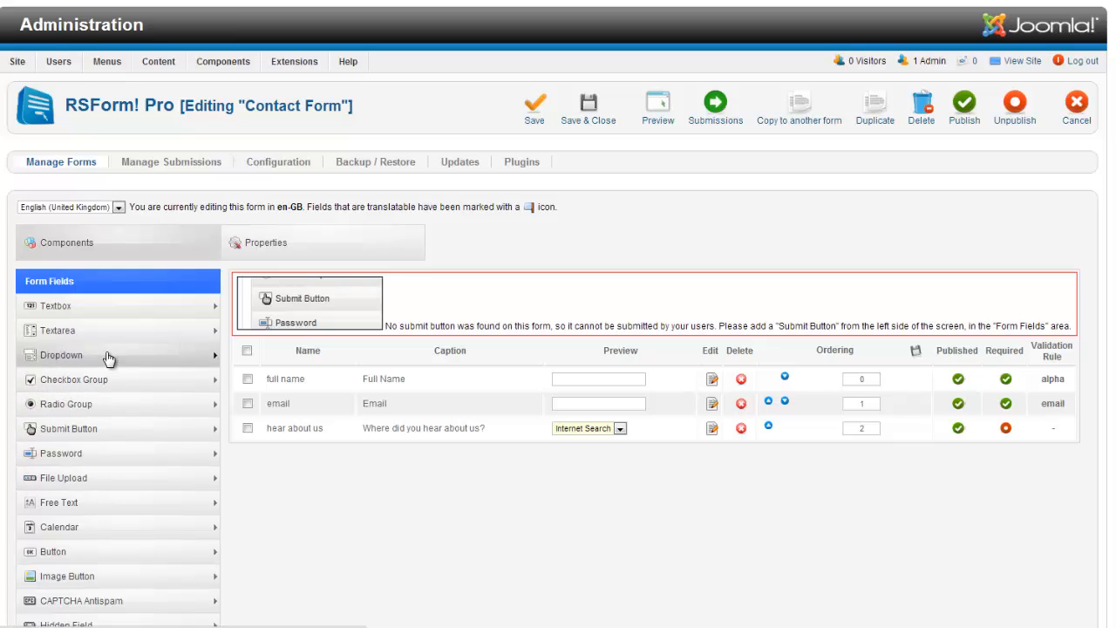
mouse_move(104, 454)
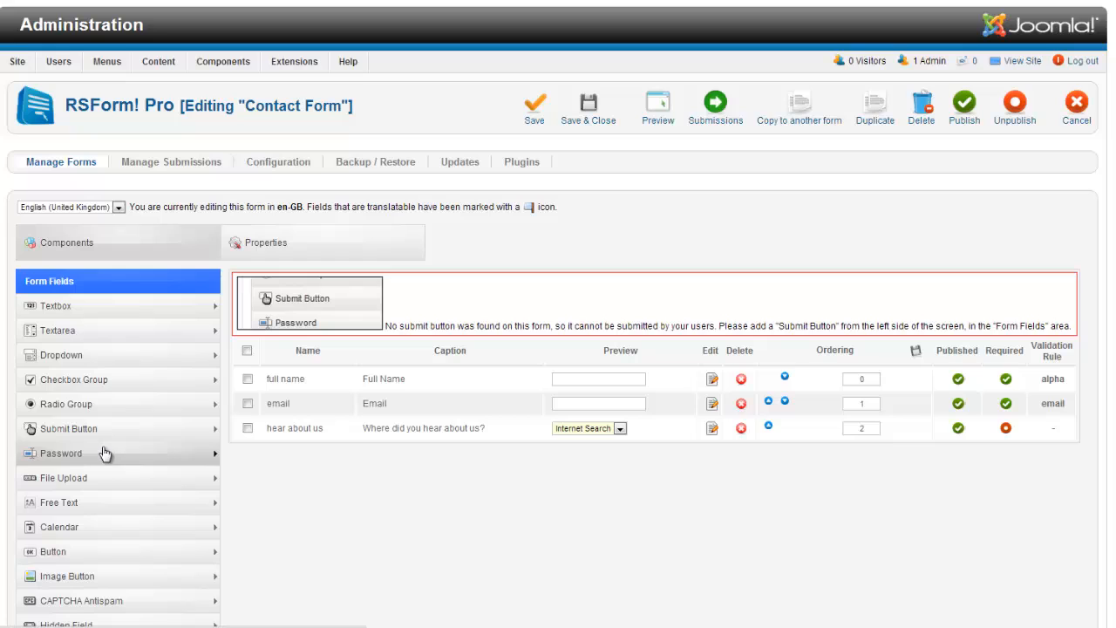
mouse_move(112, 340)
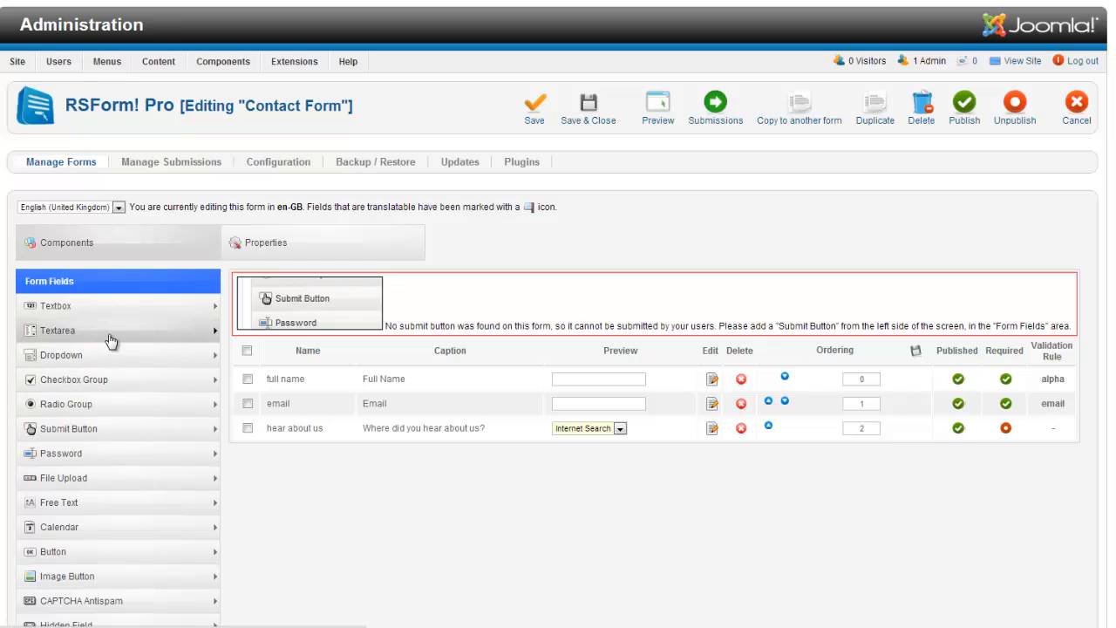
Add a textarea named message with caption Message
click(57, 330)
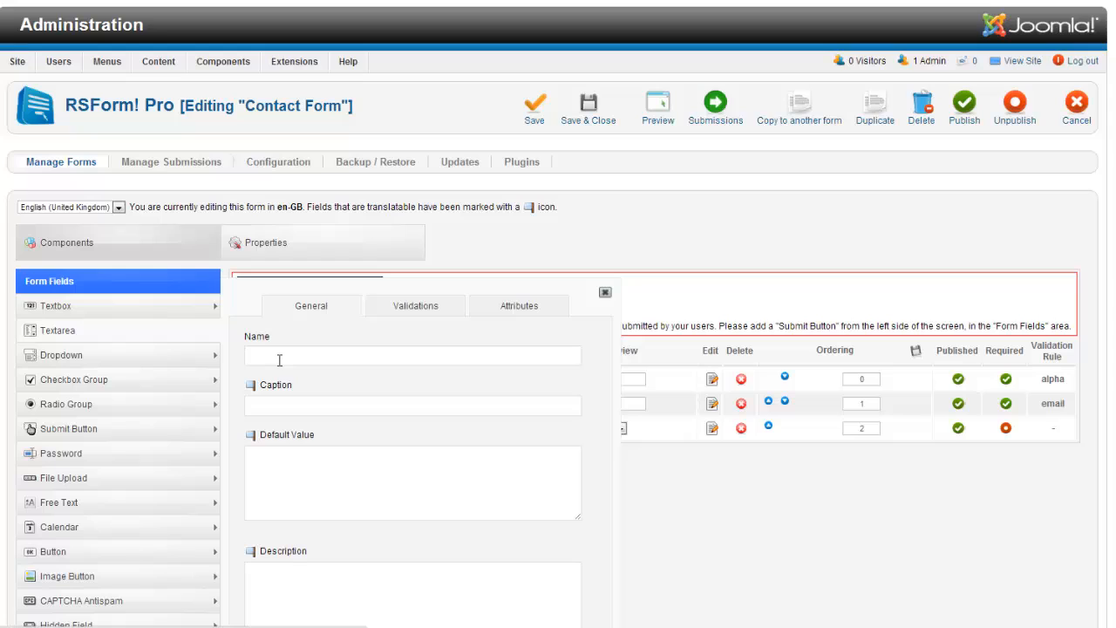
text(messa)
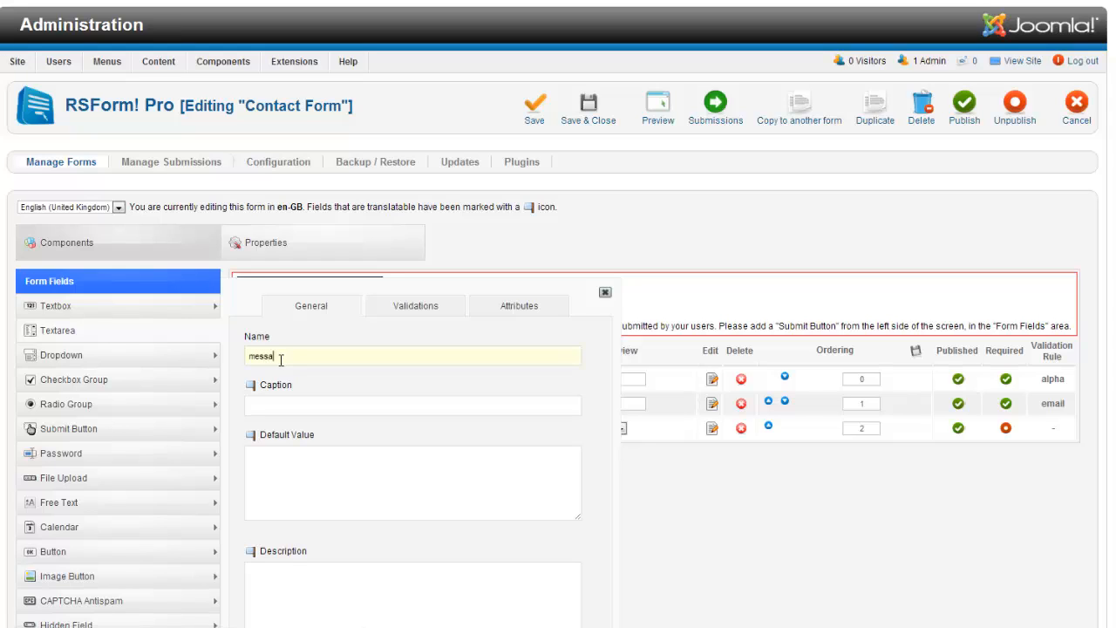
click(411, 405)
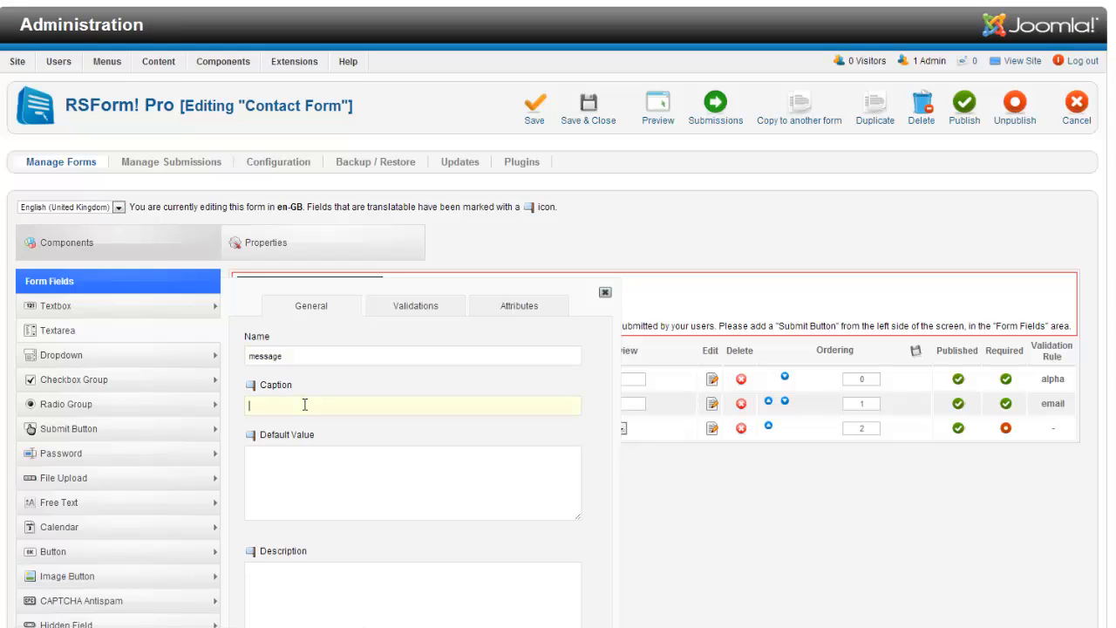
text(Message)
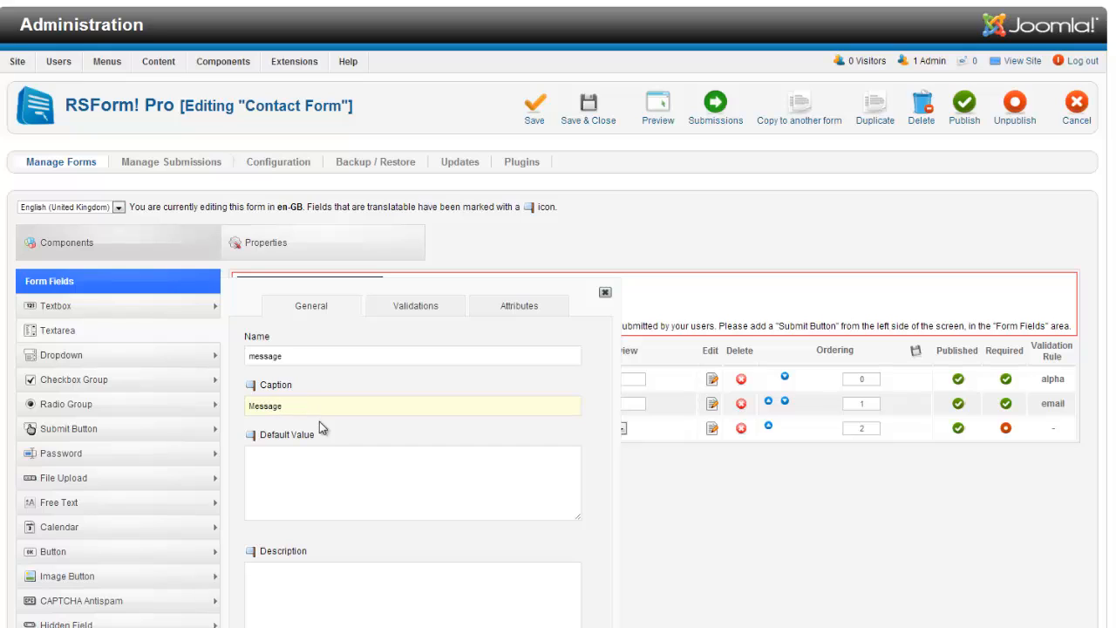
Set its default value to "Tell me about yourself" and save the field
scroll(down, 3)
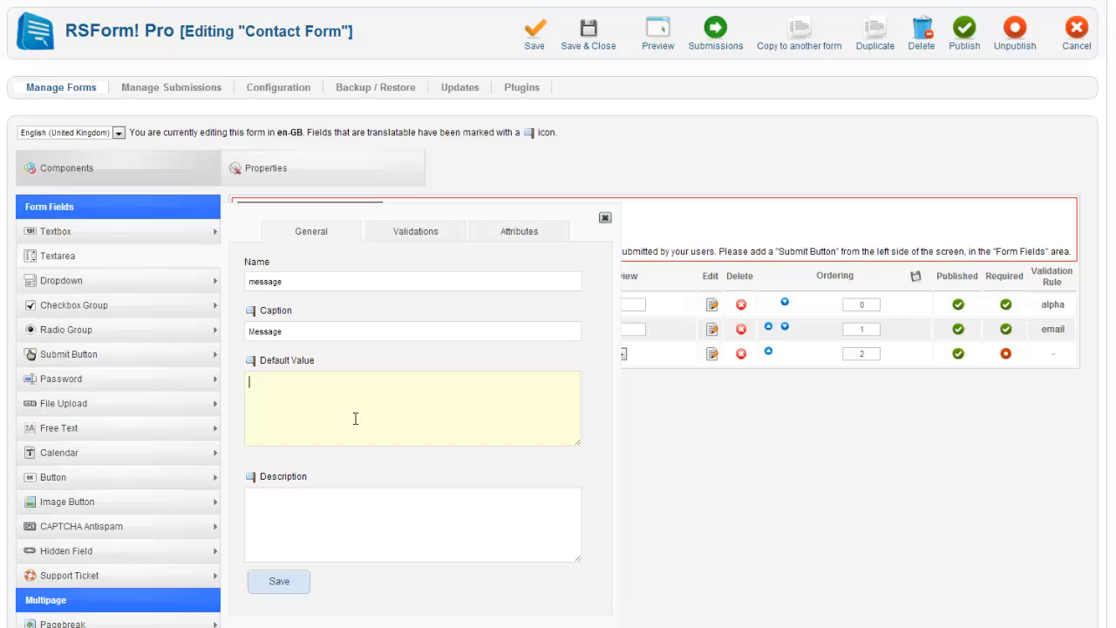
mouse_move(342, 415)
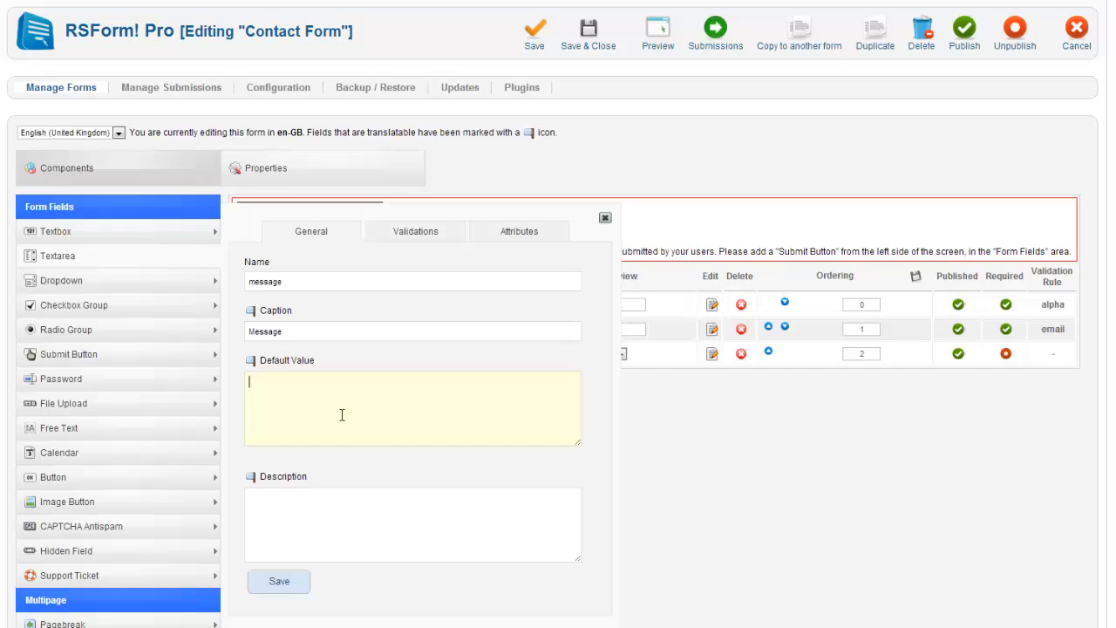
text(Tell me ab)
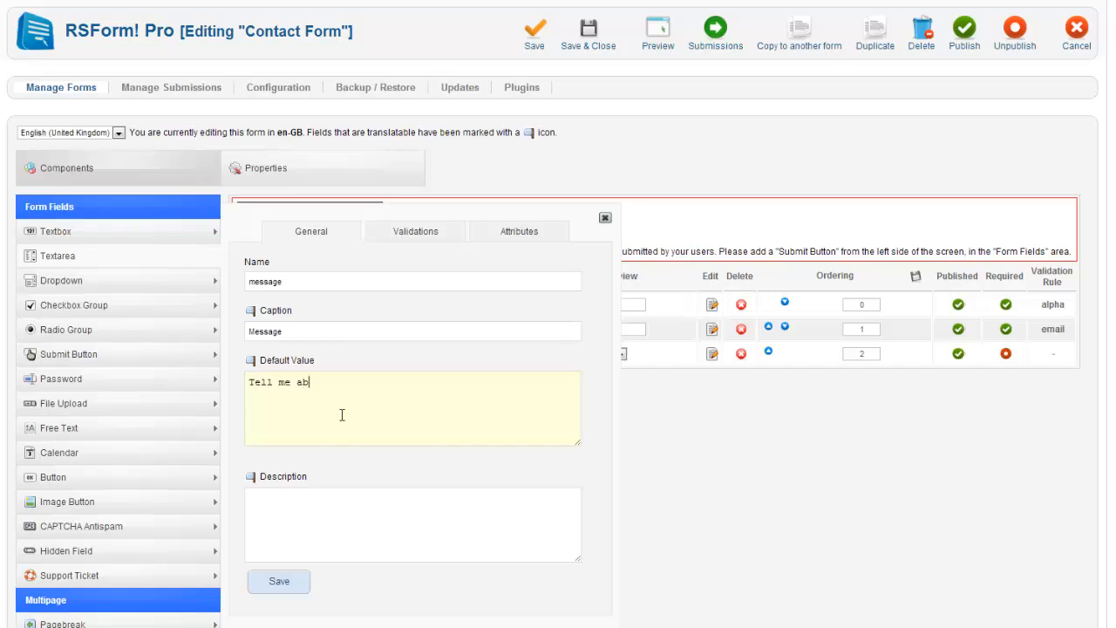
text(out yourself)
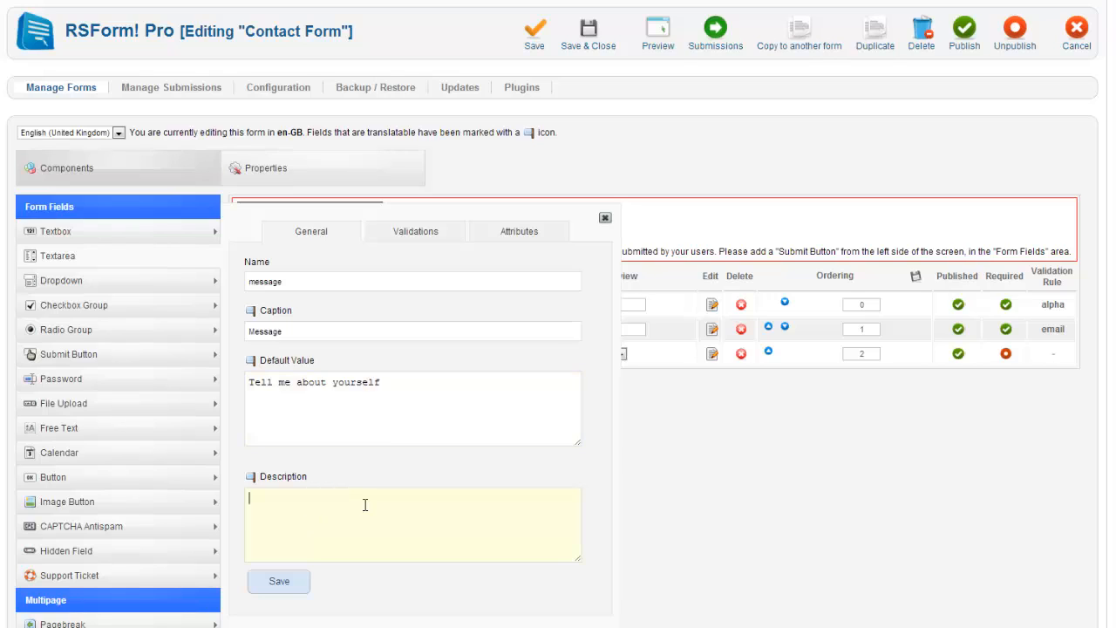
mouse_move(358, 517)
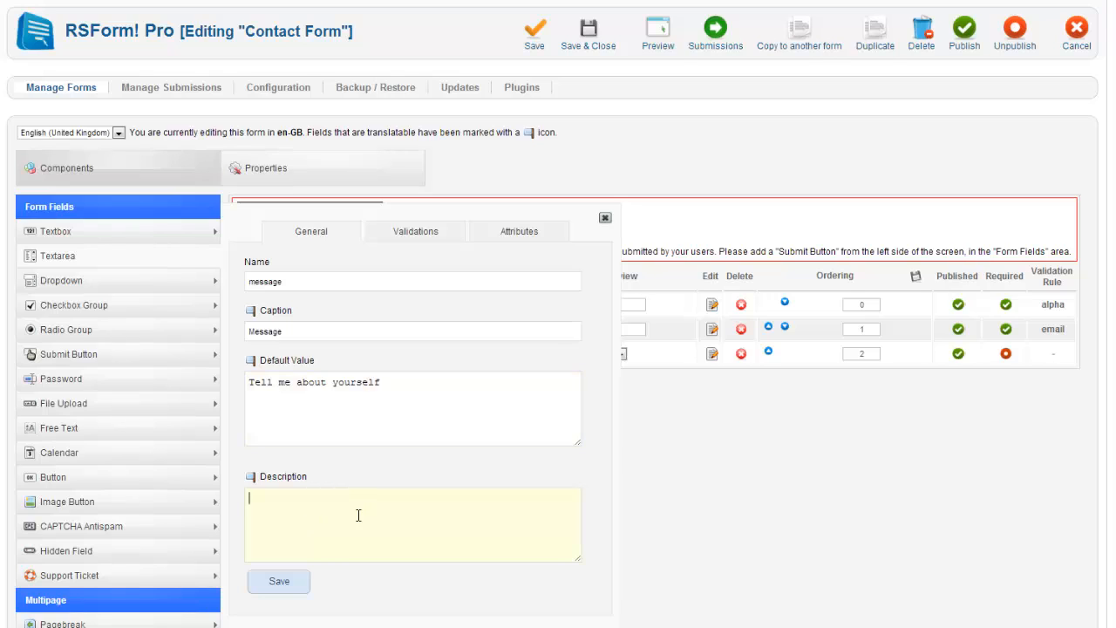
click(279, 581)
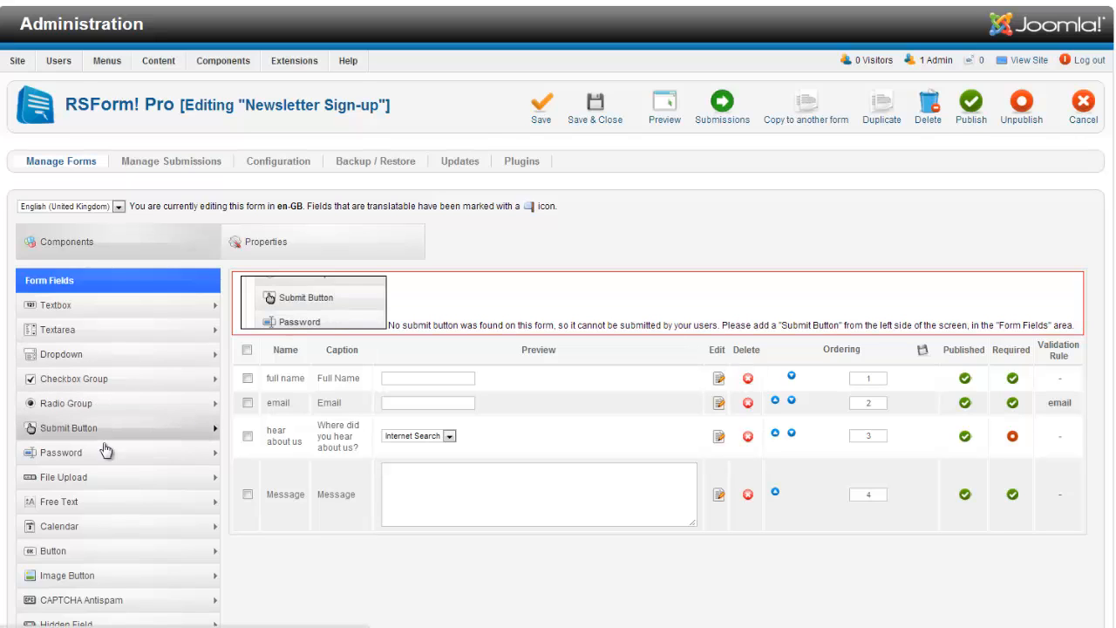
mouse_move(75, 496)
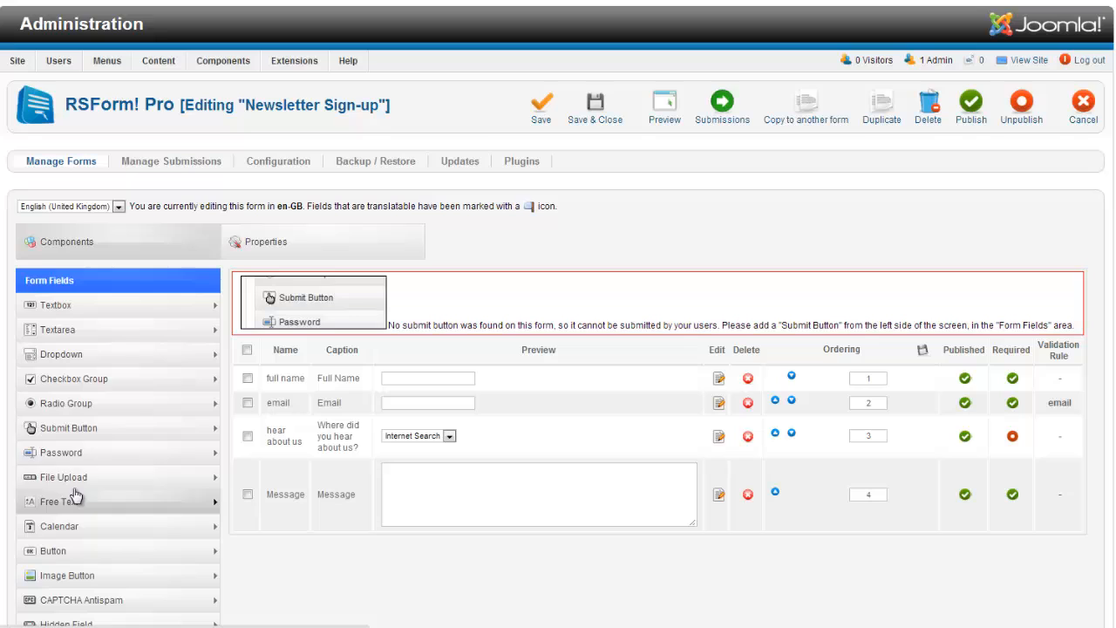
Add a submit button named submit button, labelled Submit Form, and save it
click(68, 428)
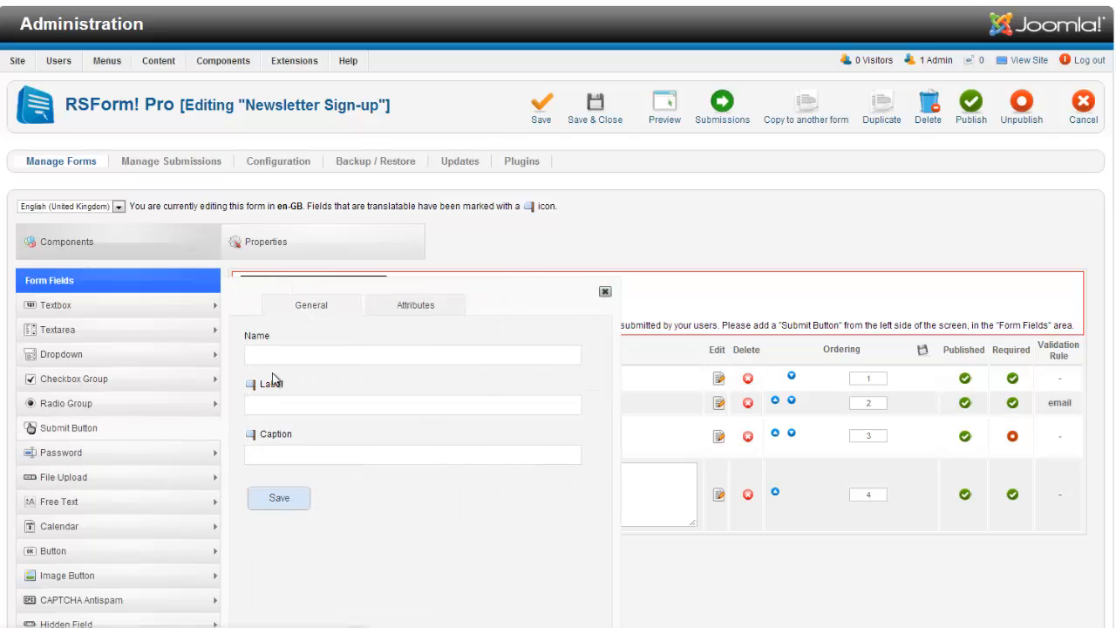
text(submit button)
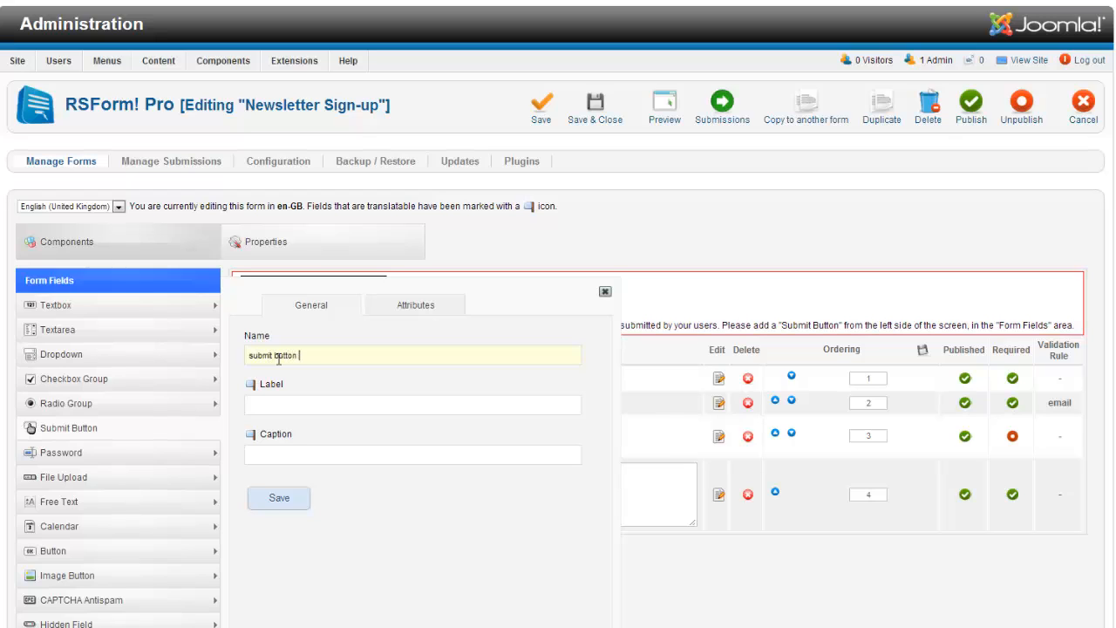
text(Submit Form)
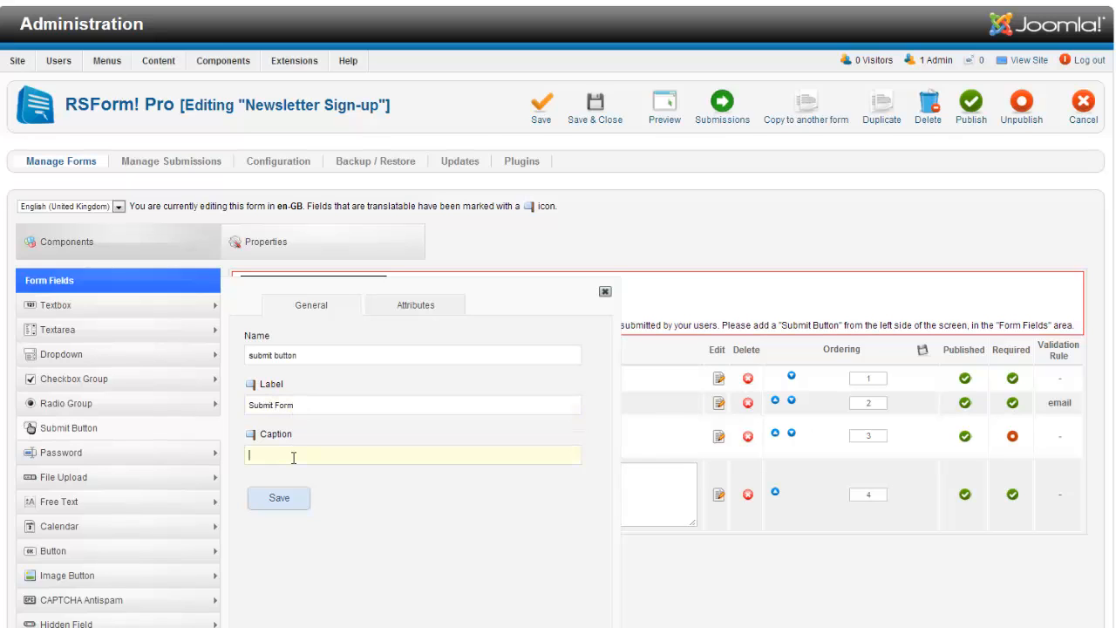
click(279, 499)
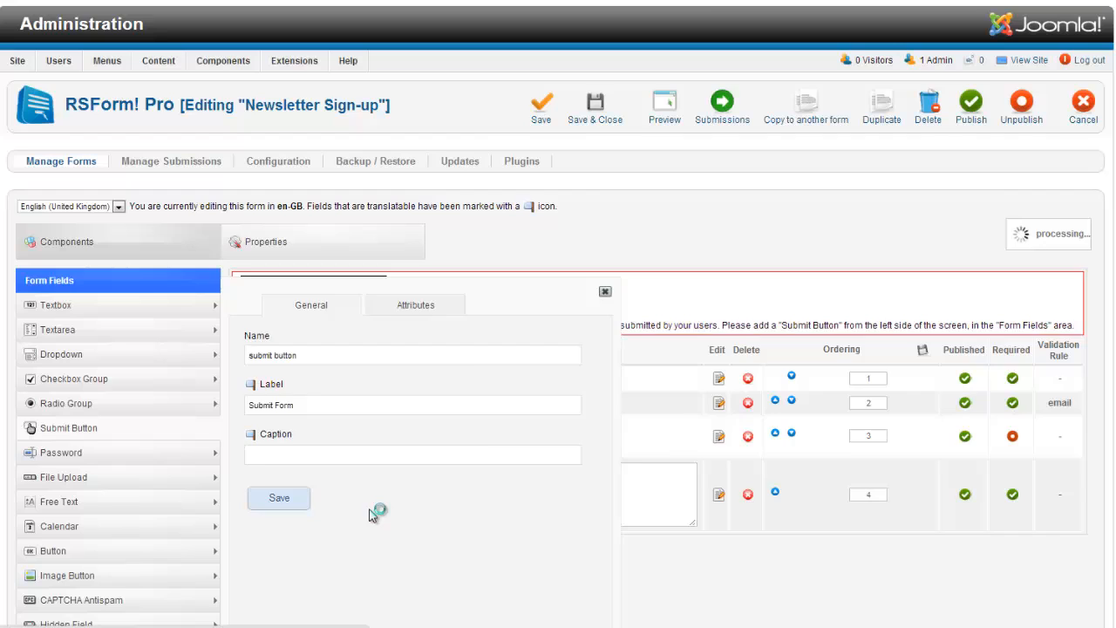
click(279, 498)
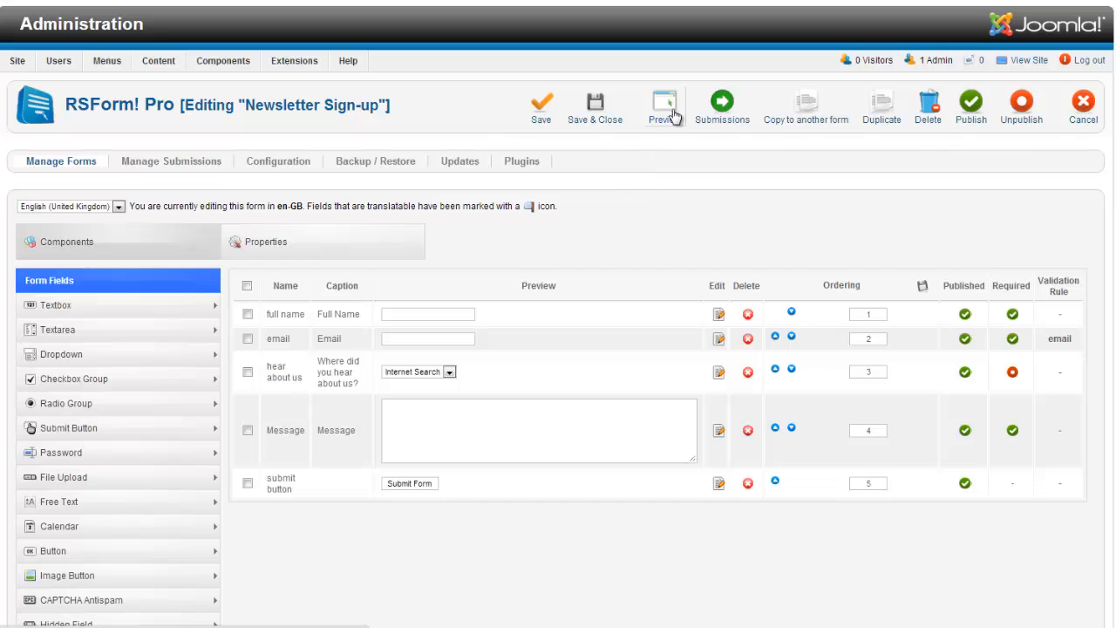
click(662, 105)
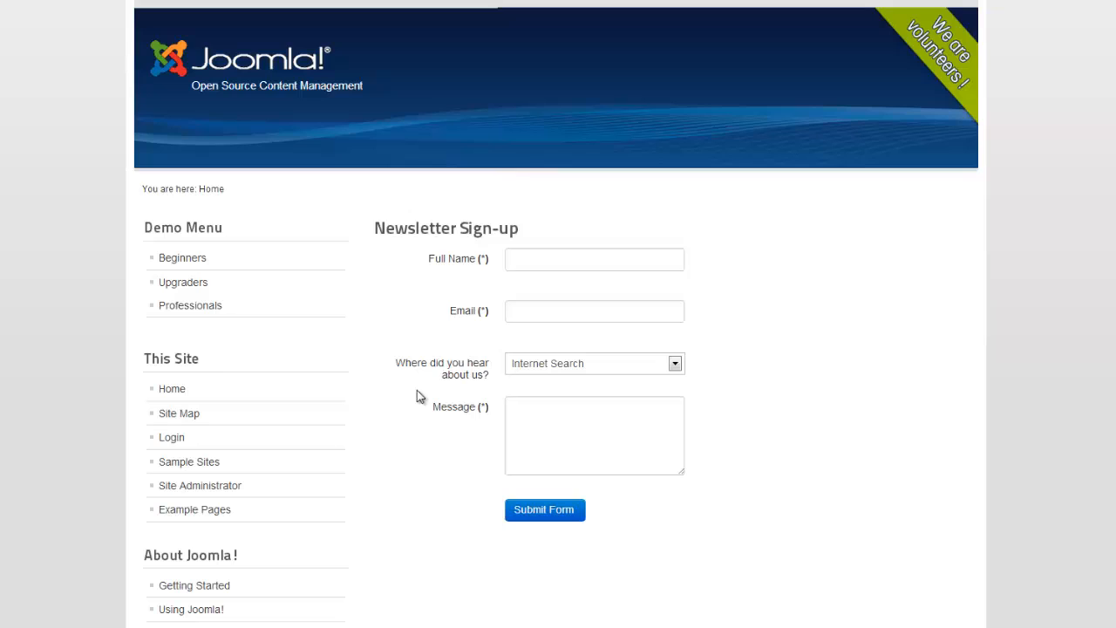
click(593, 258)
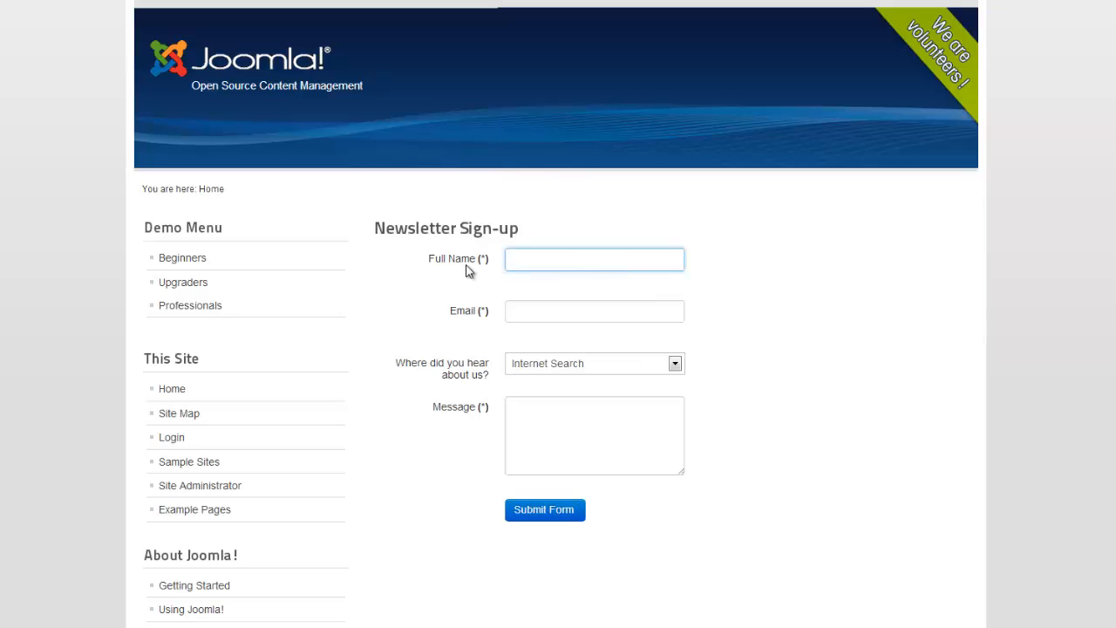
click(593, 310)
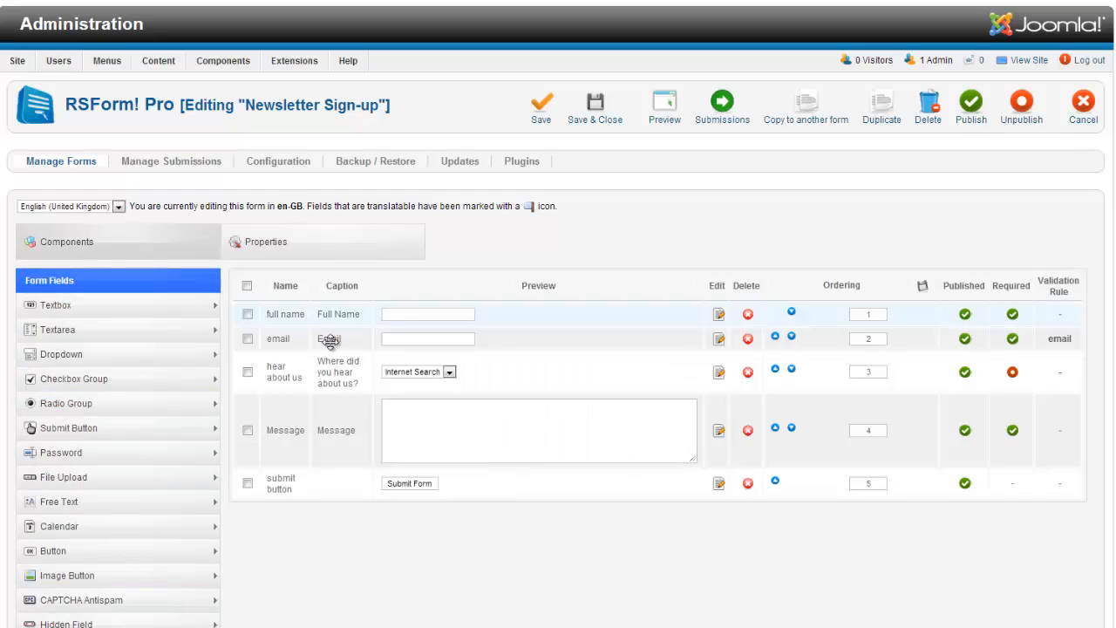
scroll(down, 3)
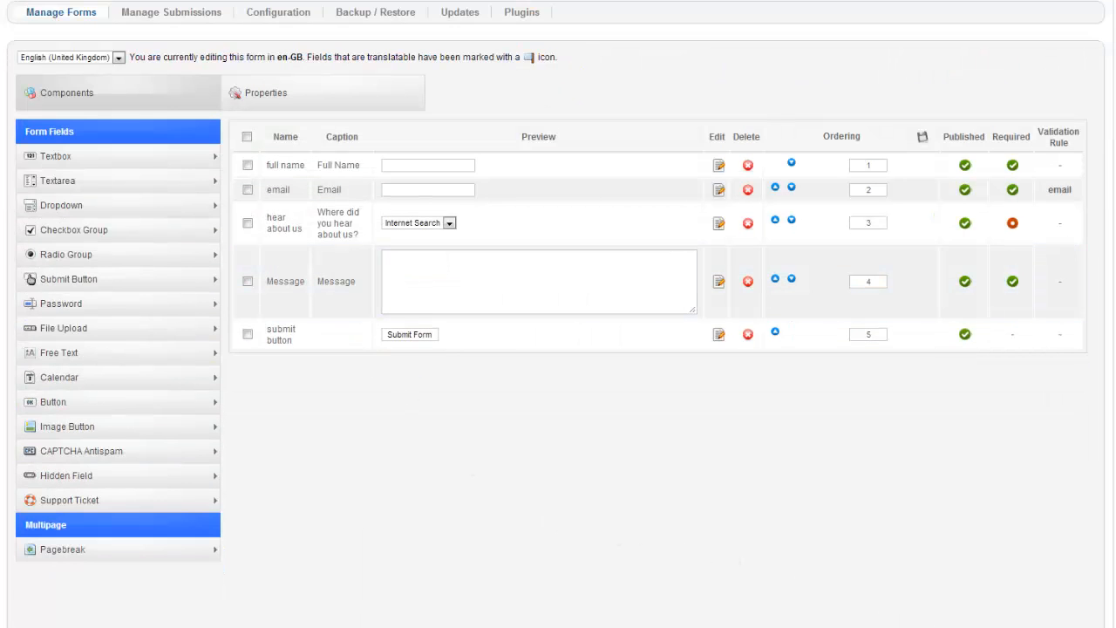